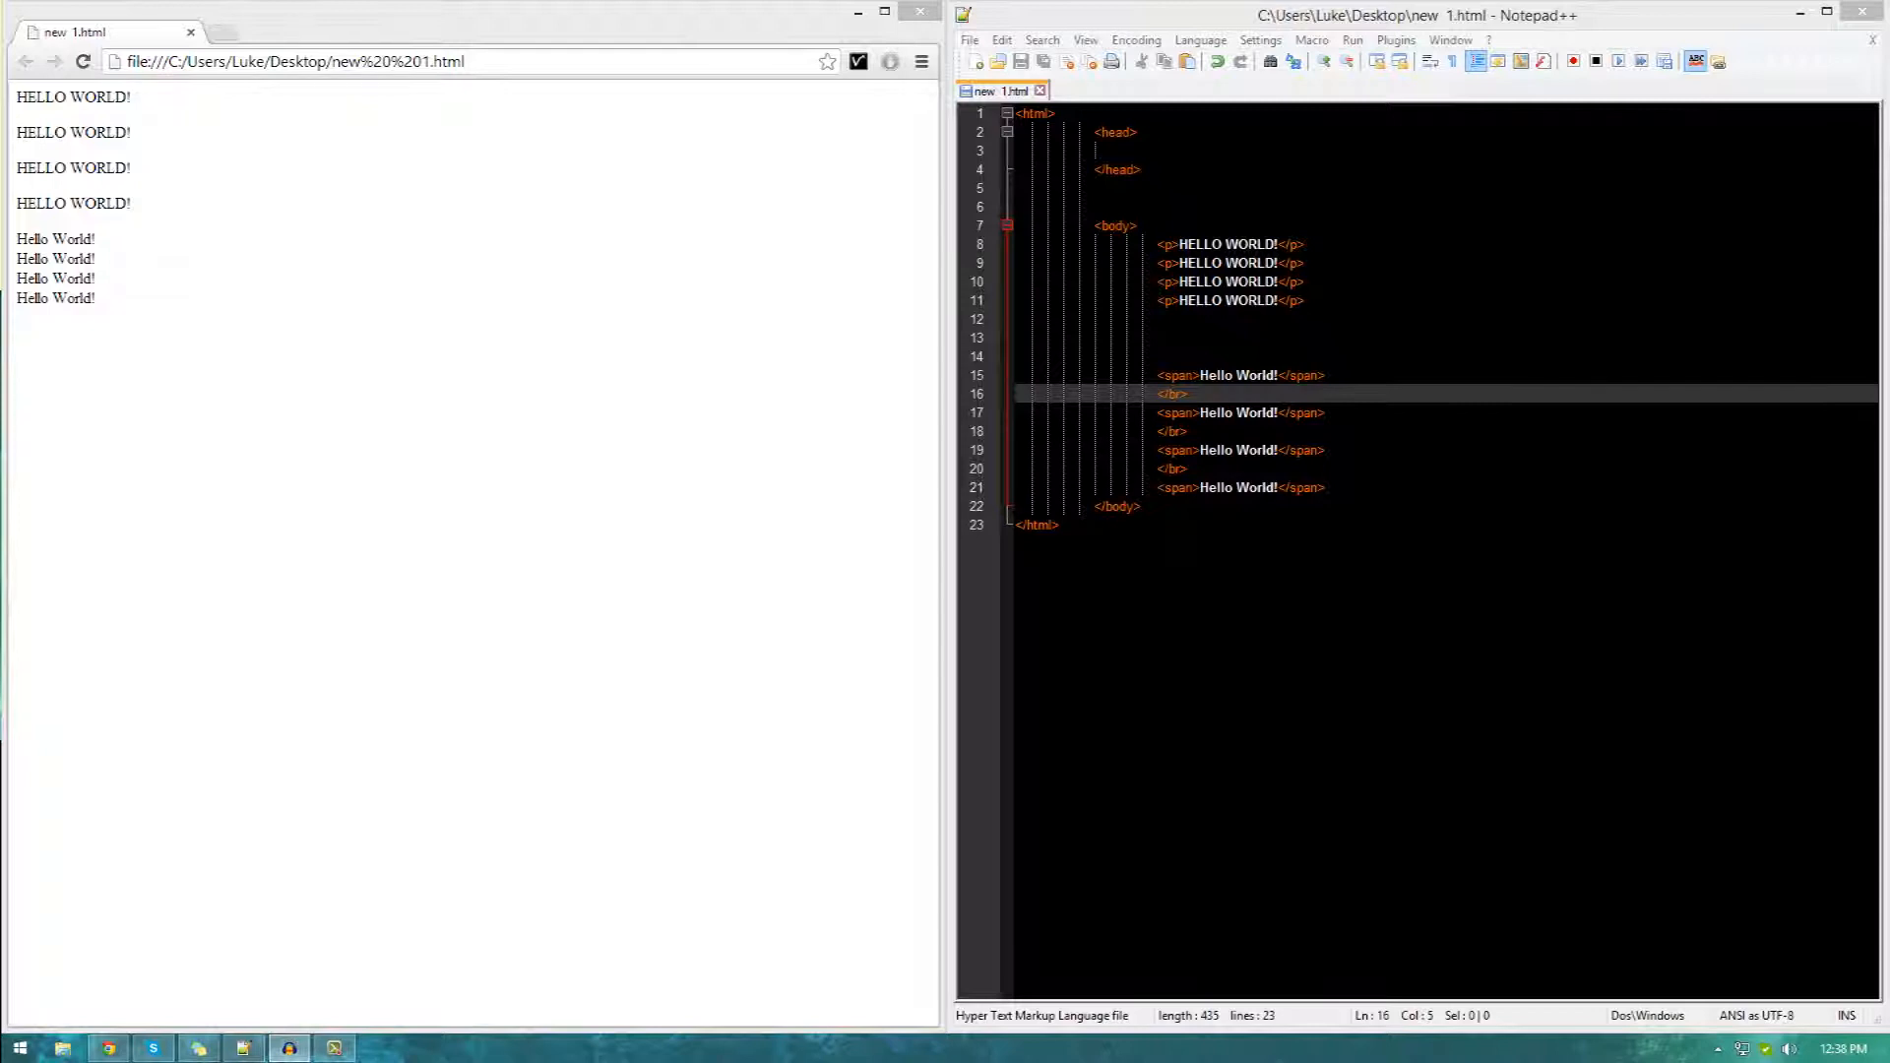
Replace the old paragraphs and spans with lines of random letters and reload the preview.
click(1323, 487)
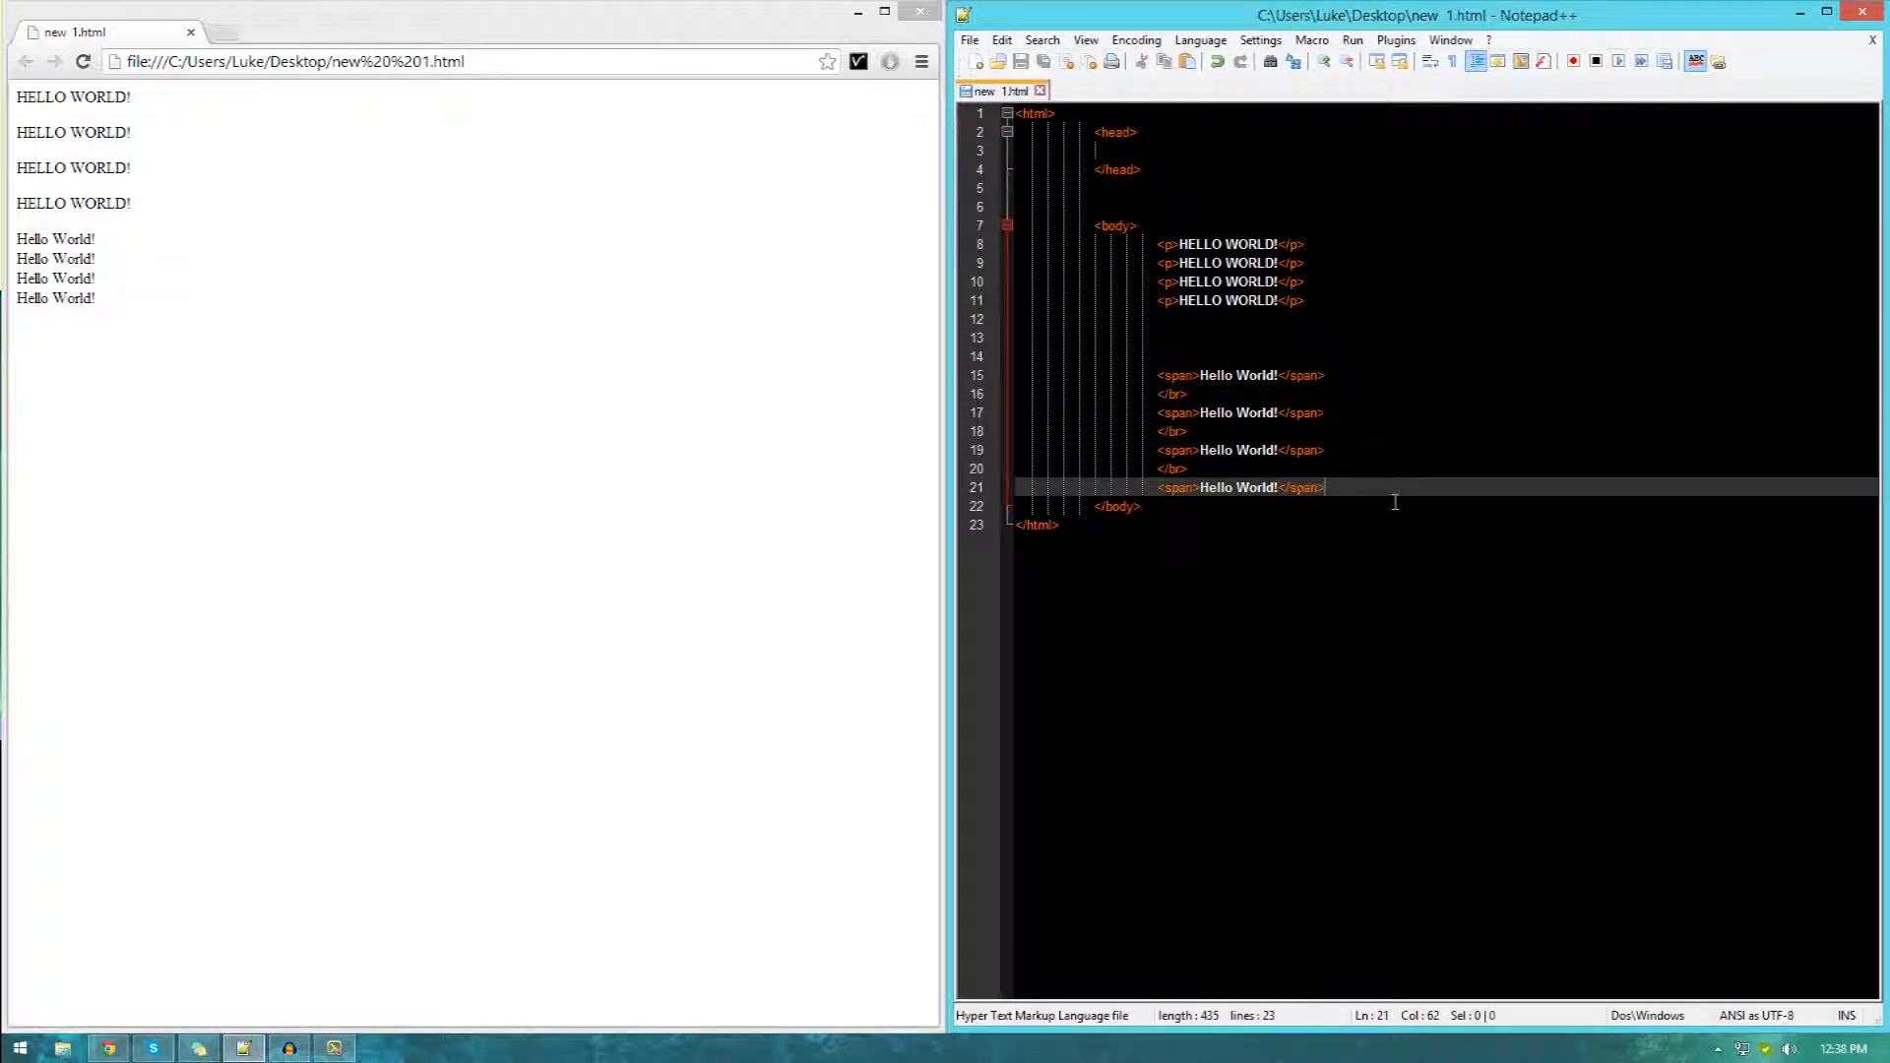
mouse_move(1378, 498)
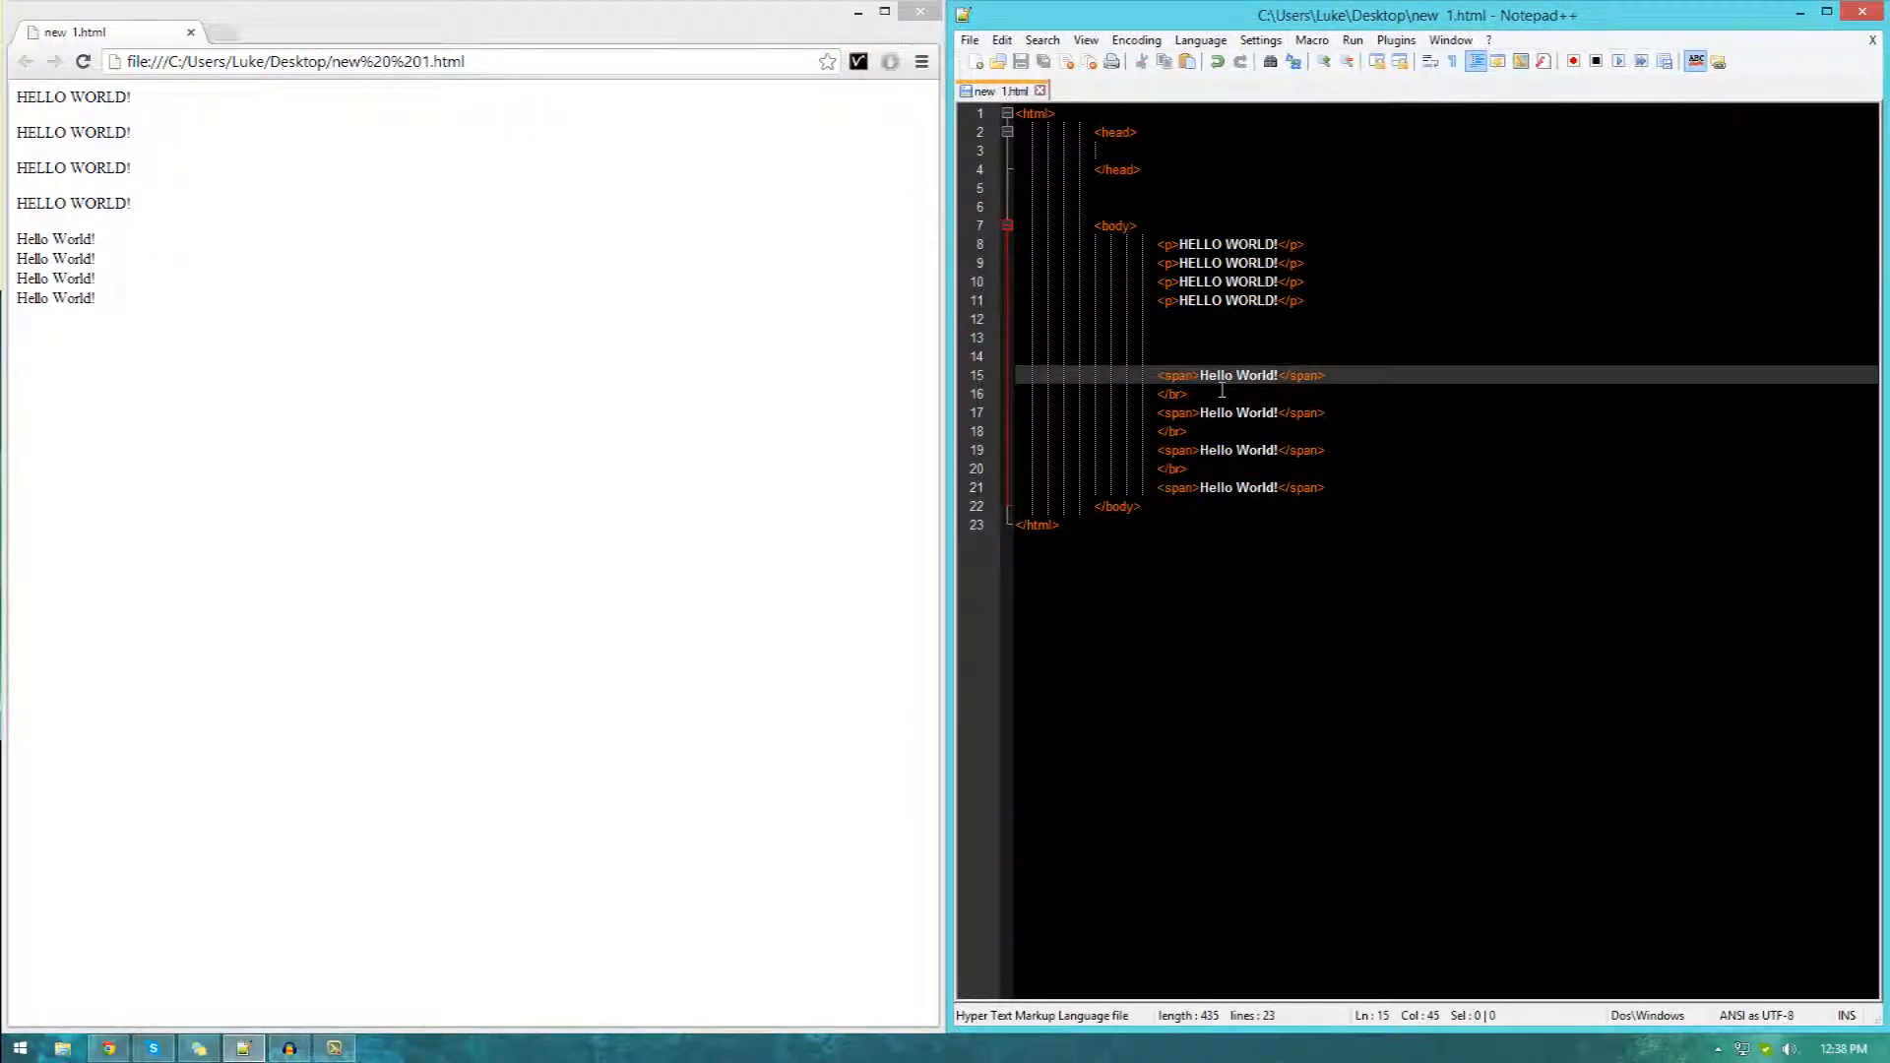
click(1186, 393)
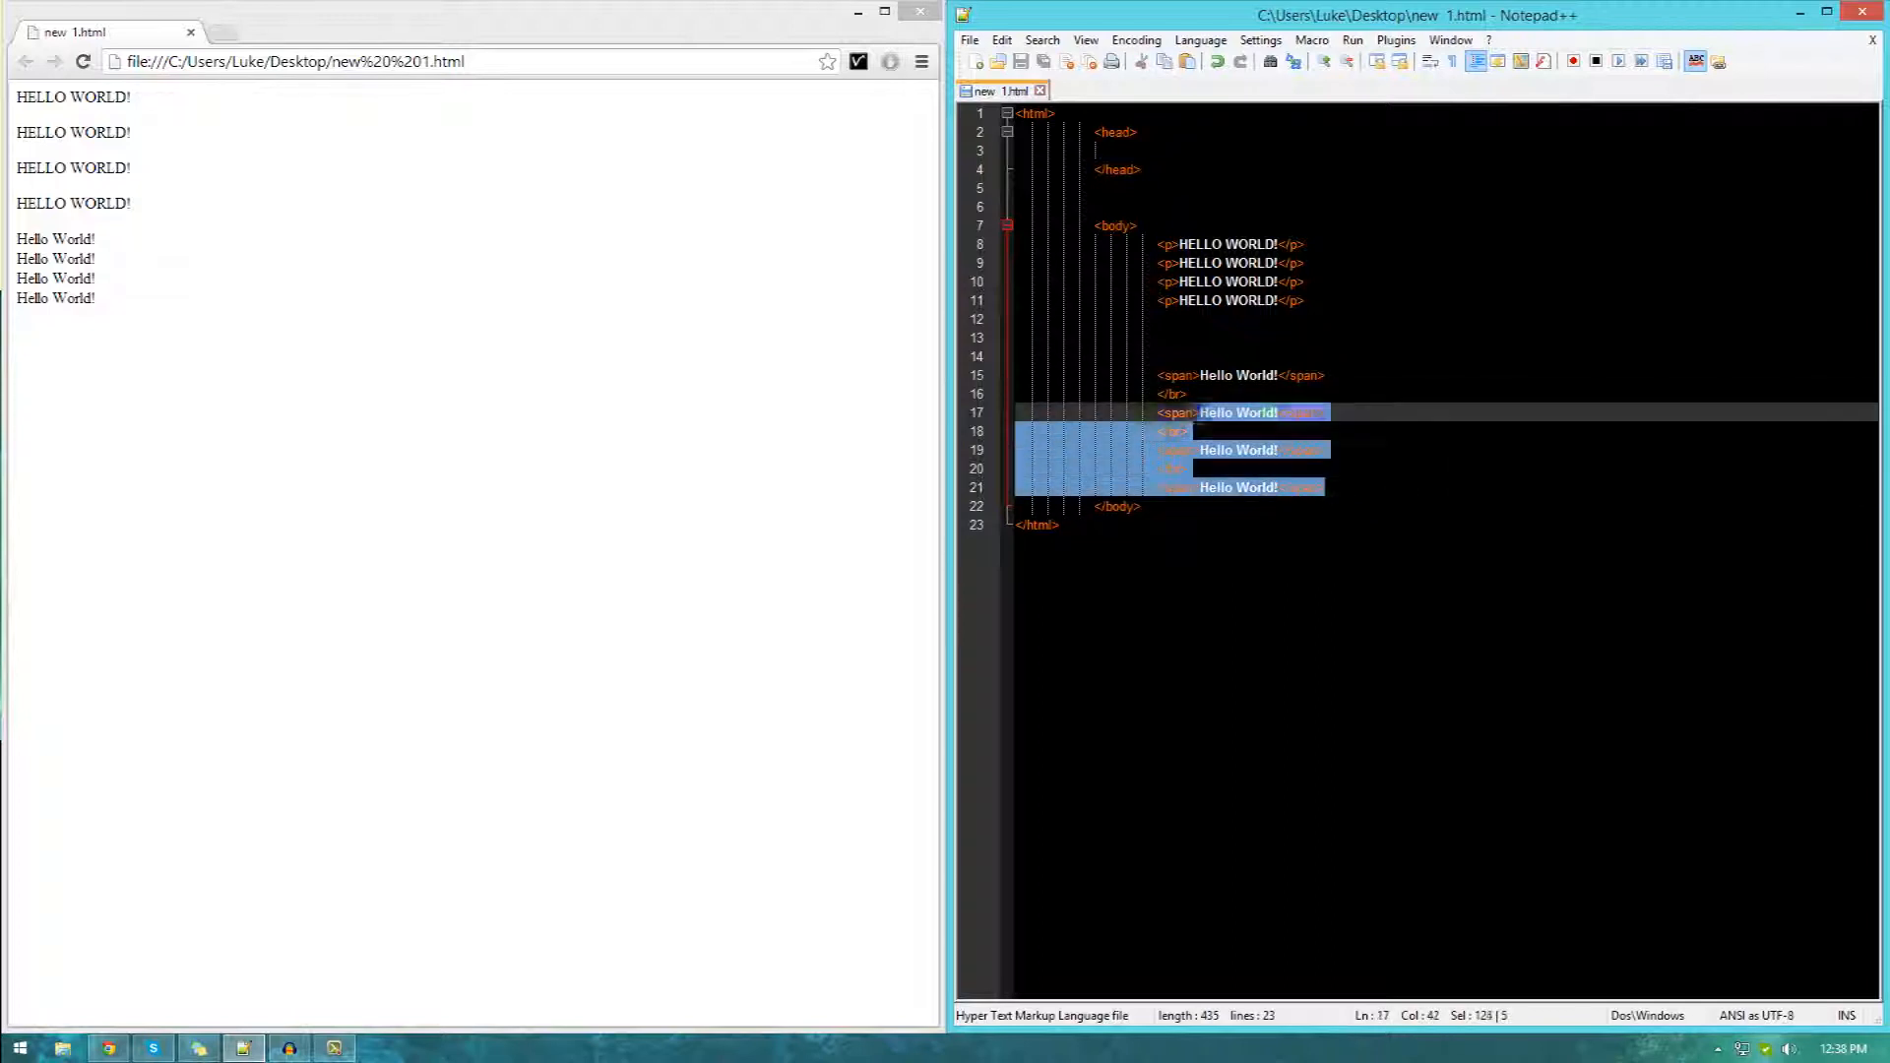
key(Delete)
text(afgaofi)
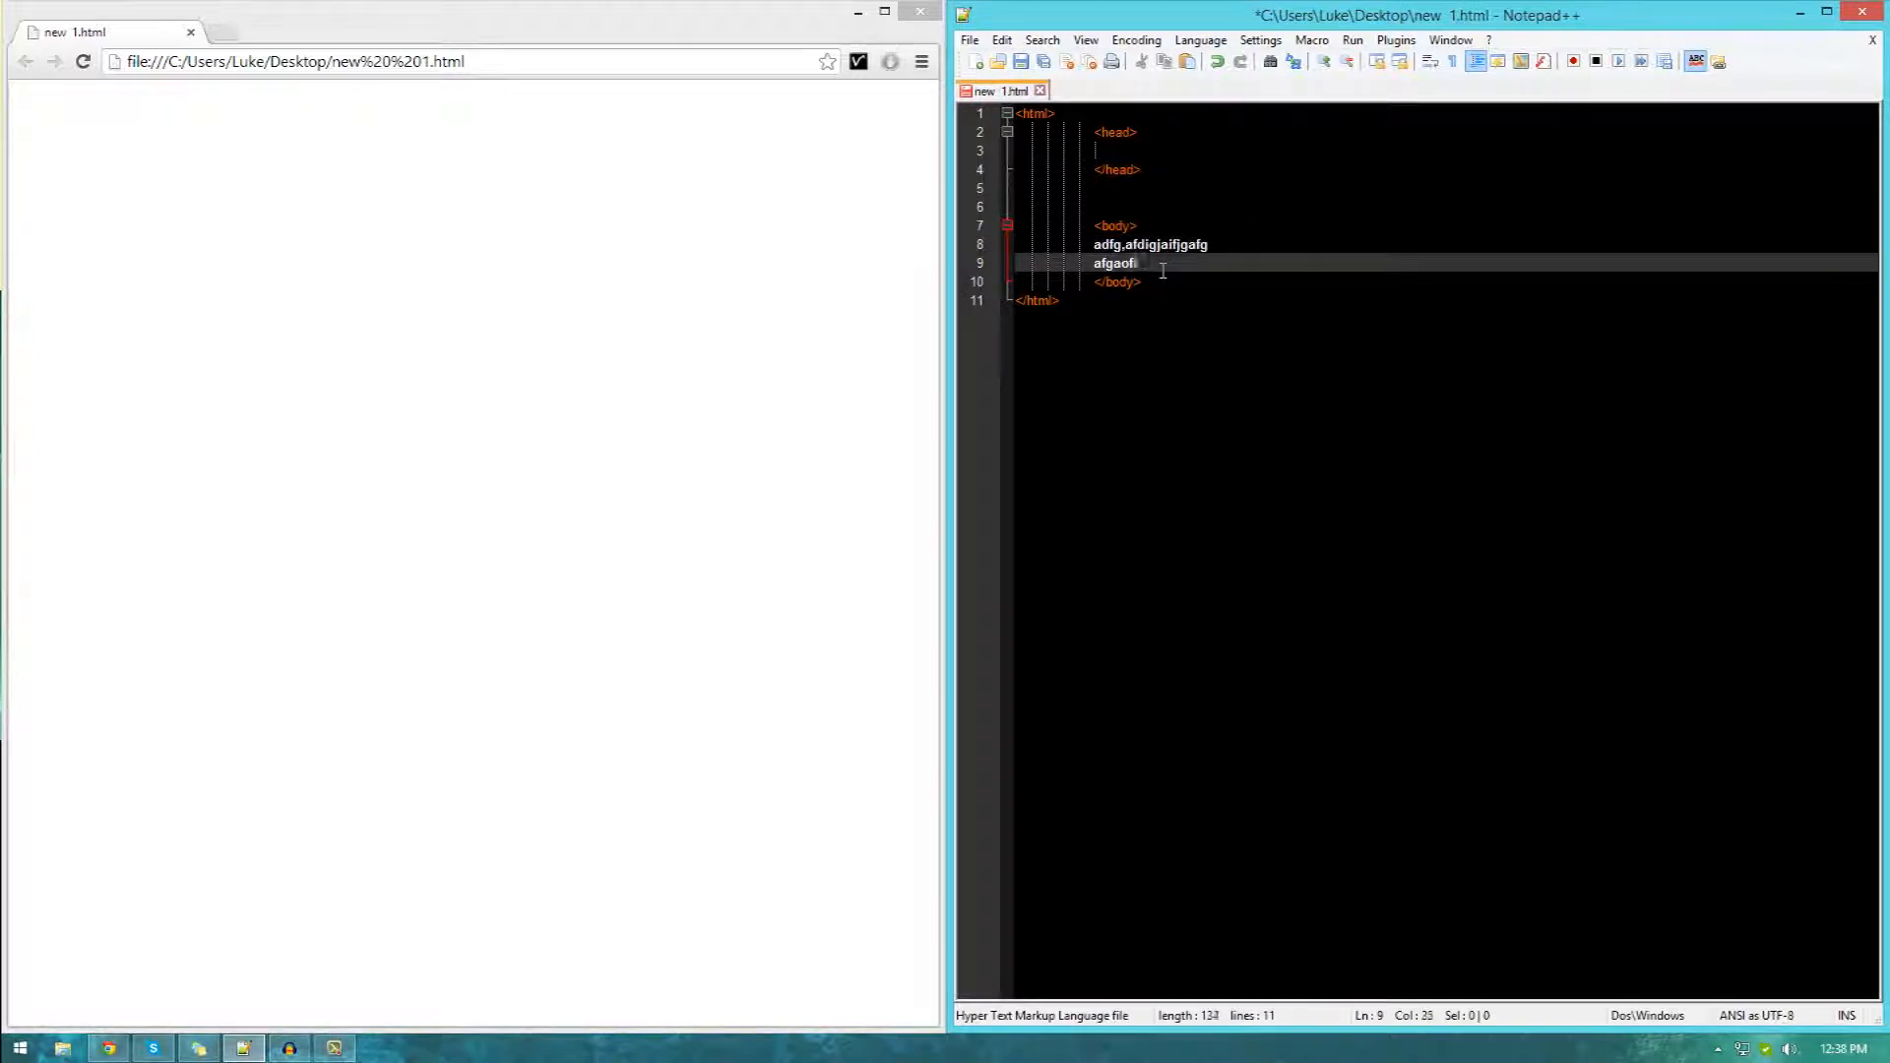
text(gjafdha)
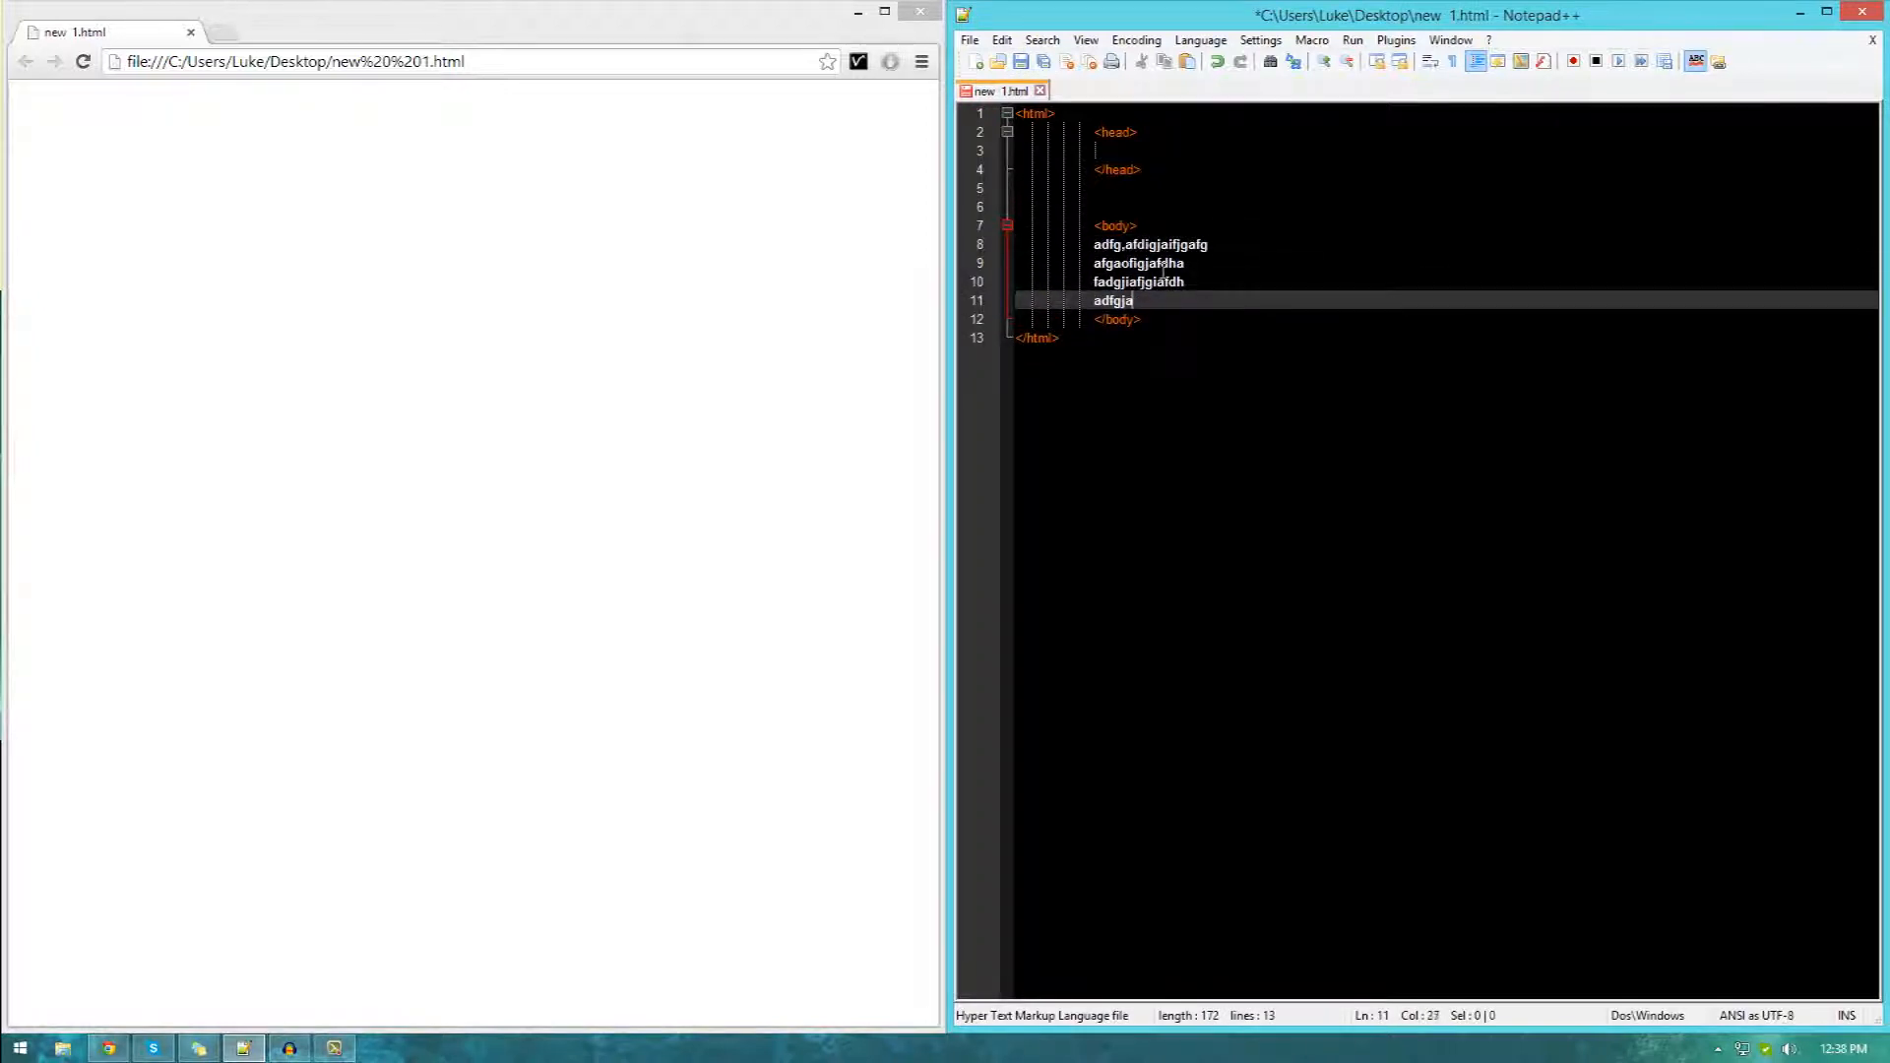
text(fifjdaigafdg)
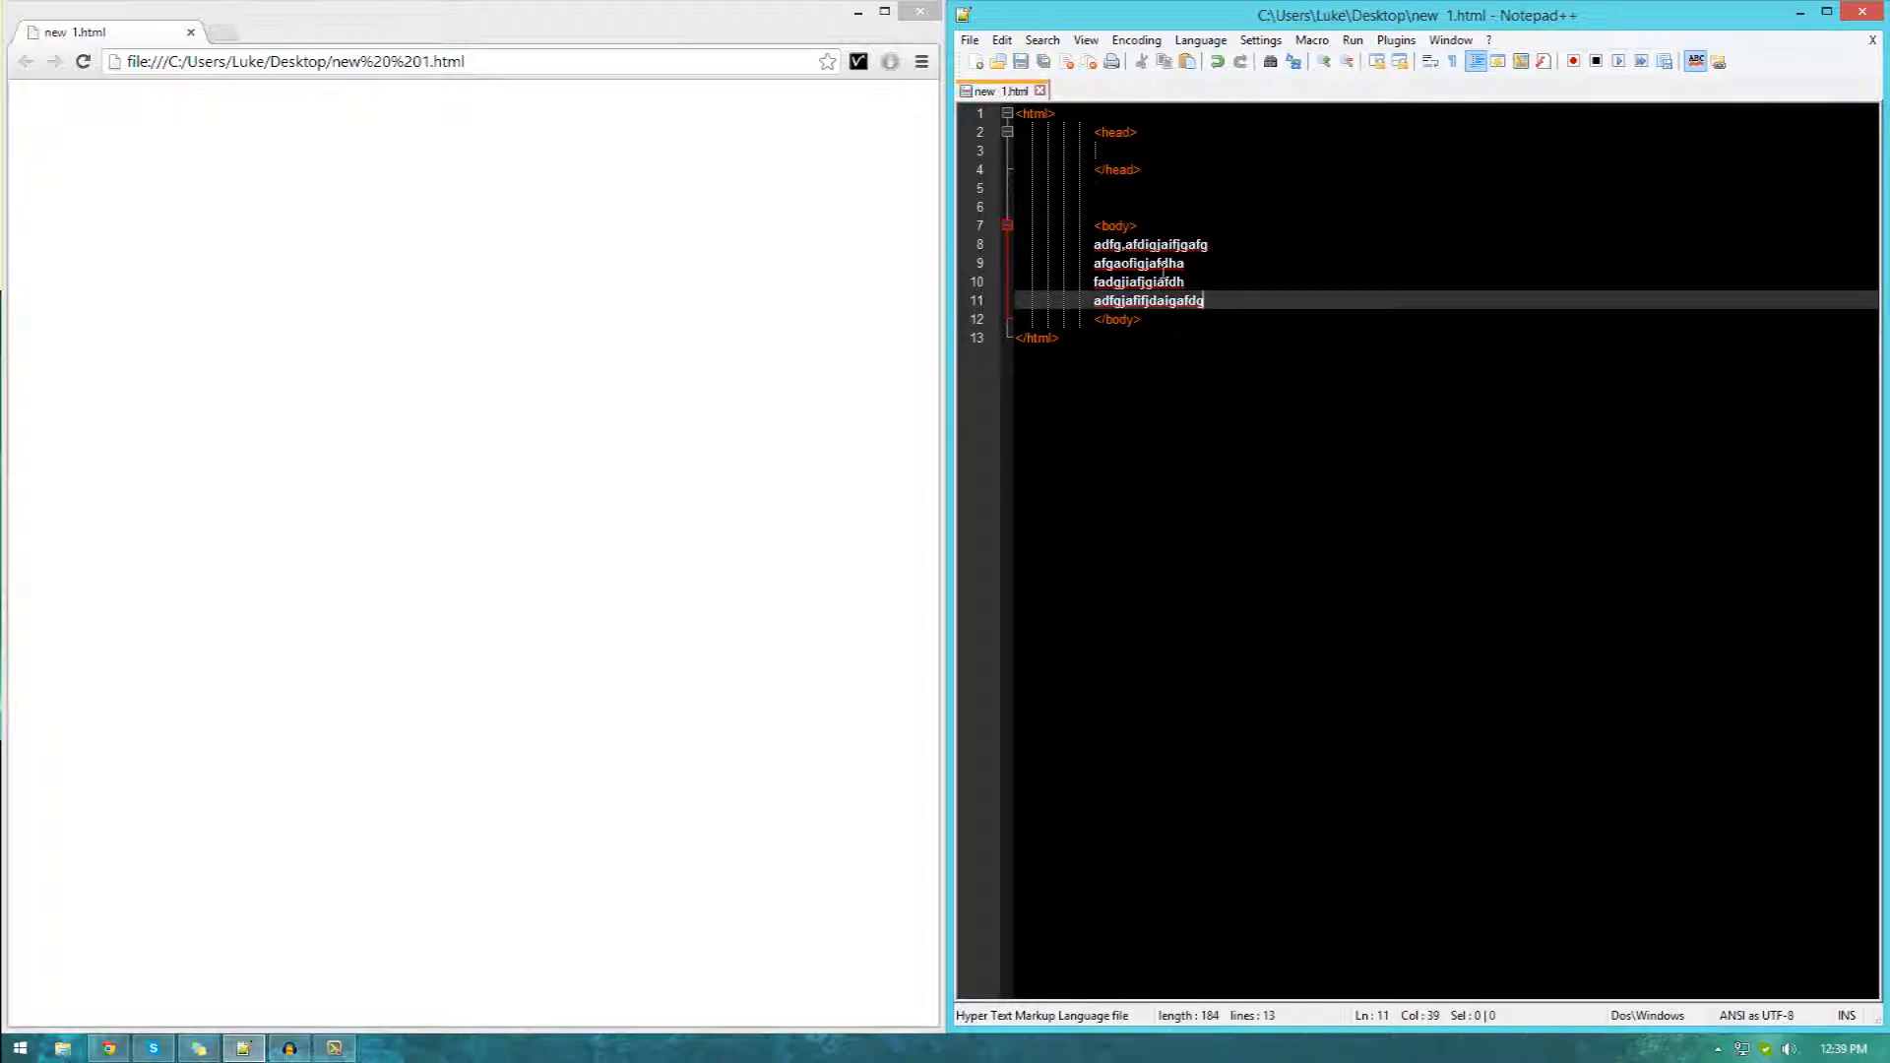
click(81, 61)
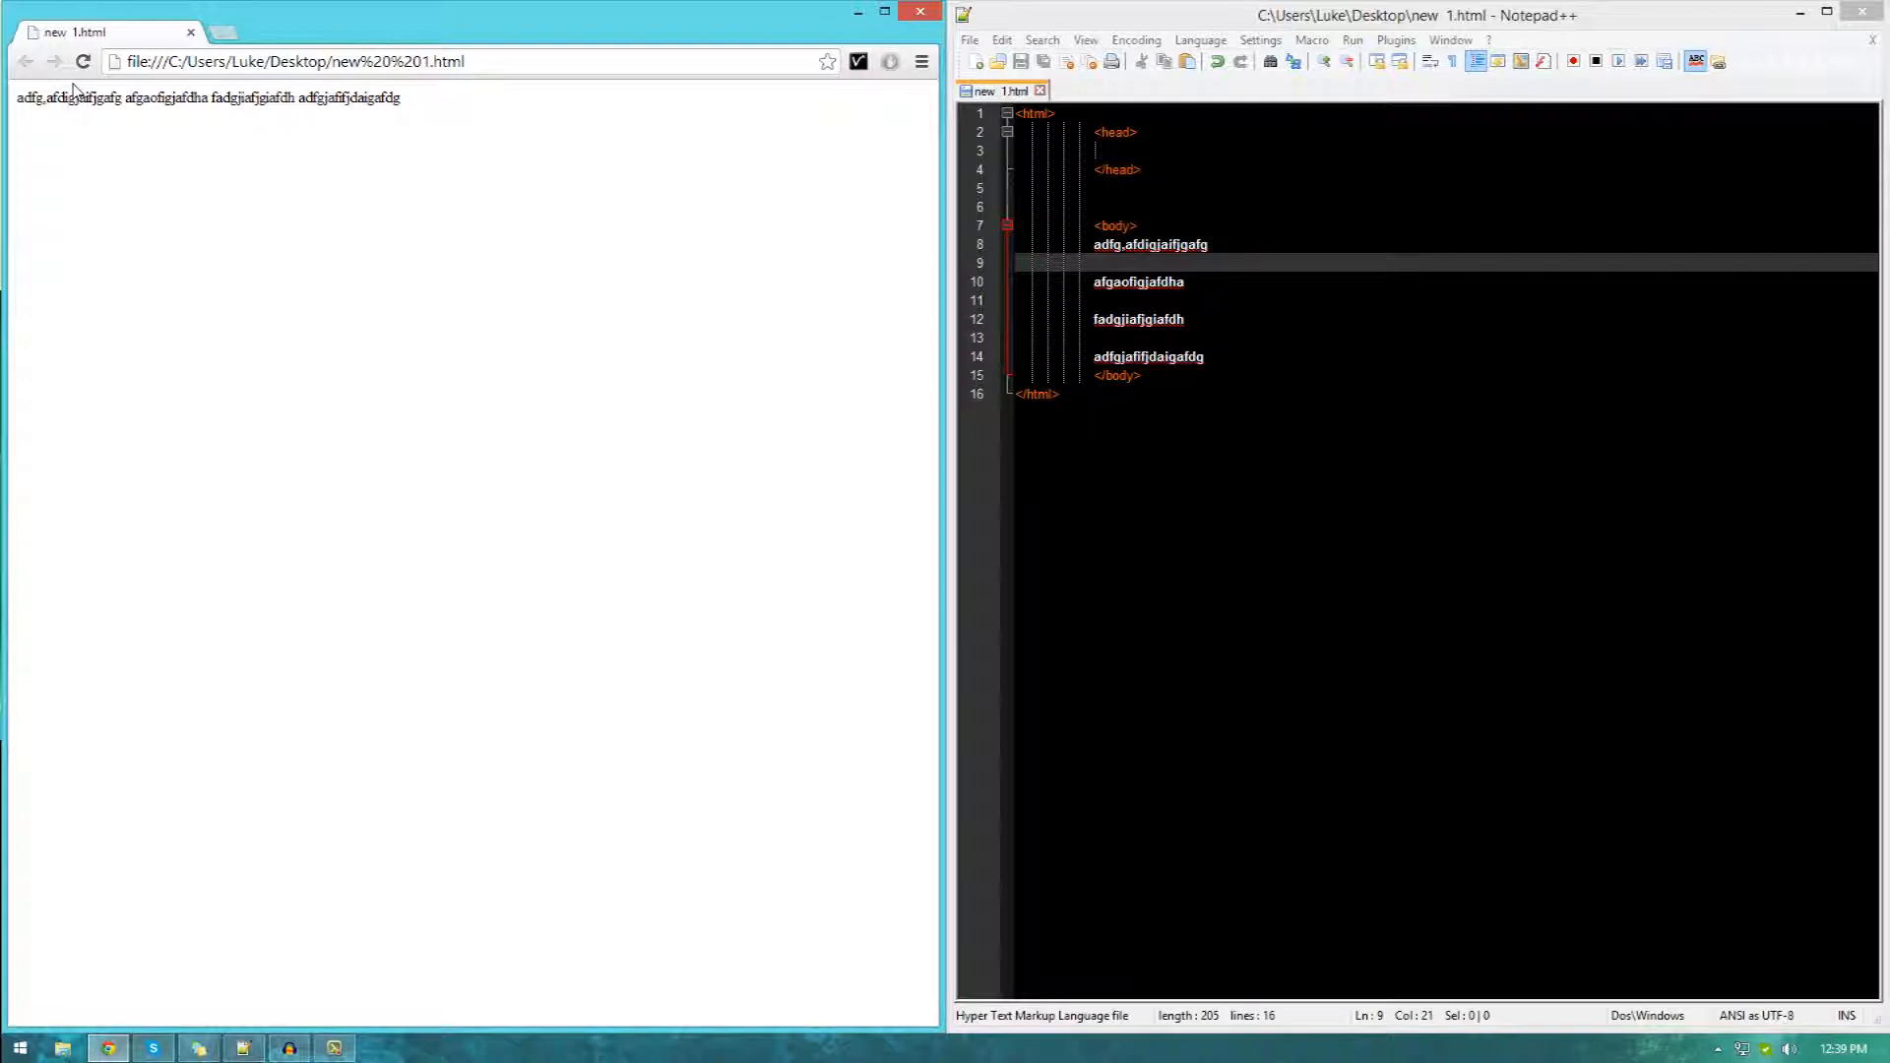
Remove the blank lines between the four random text lines and select them.
click(1132, 263)
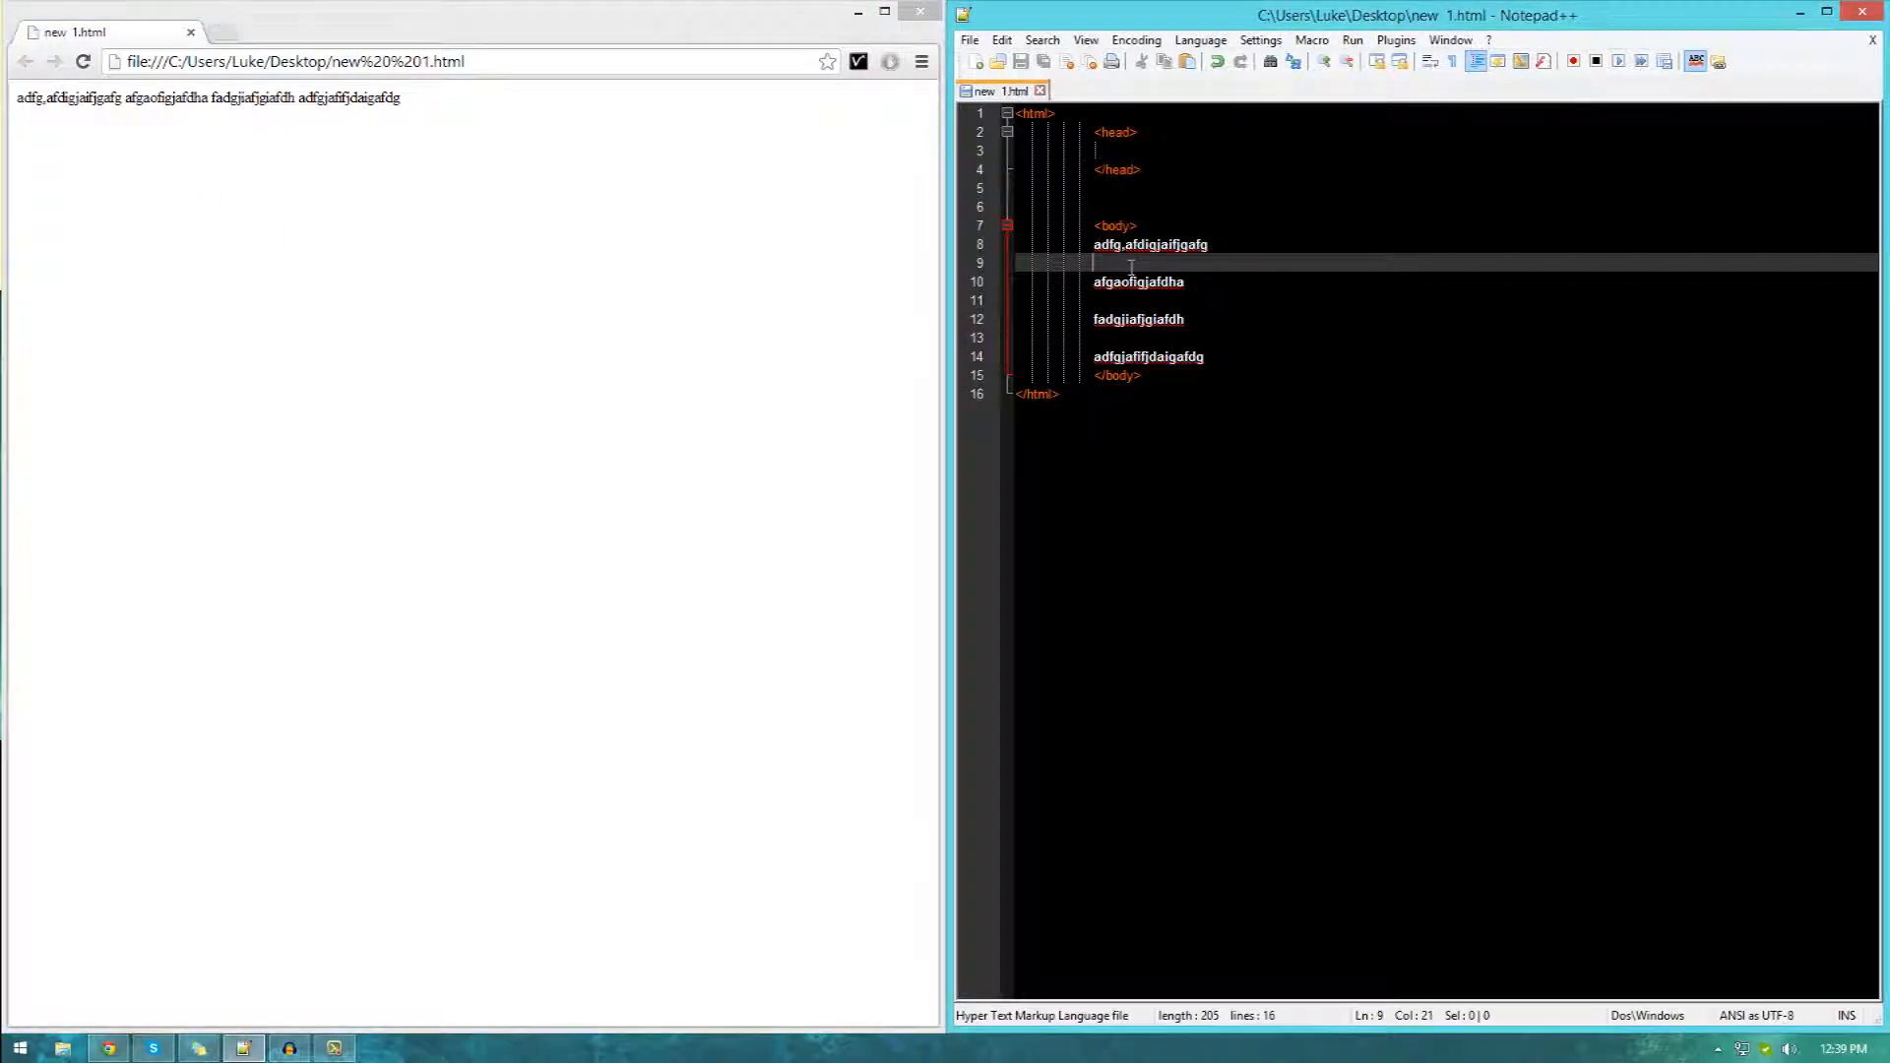
key(Backspace)
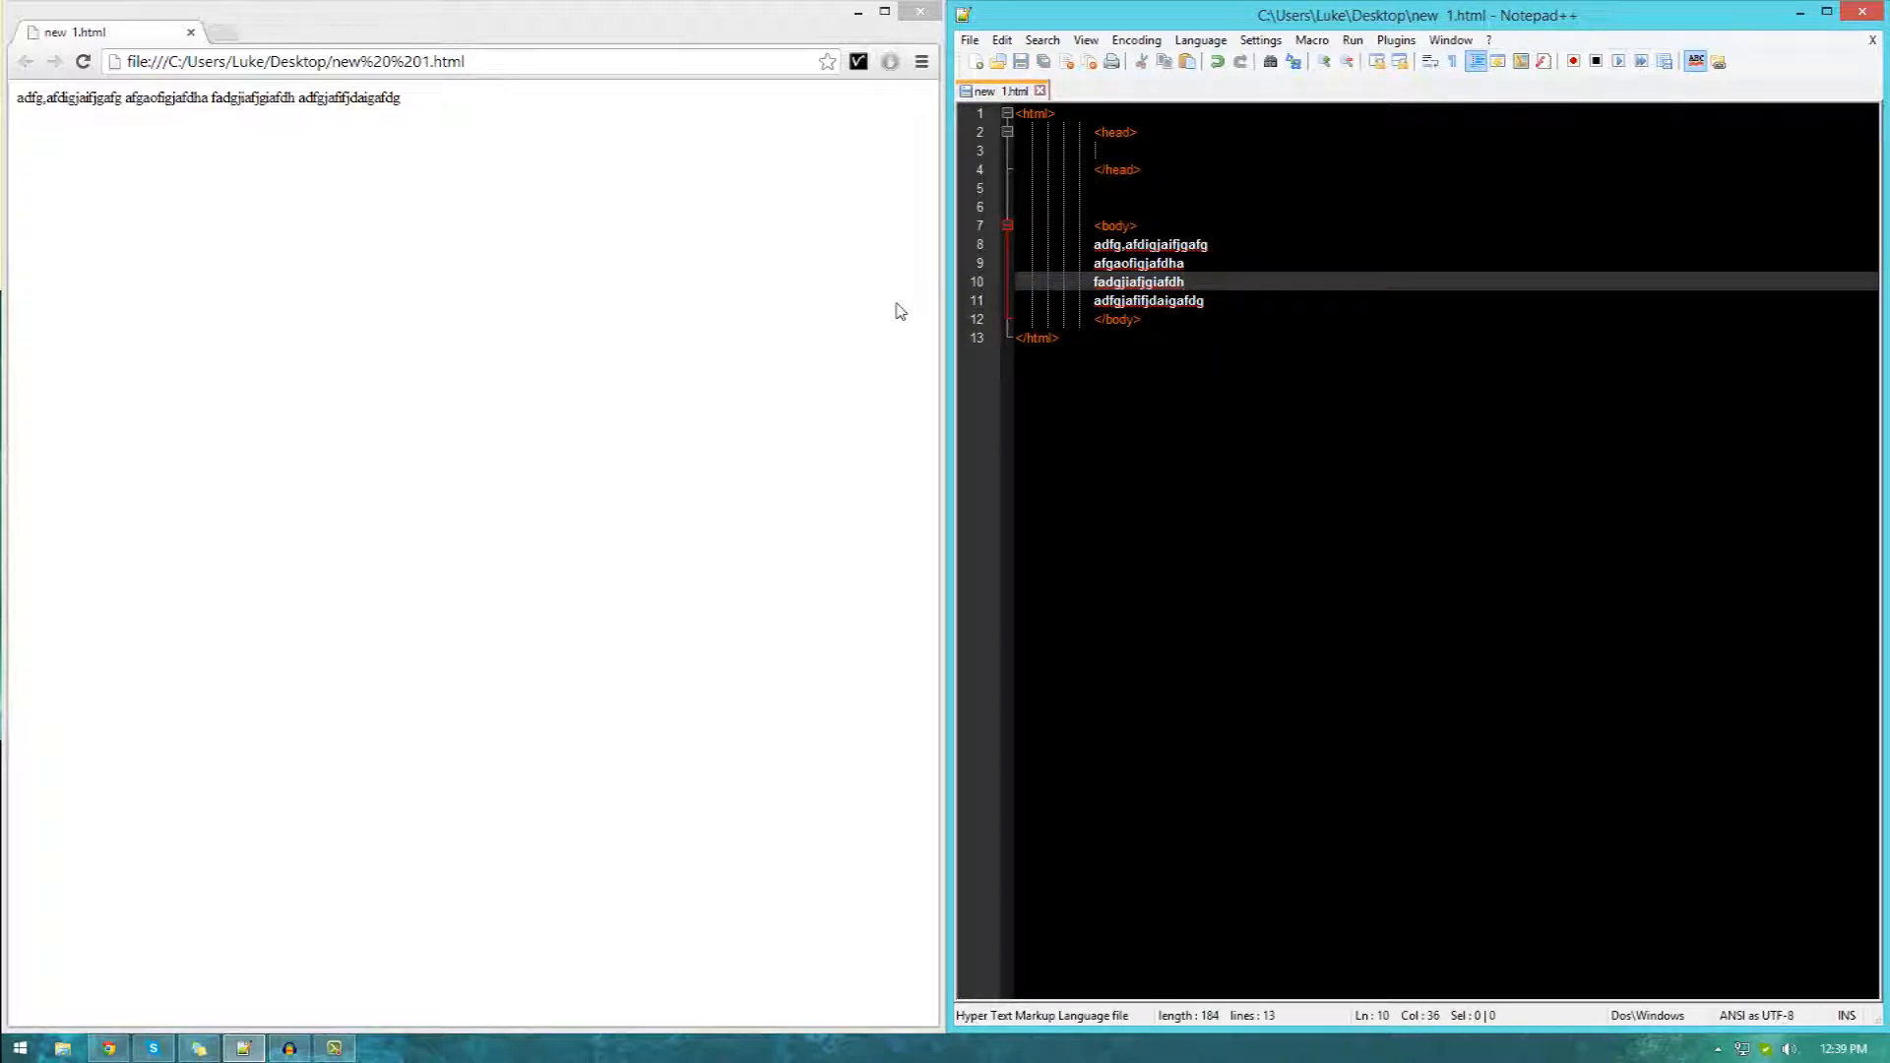
key(Enter)
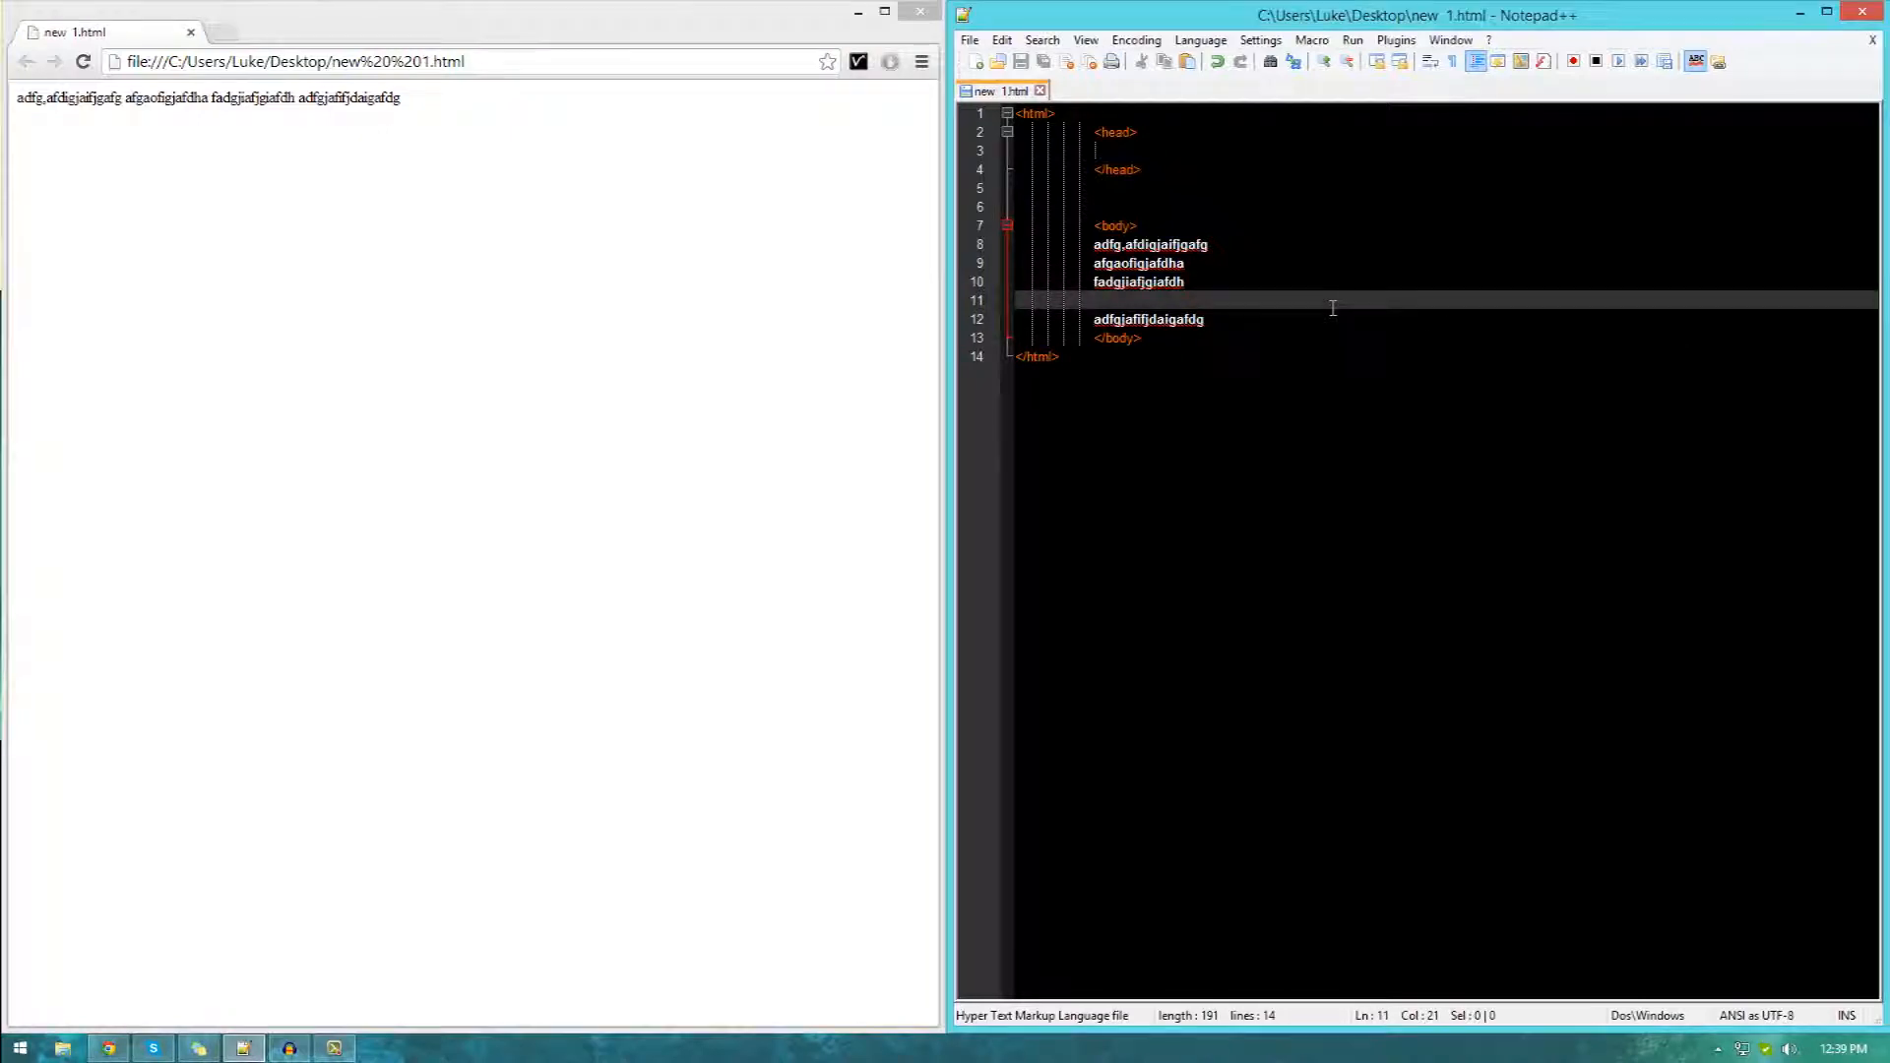
key(Backspace)
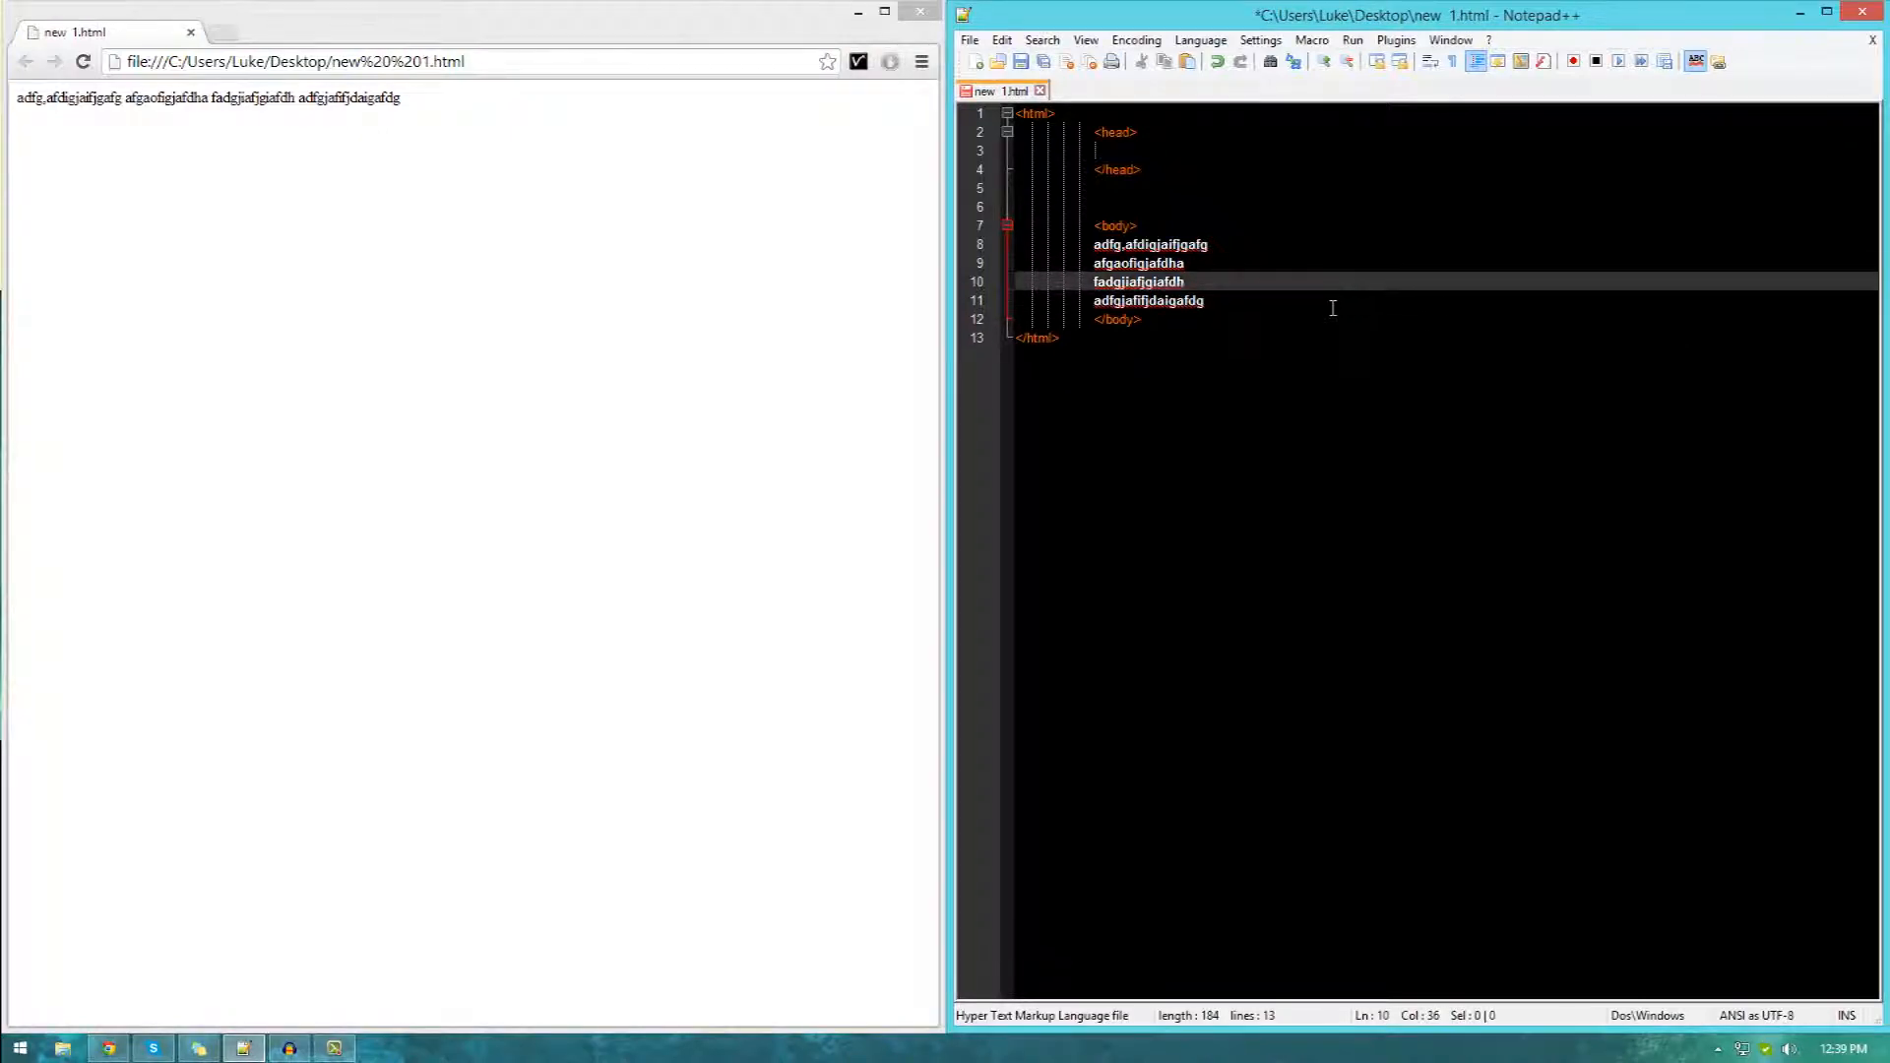
drag(1094, 245, 1202, 300)
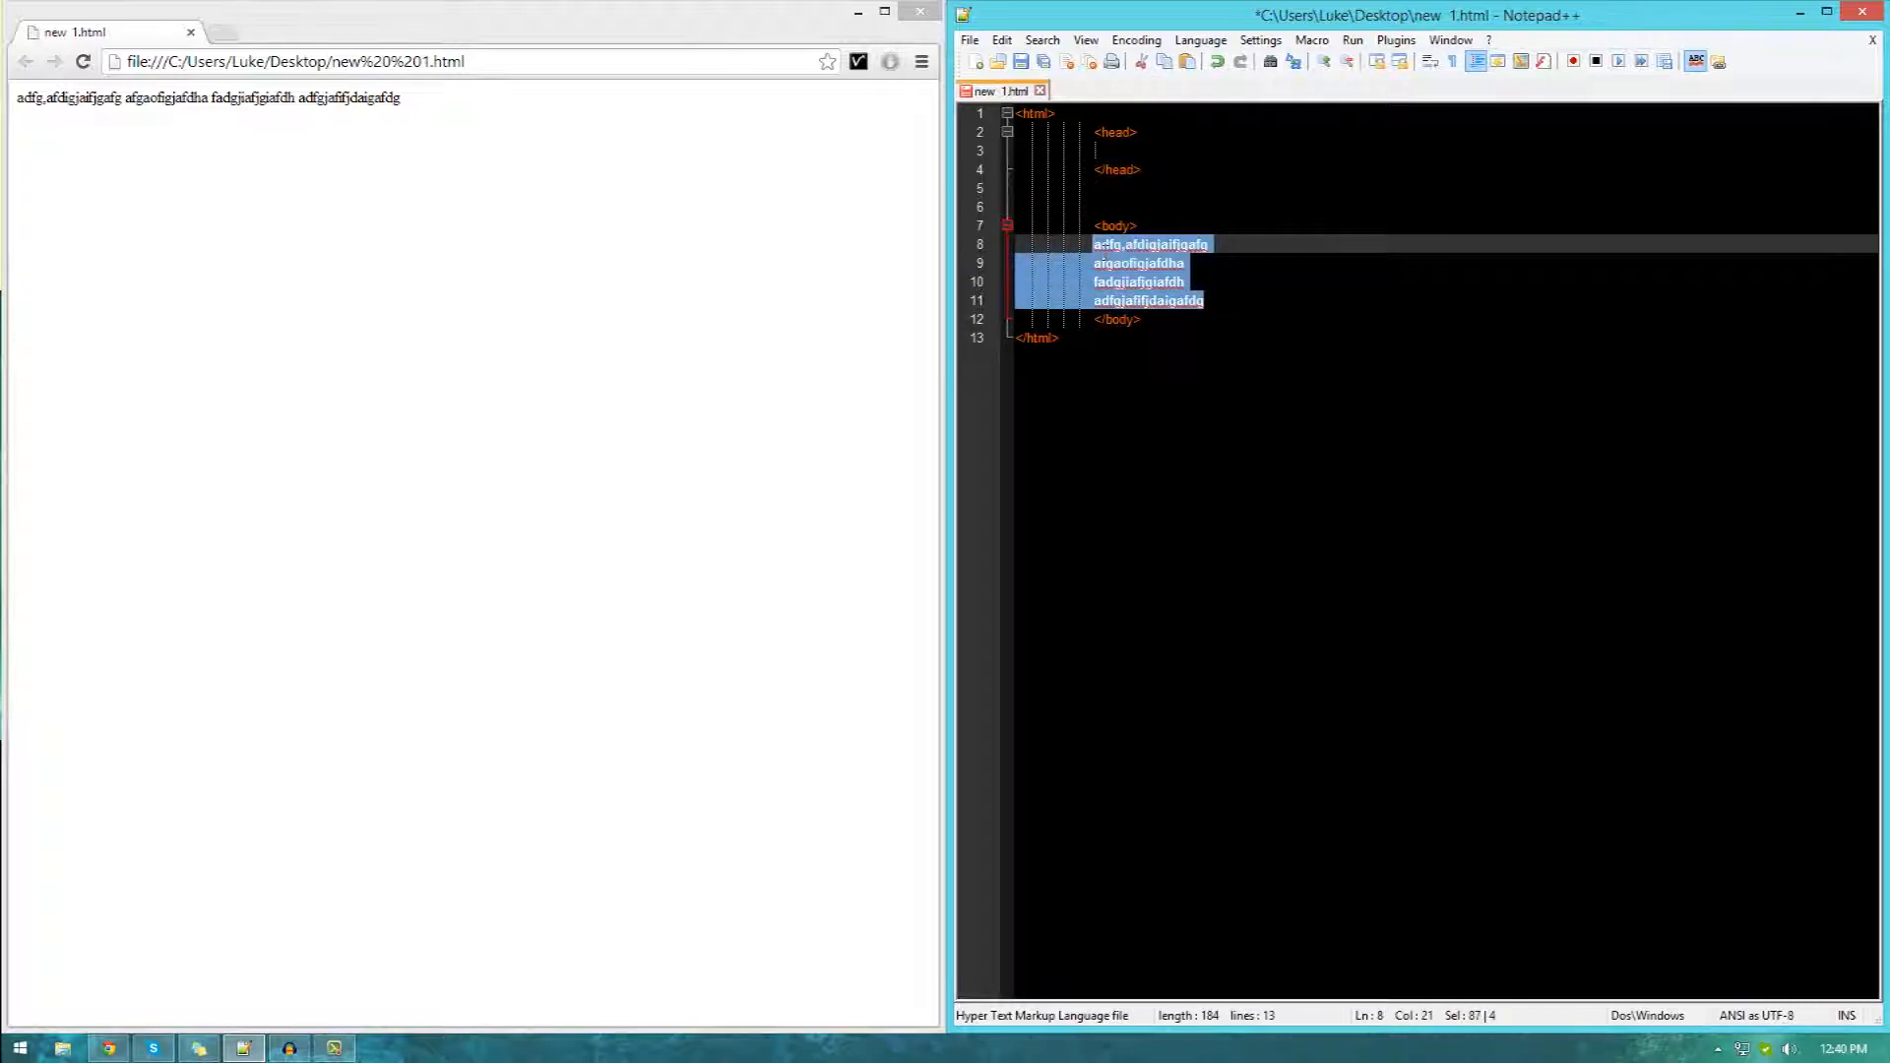
Type the first <p> paragraph, the greeting from Luke, over the random text.
text(<)
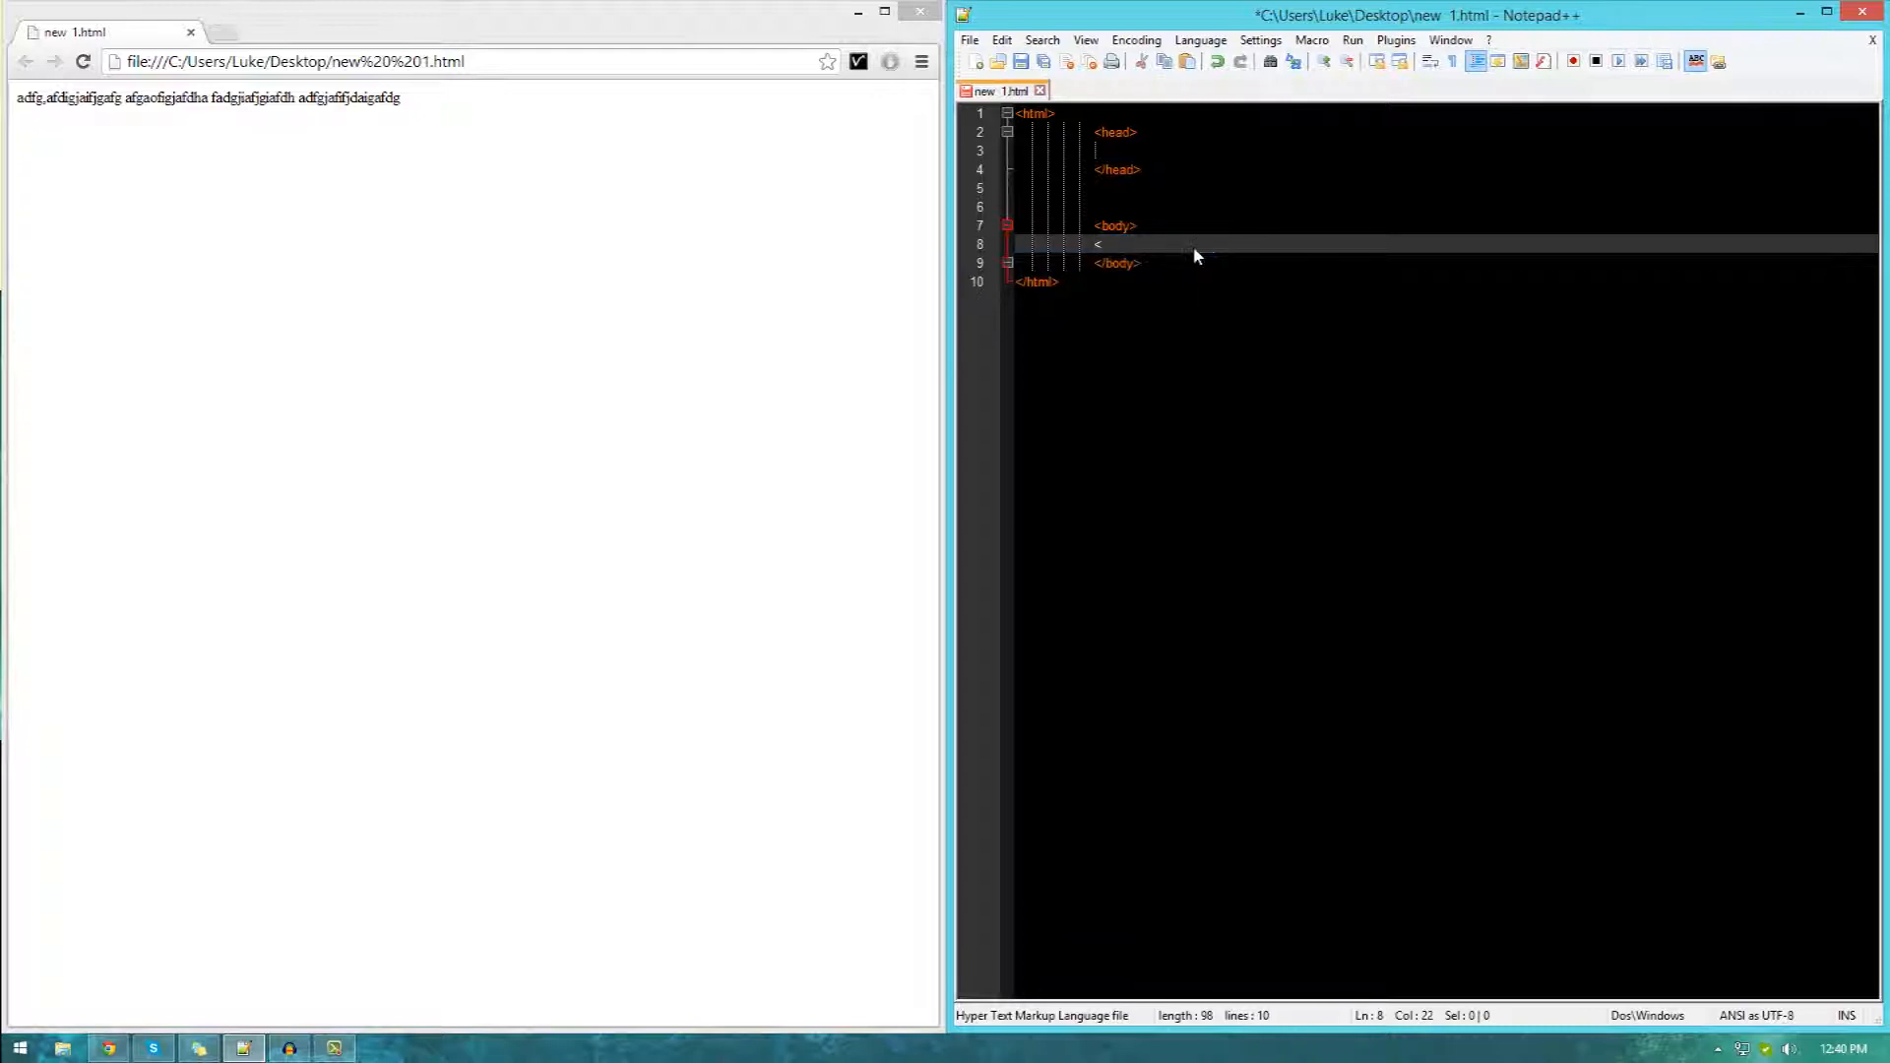
text(p)
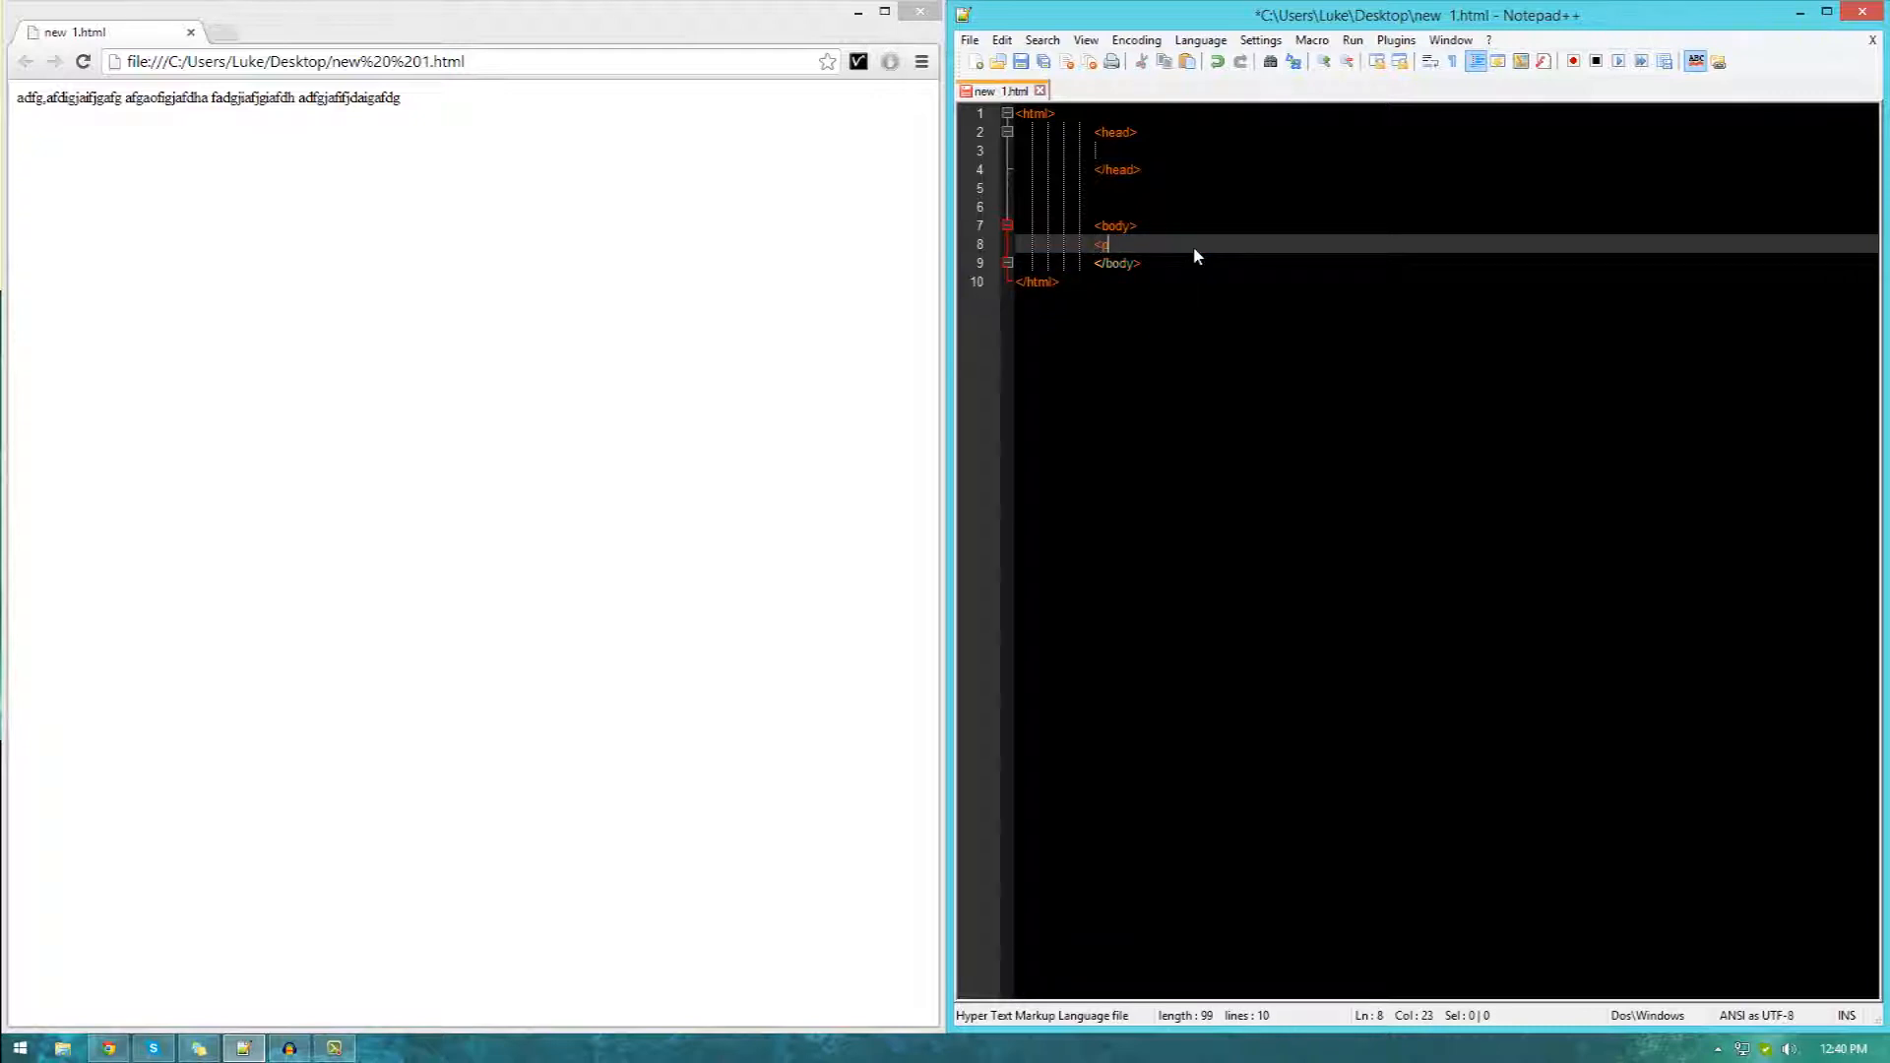
text(p>)
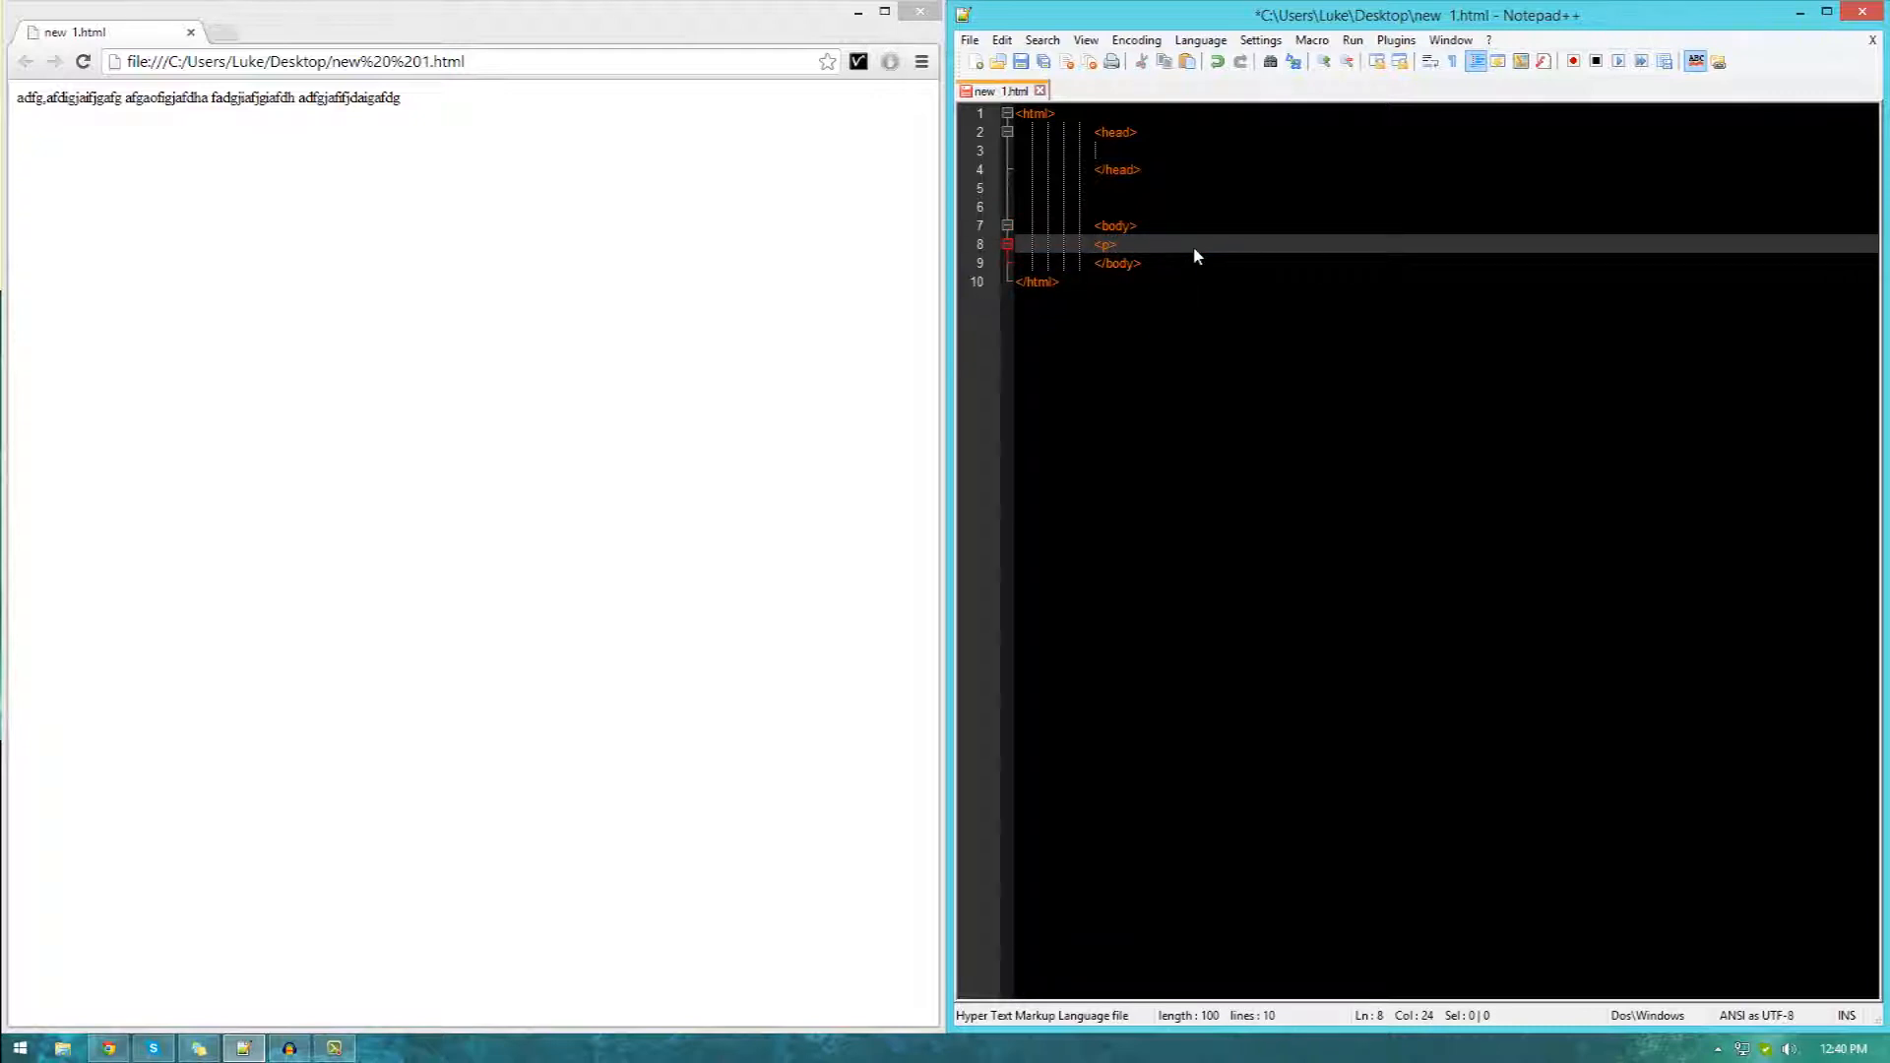
key(BackSpace)
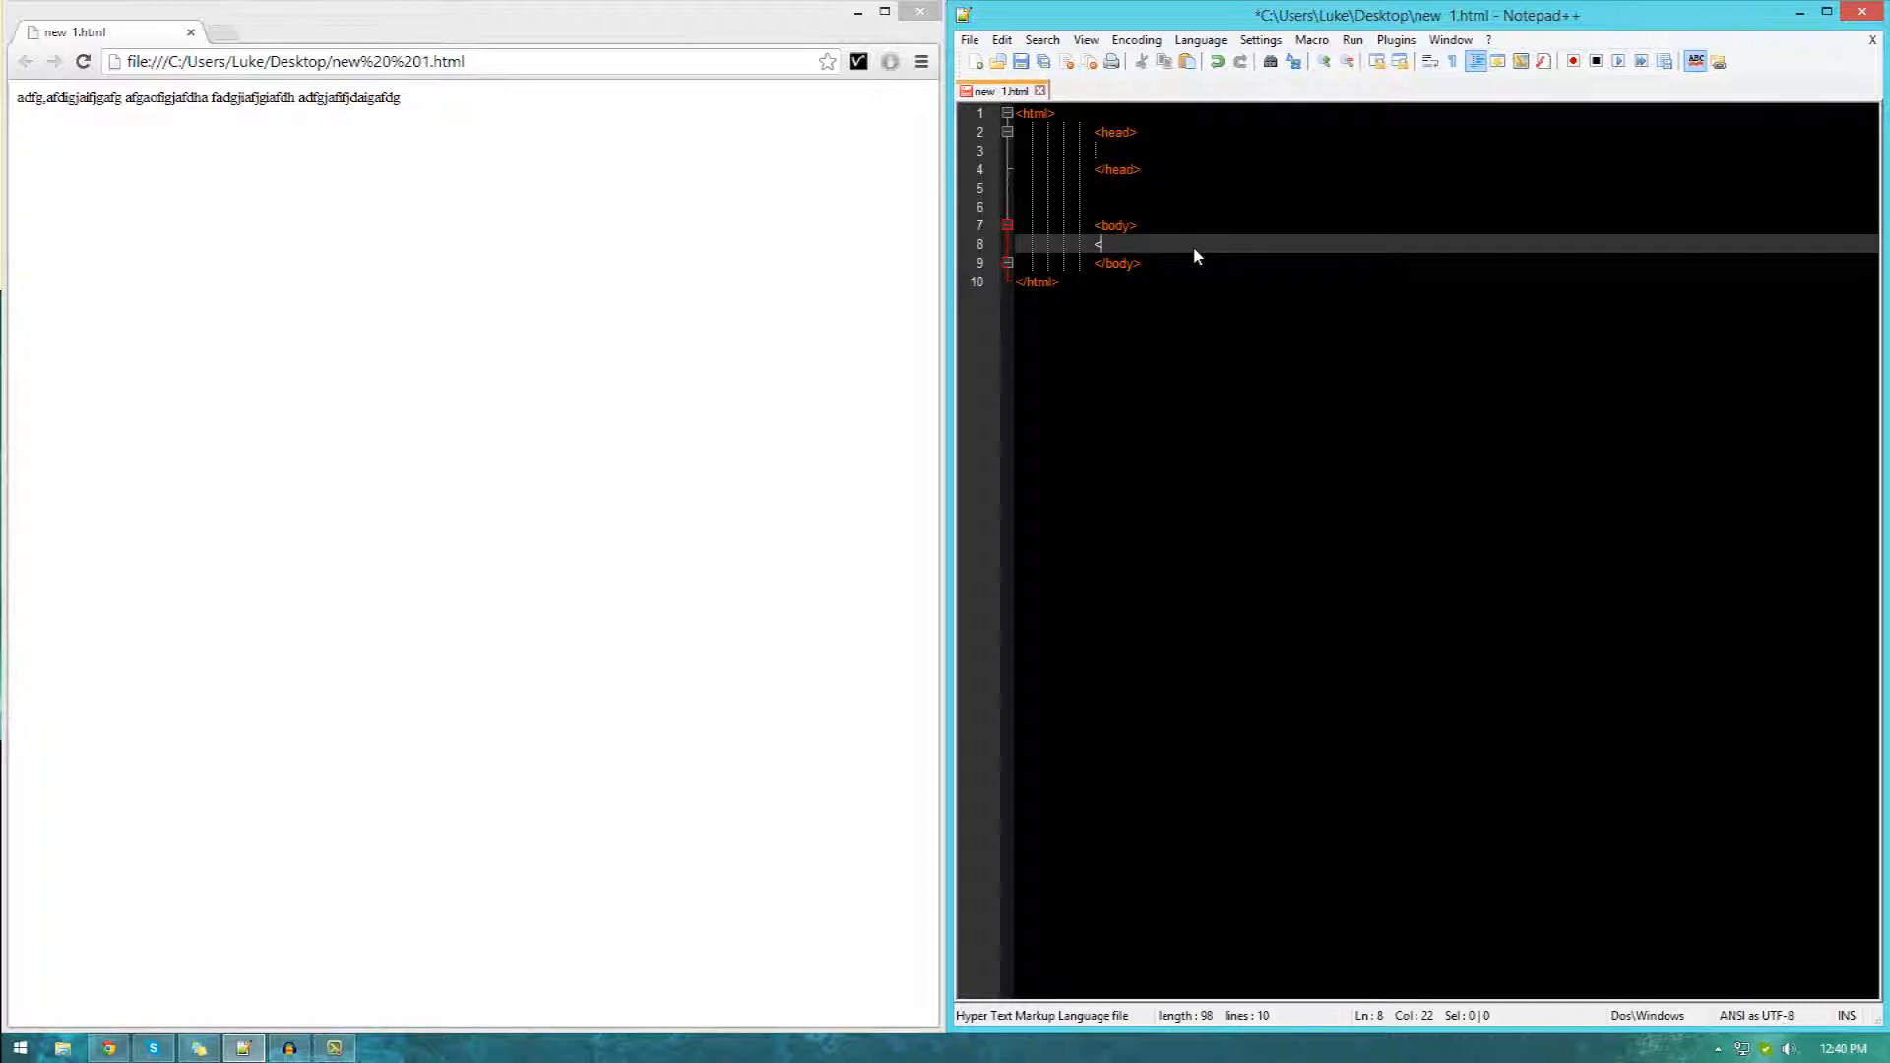
text(p>)
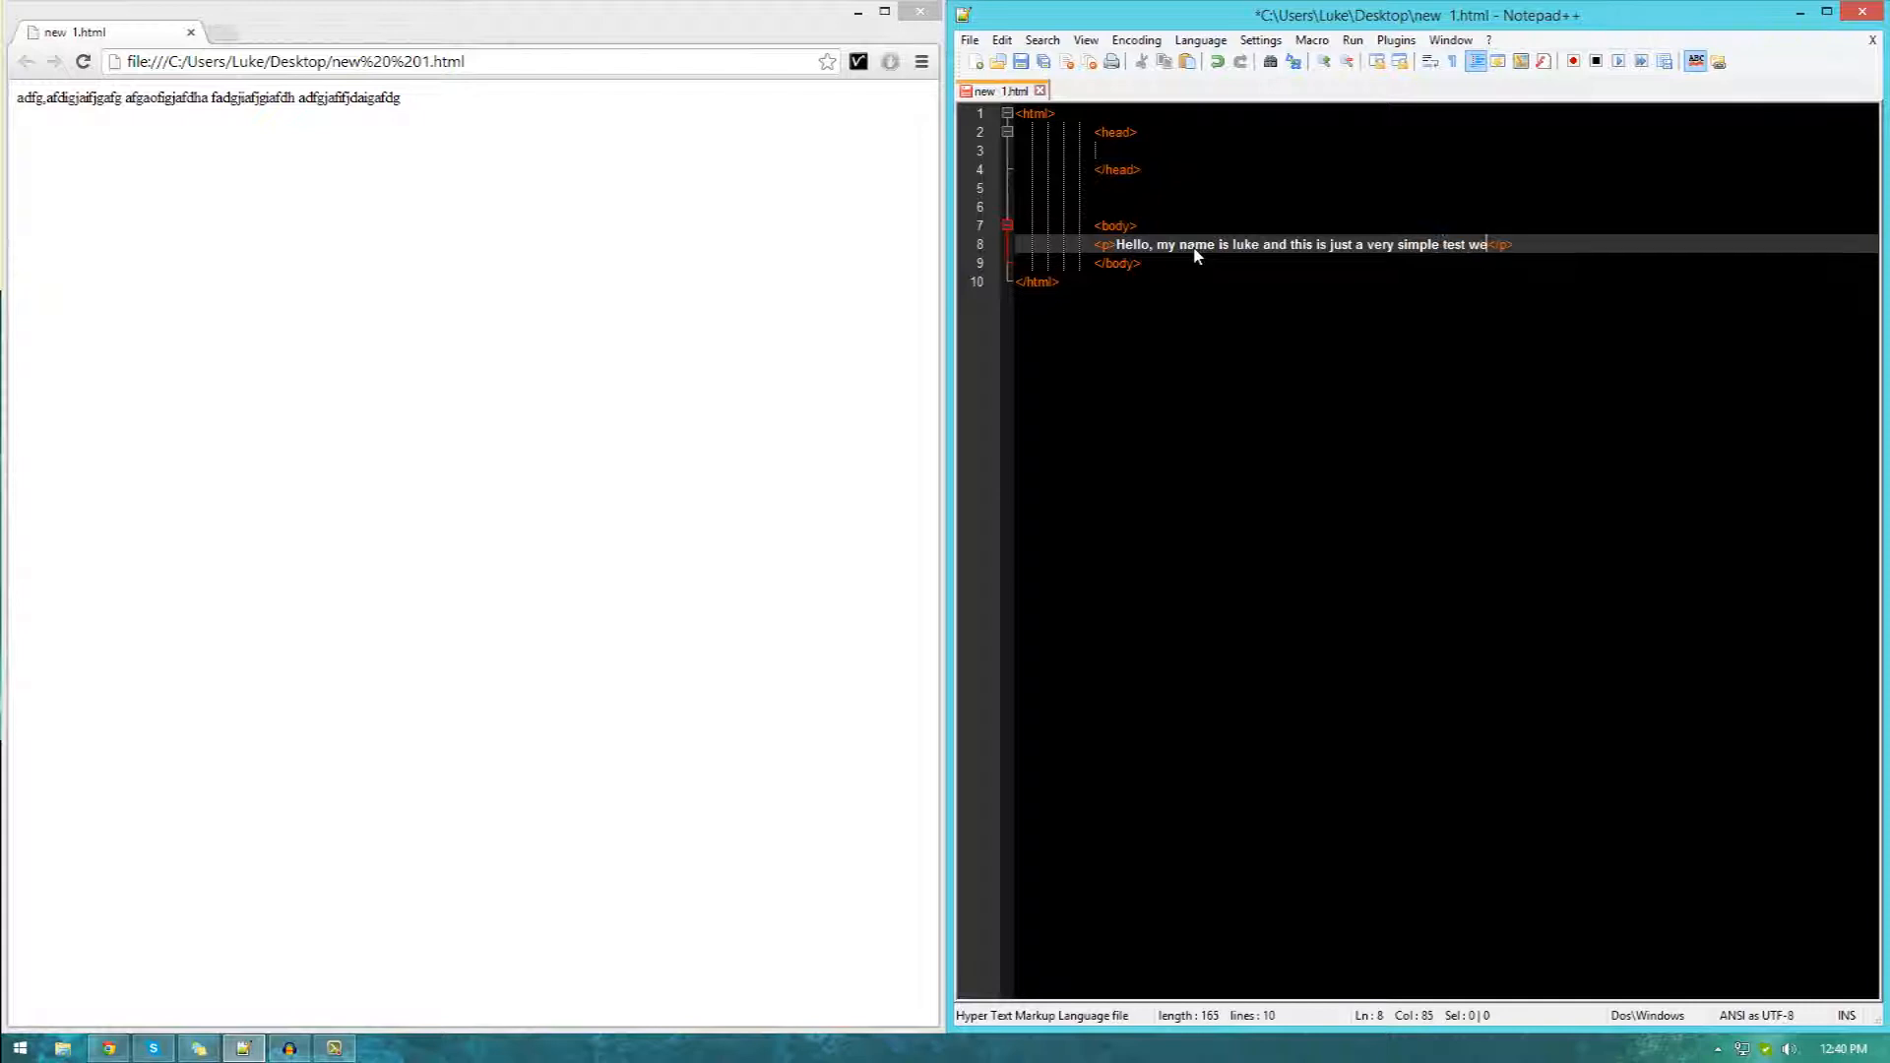
text(bsite.)
text(<)
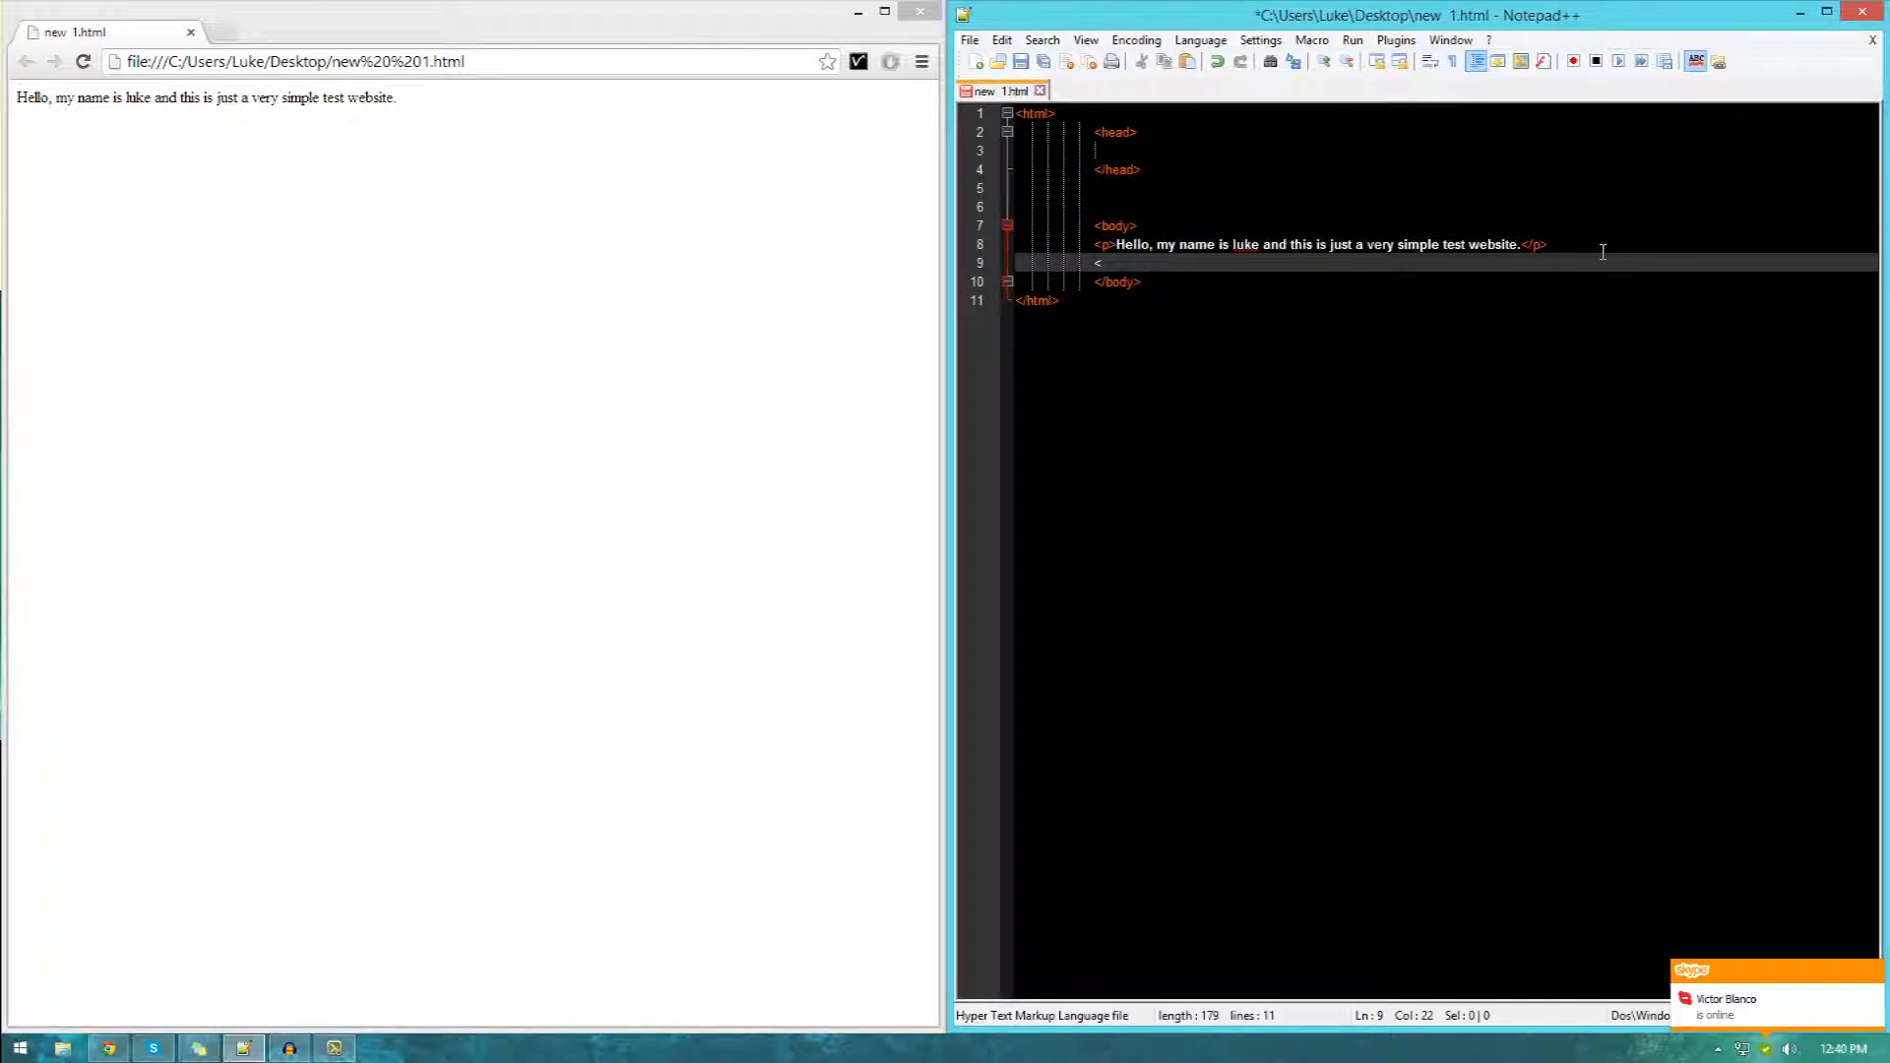
Add a second <p> paragraph reading 'Hello, this is someone else talking'.
text(p>)
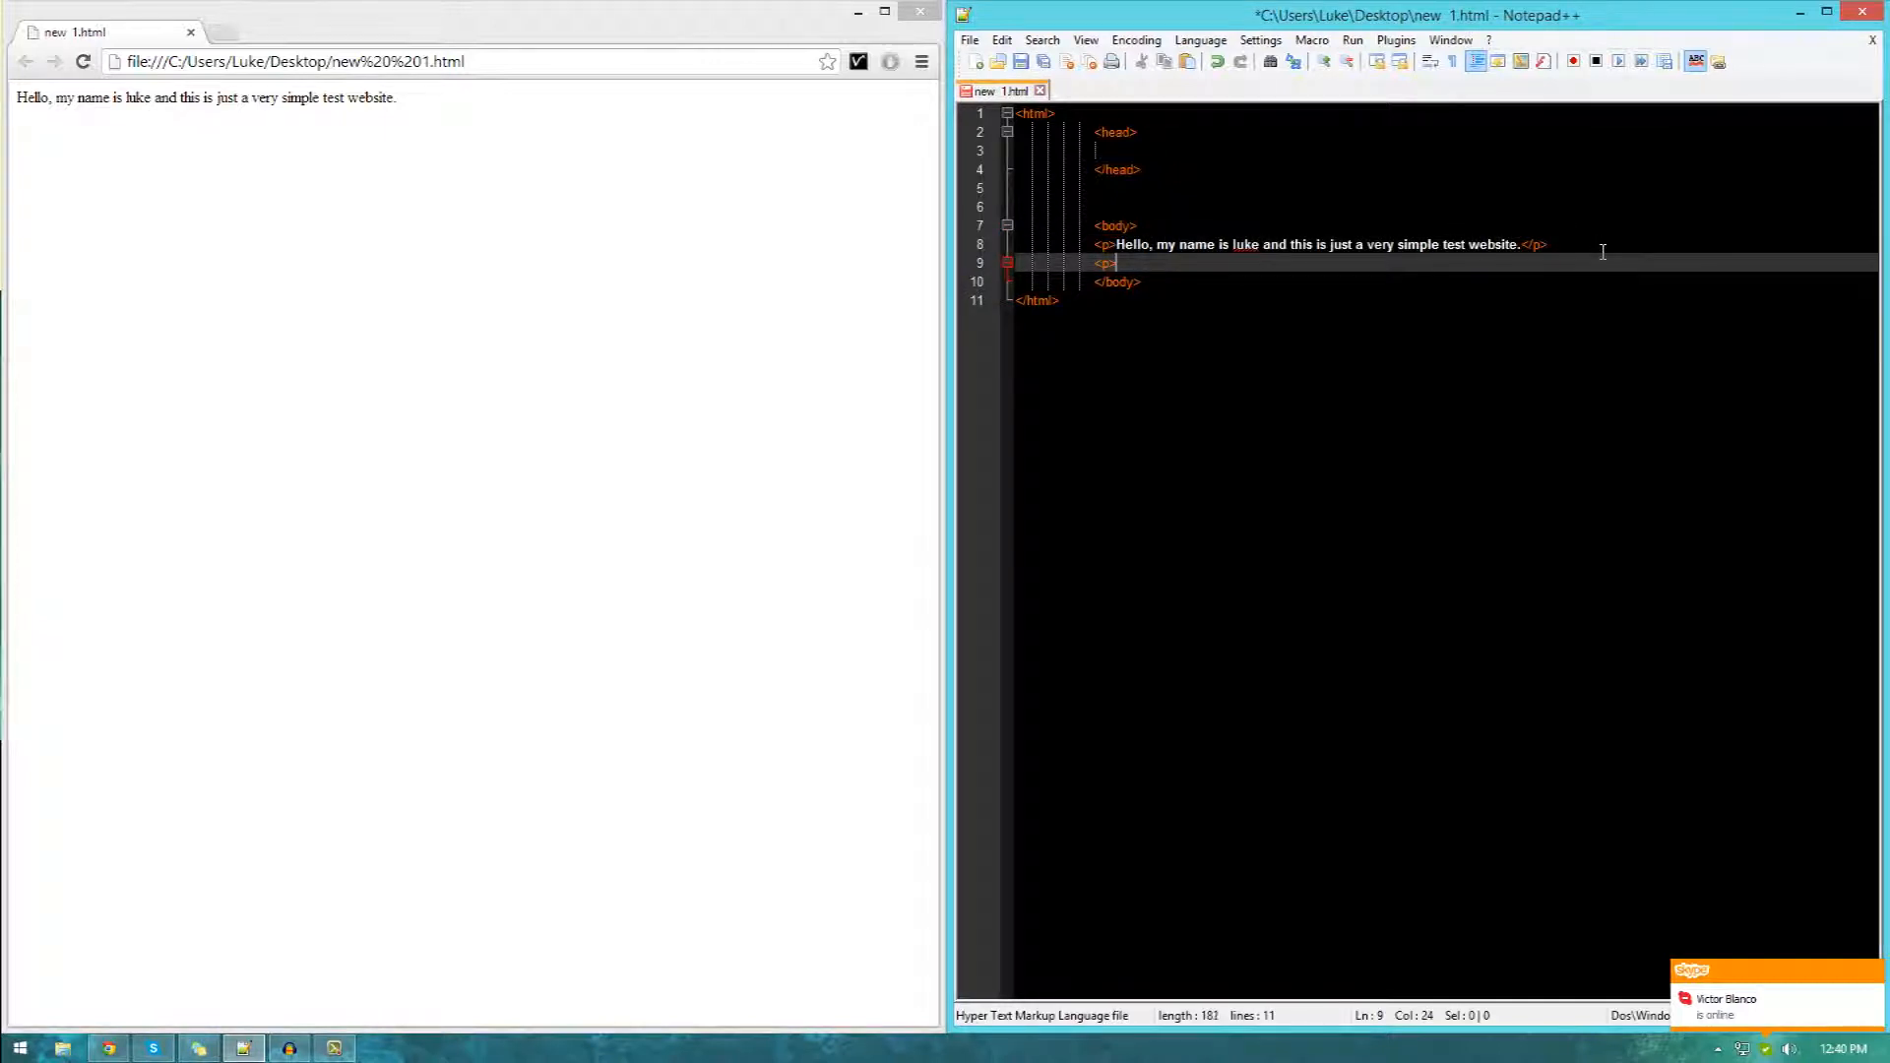
text(Hello, this is)
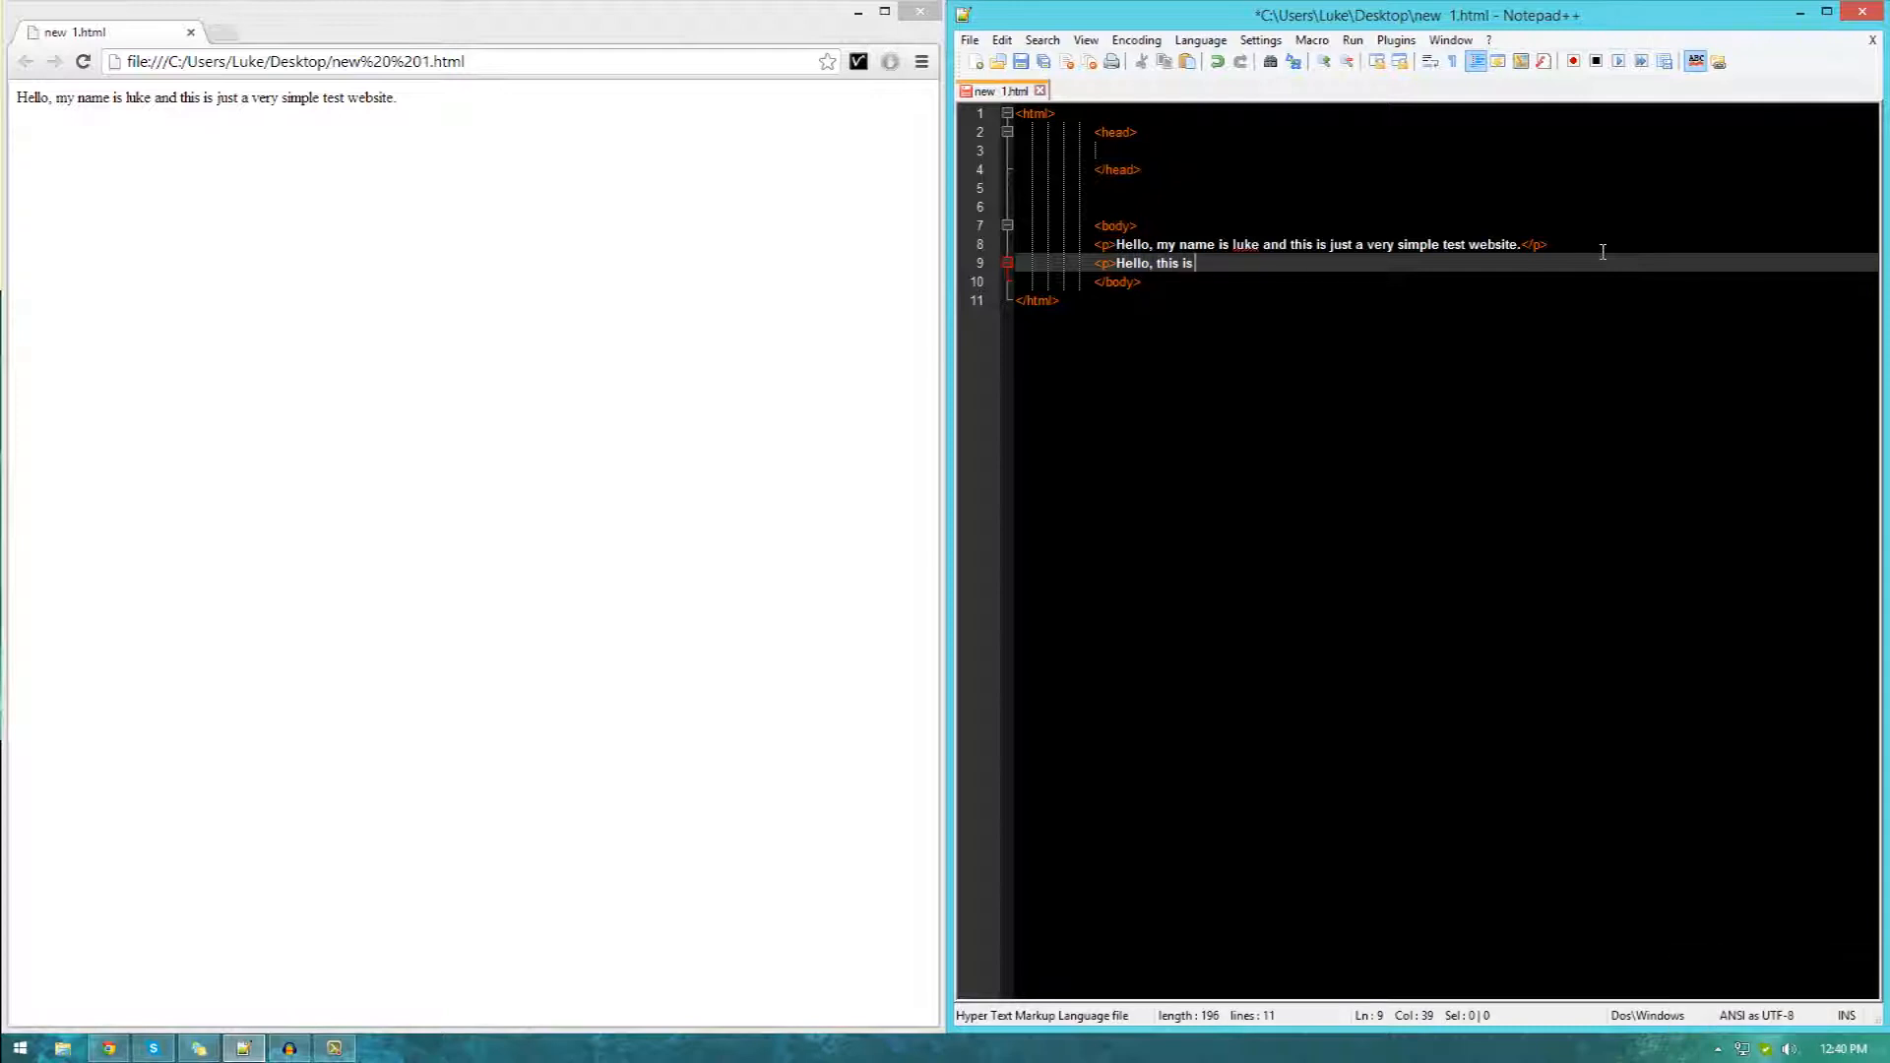
text(someomne)
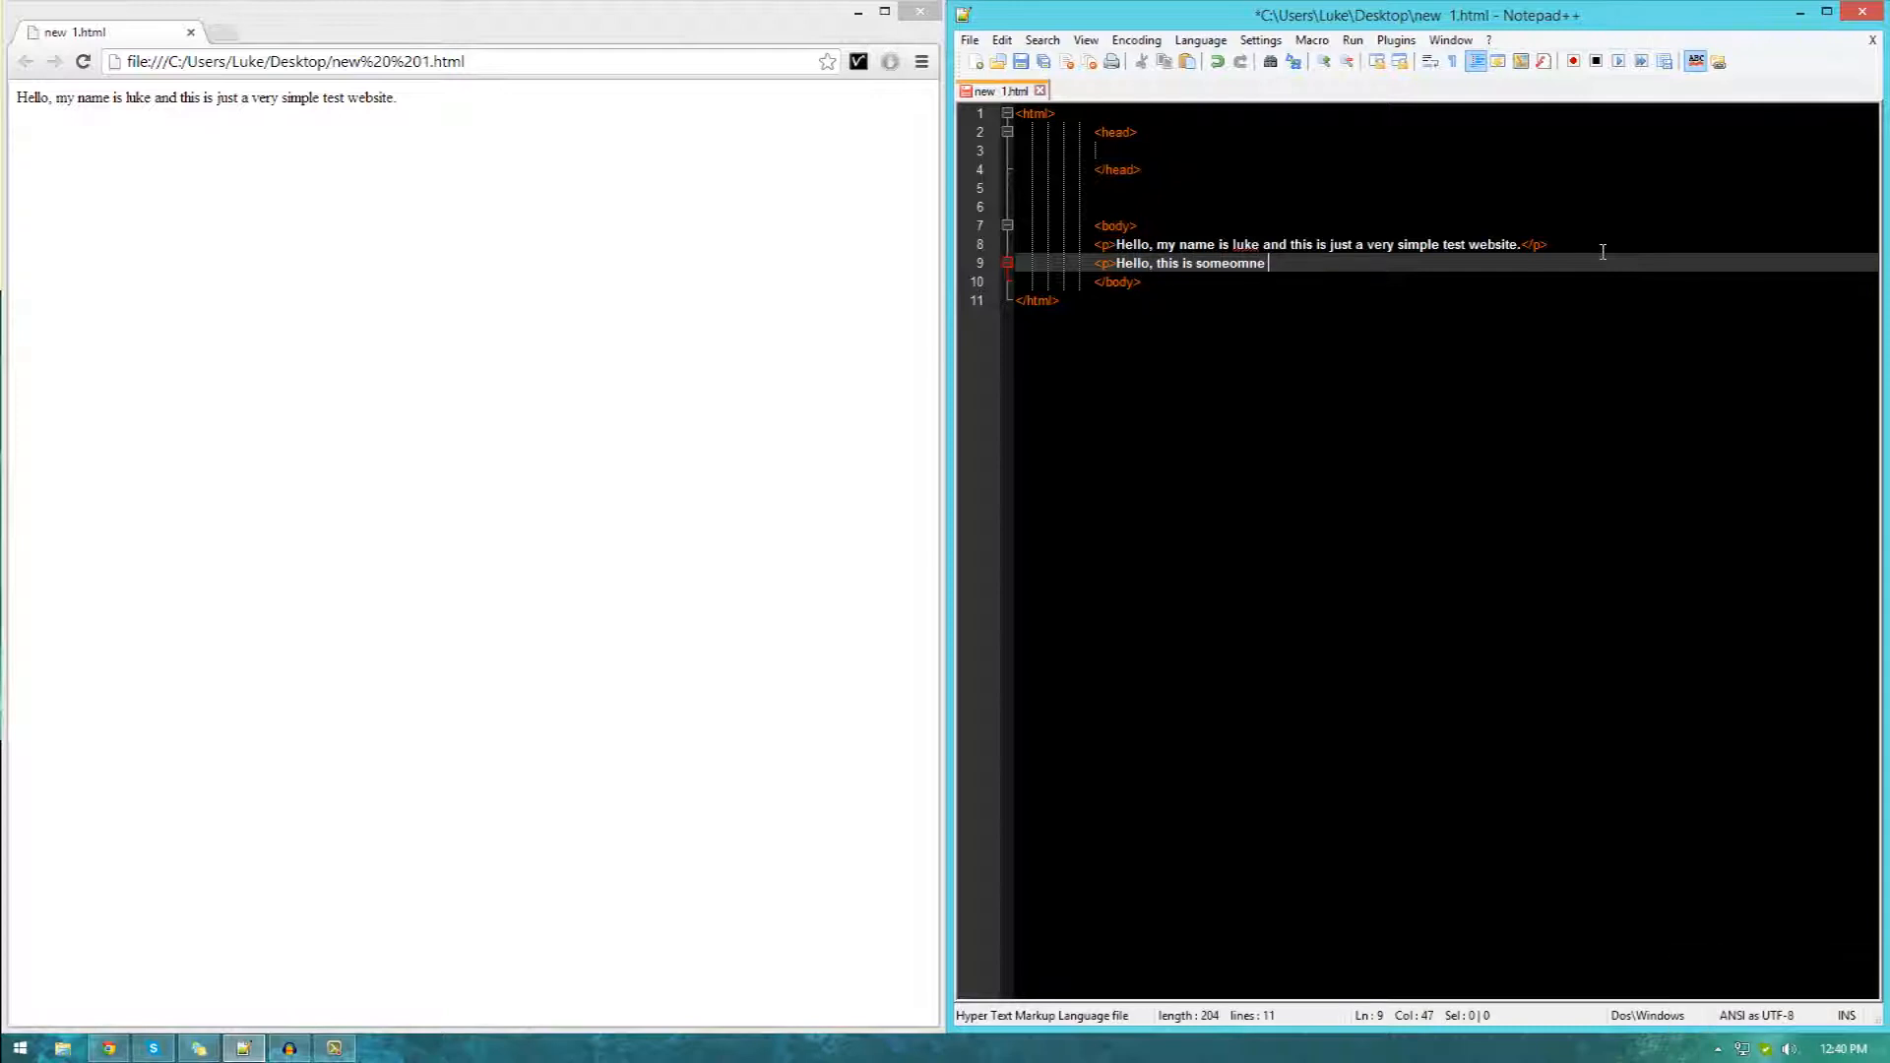
text(else talking)
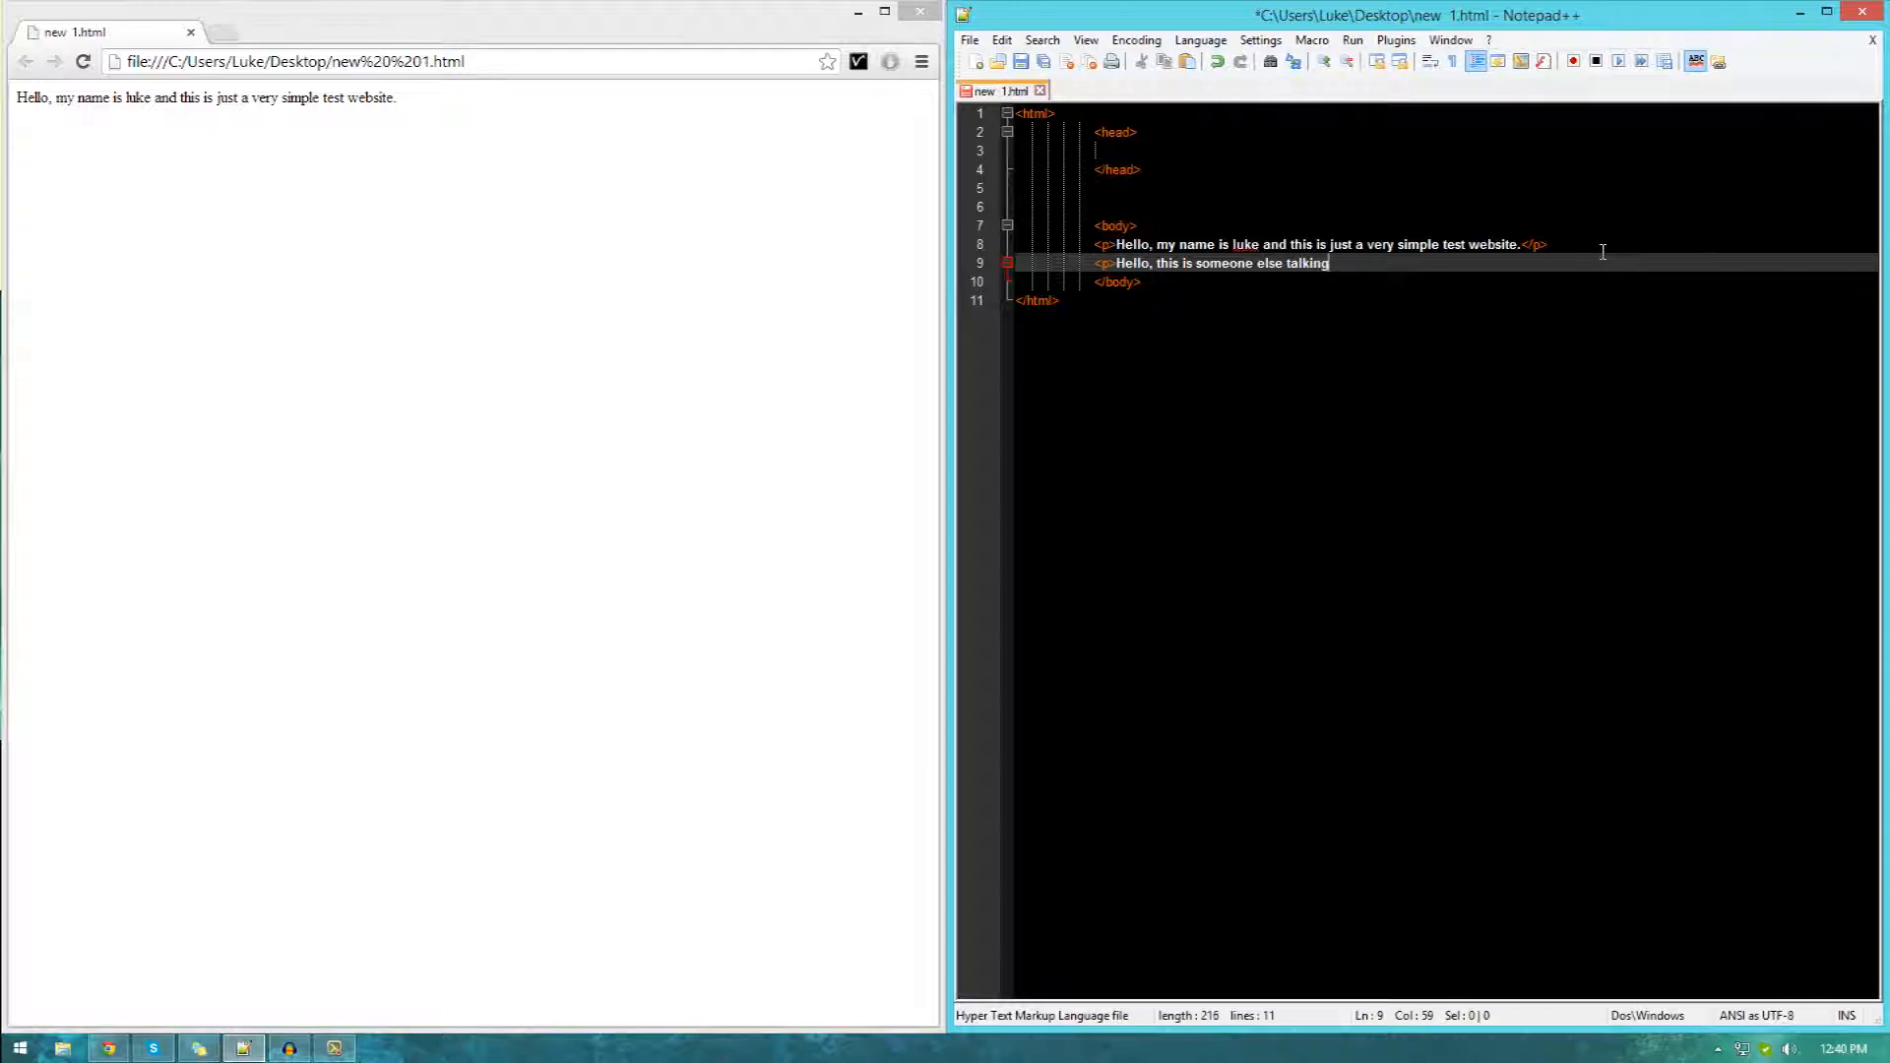
text(<p)
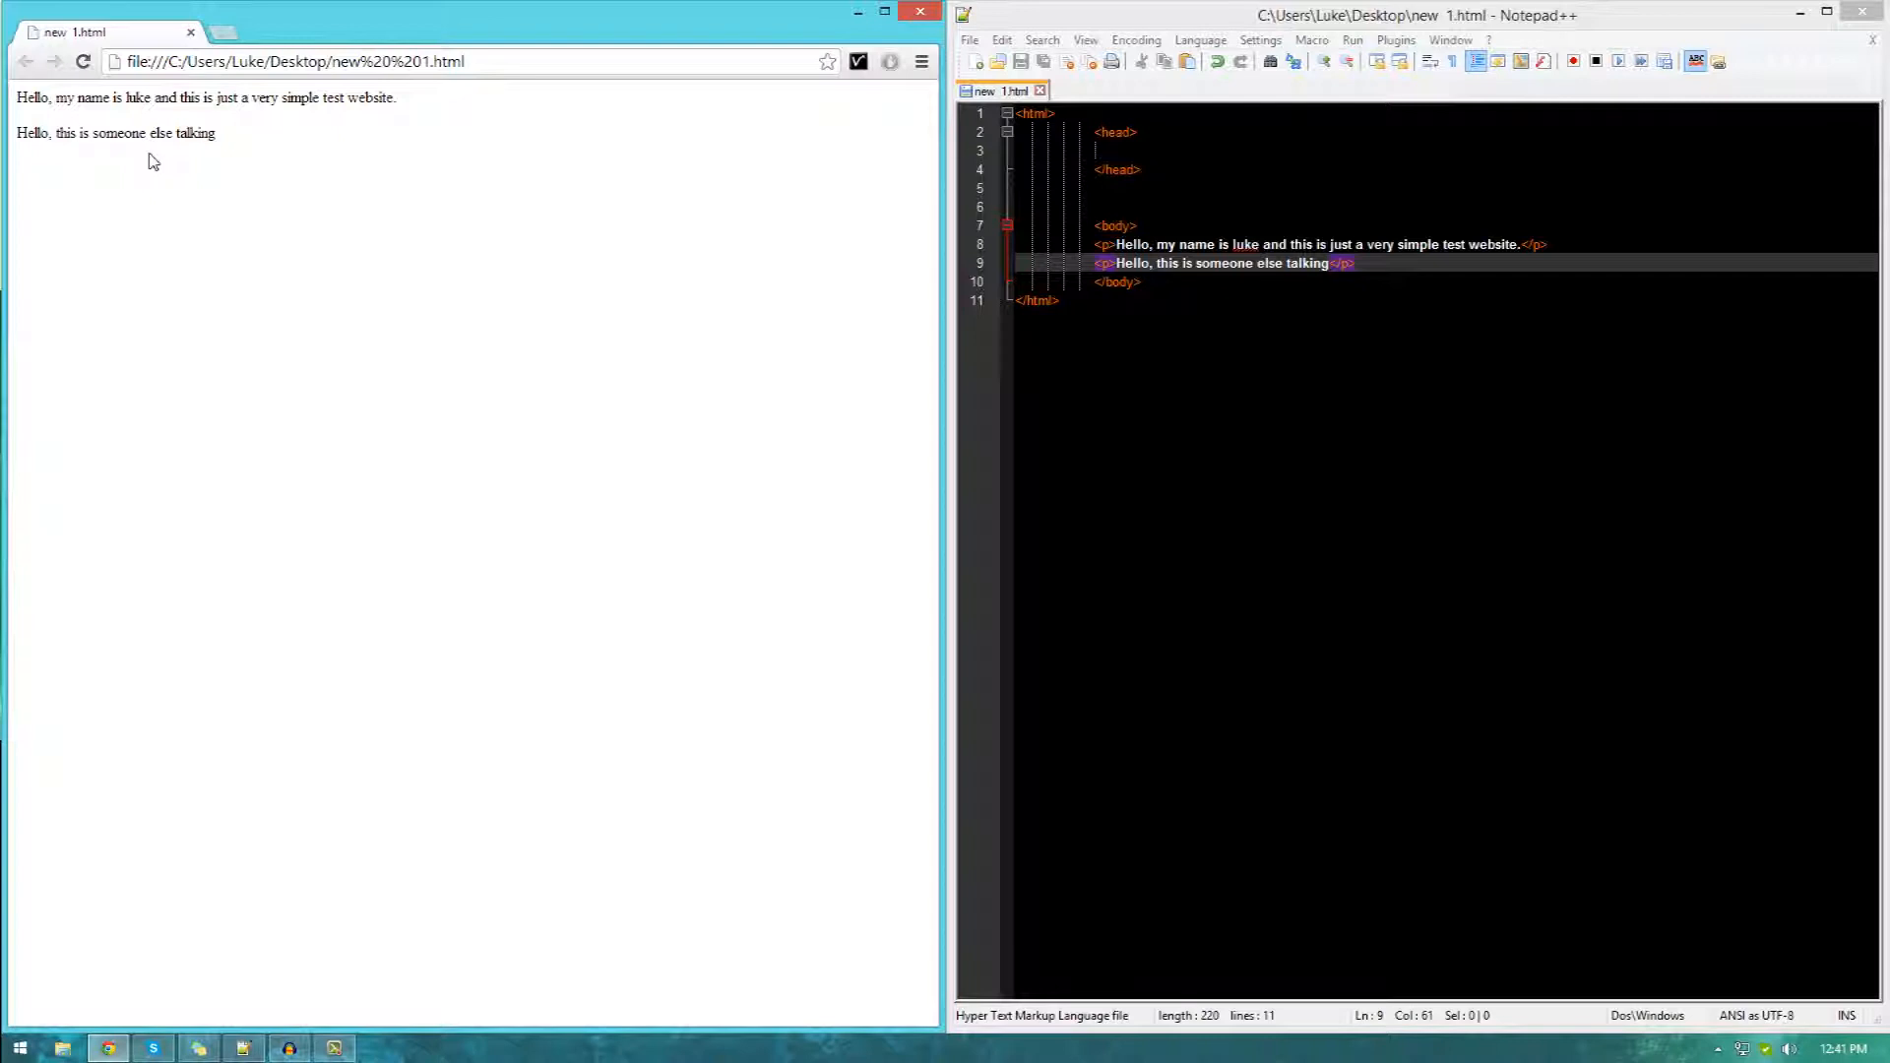
Add four <span>Line 3</span> lines below the paragraphs, then a new line after the first.
drag(23, 133, 172, 133)
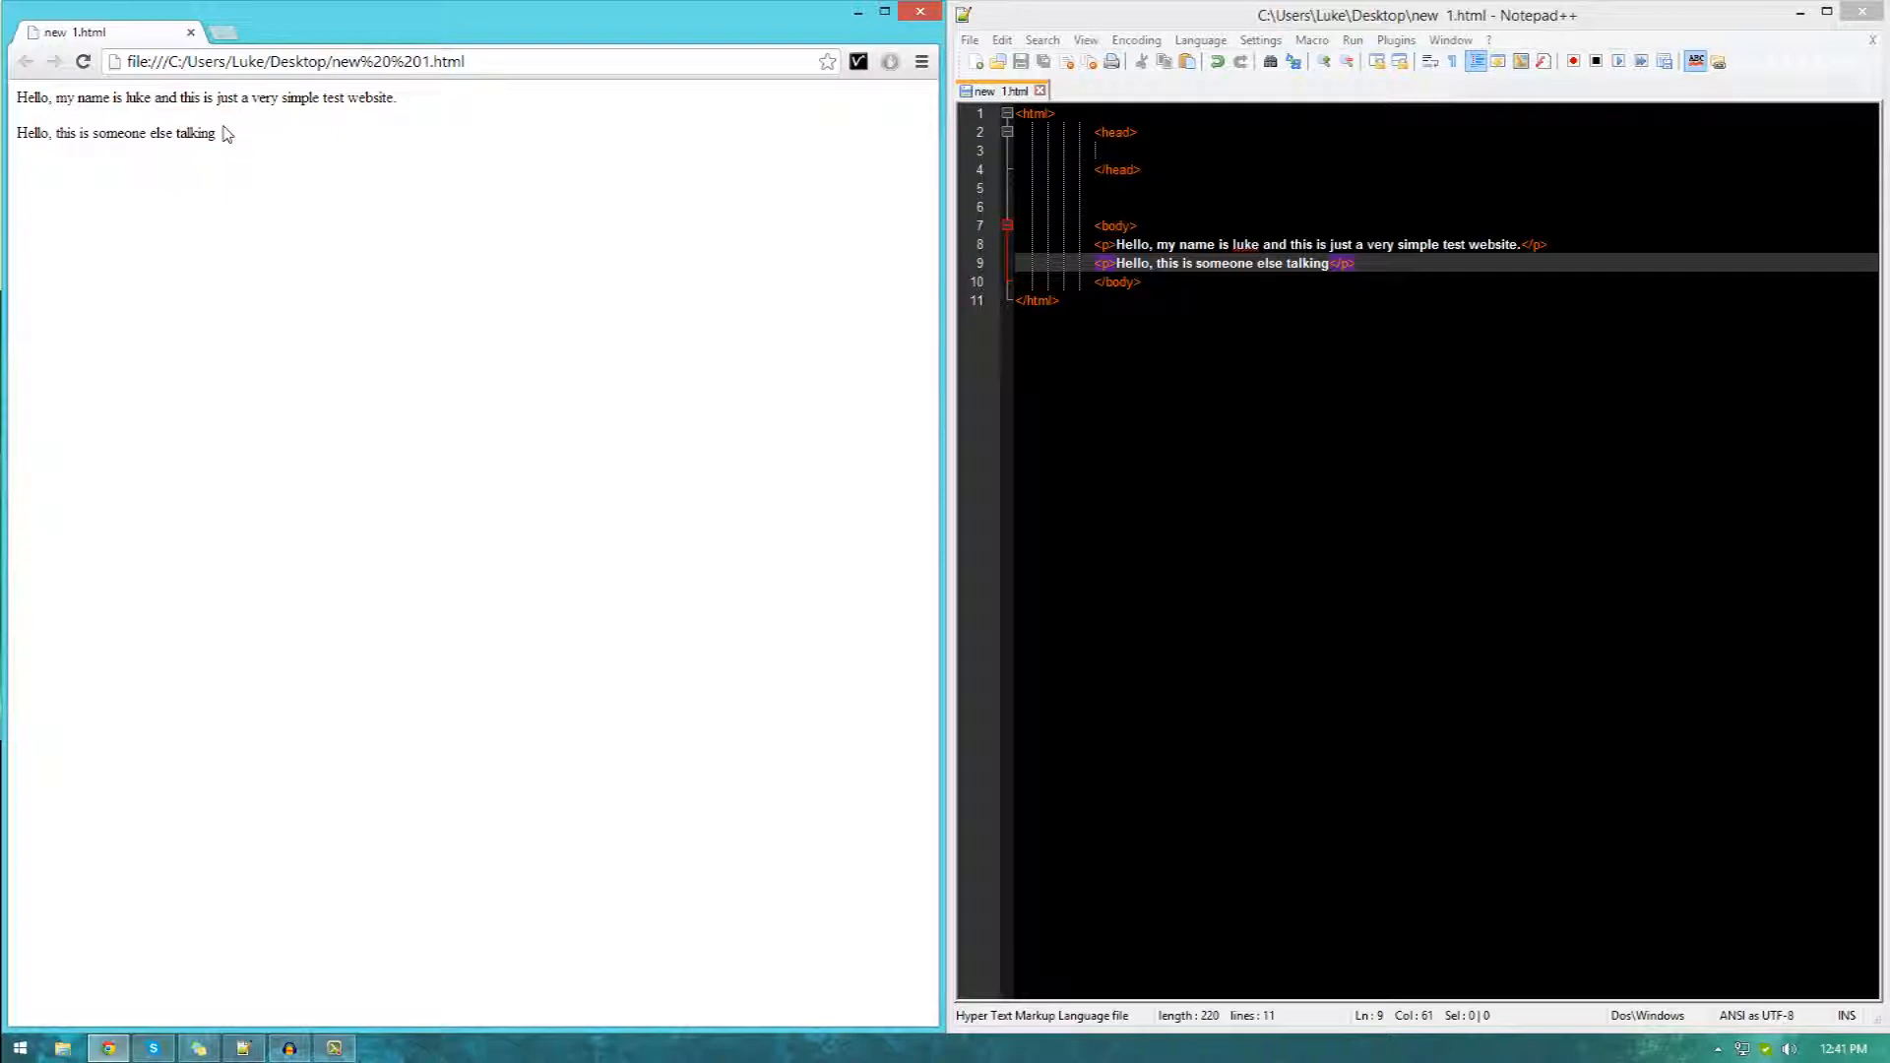
mouse_move(221, 123)
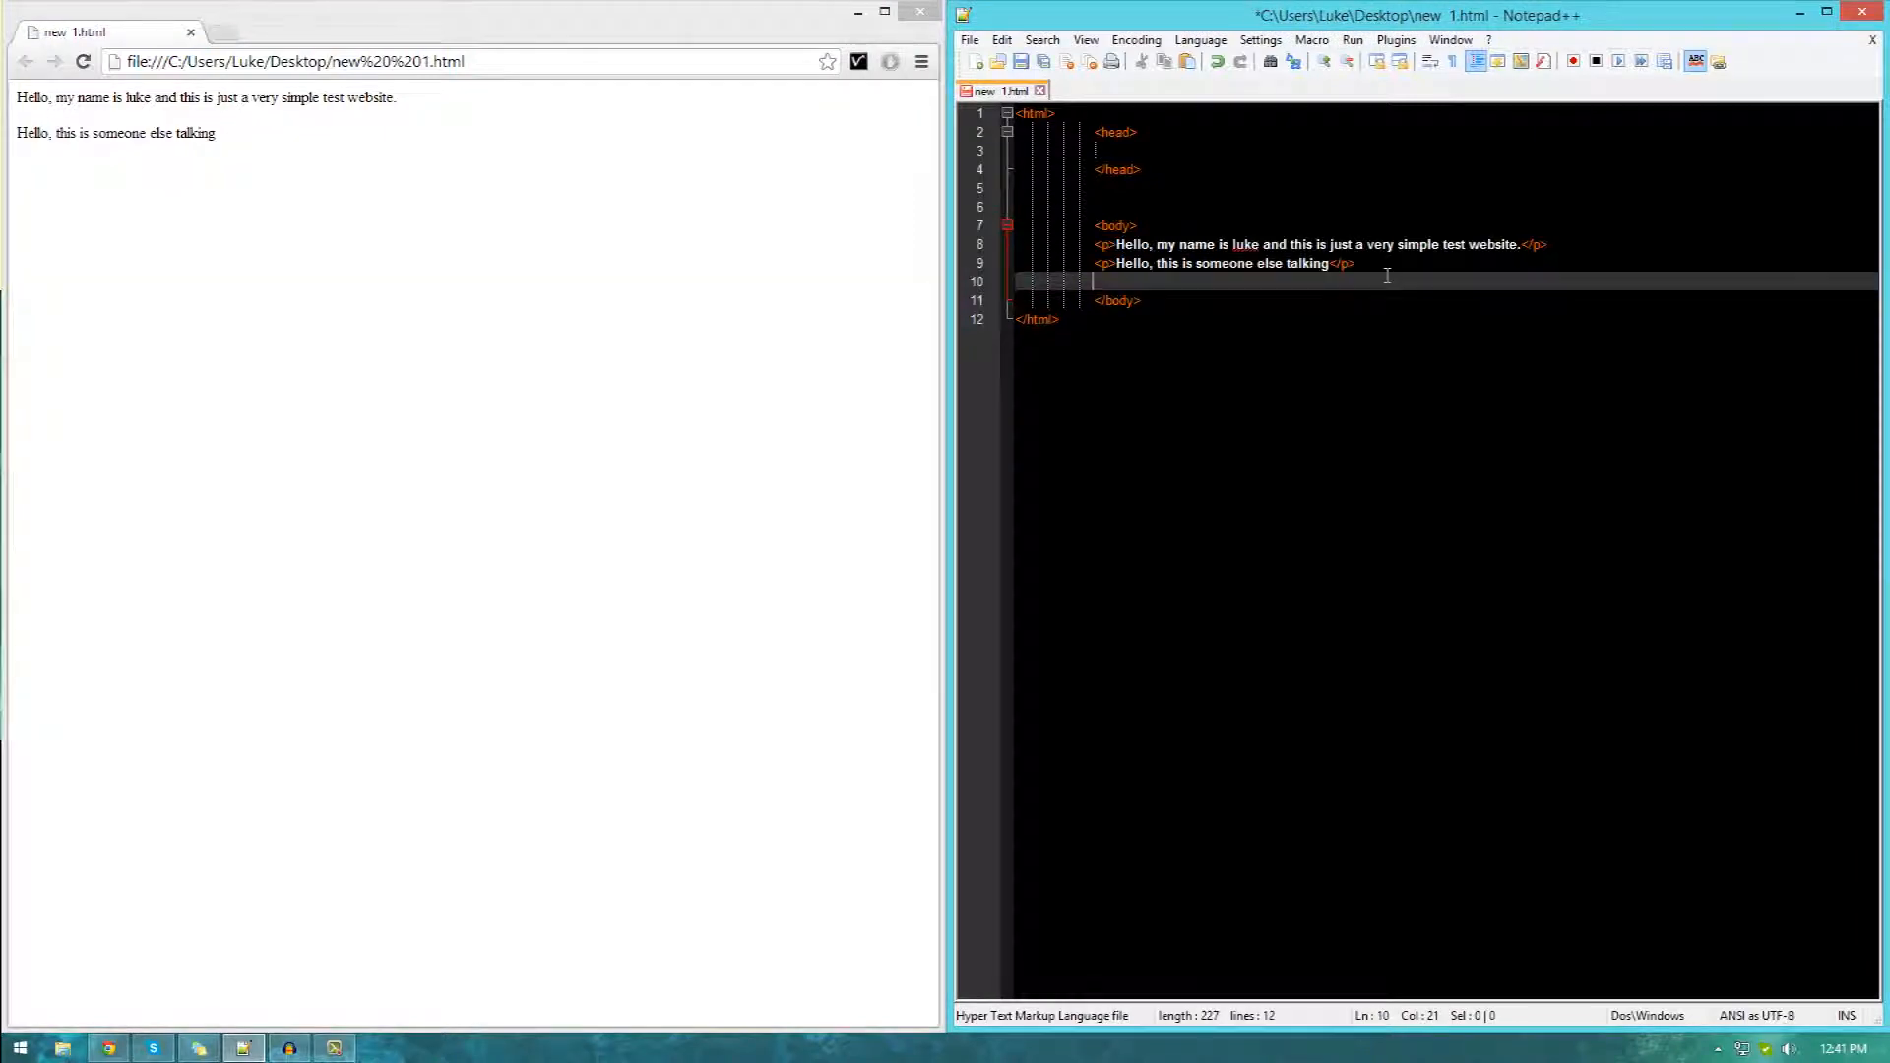
text(<span>)
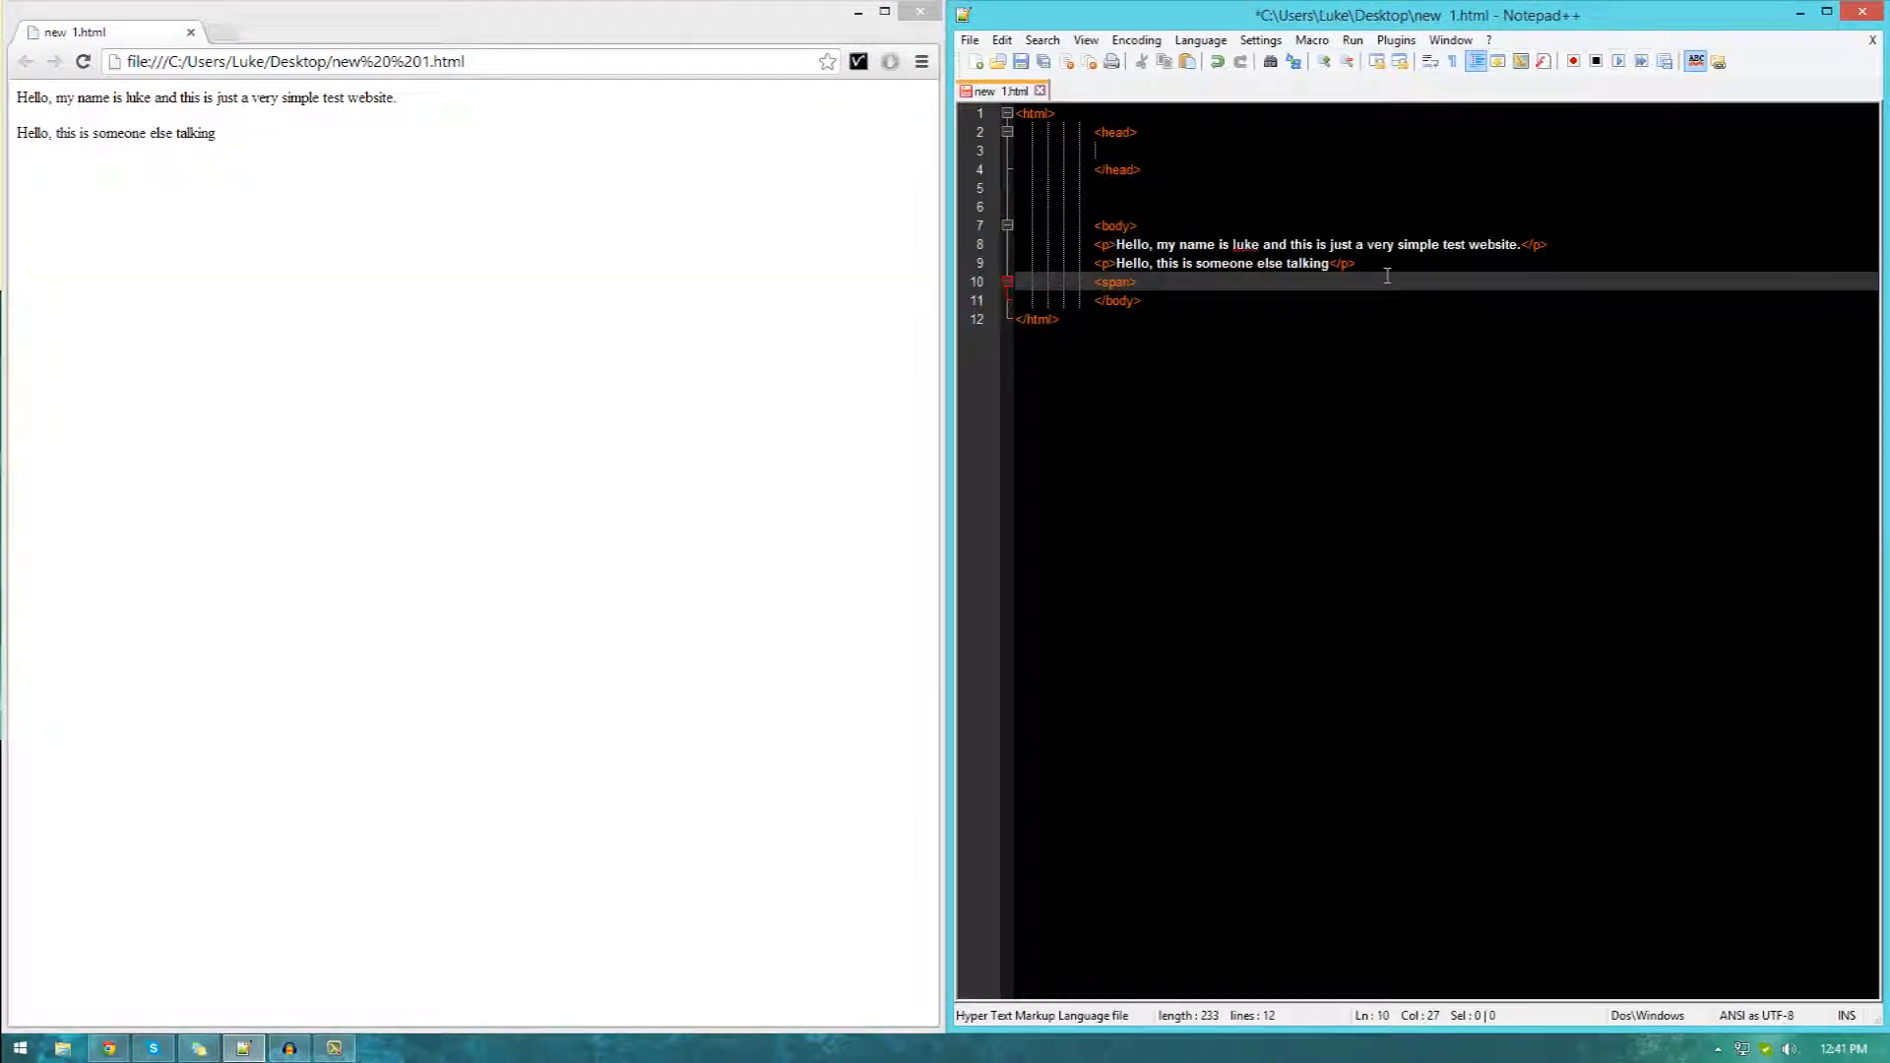
text(</span>)
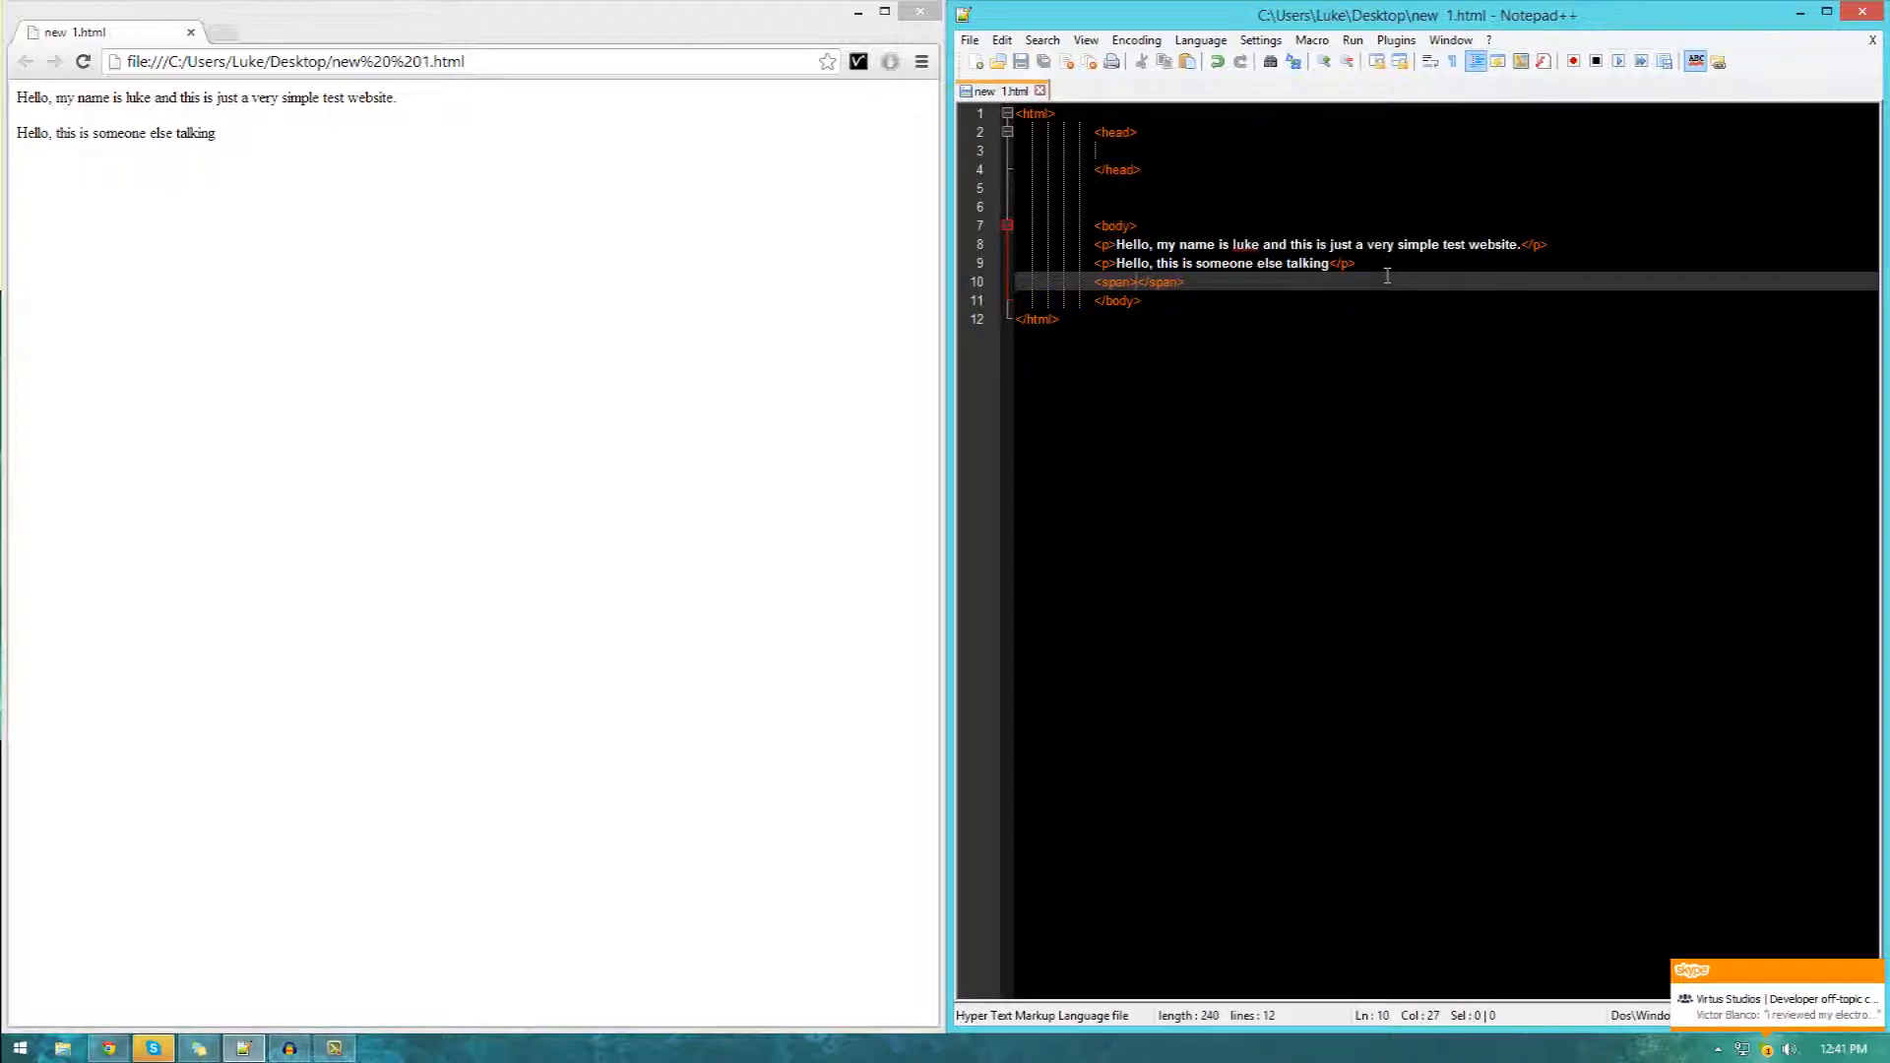
text(Line 3)
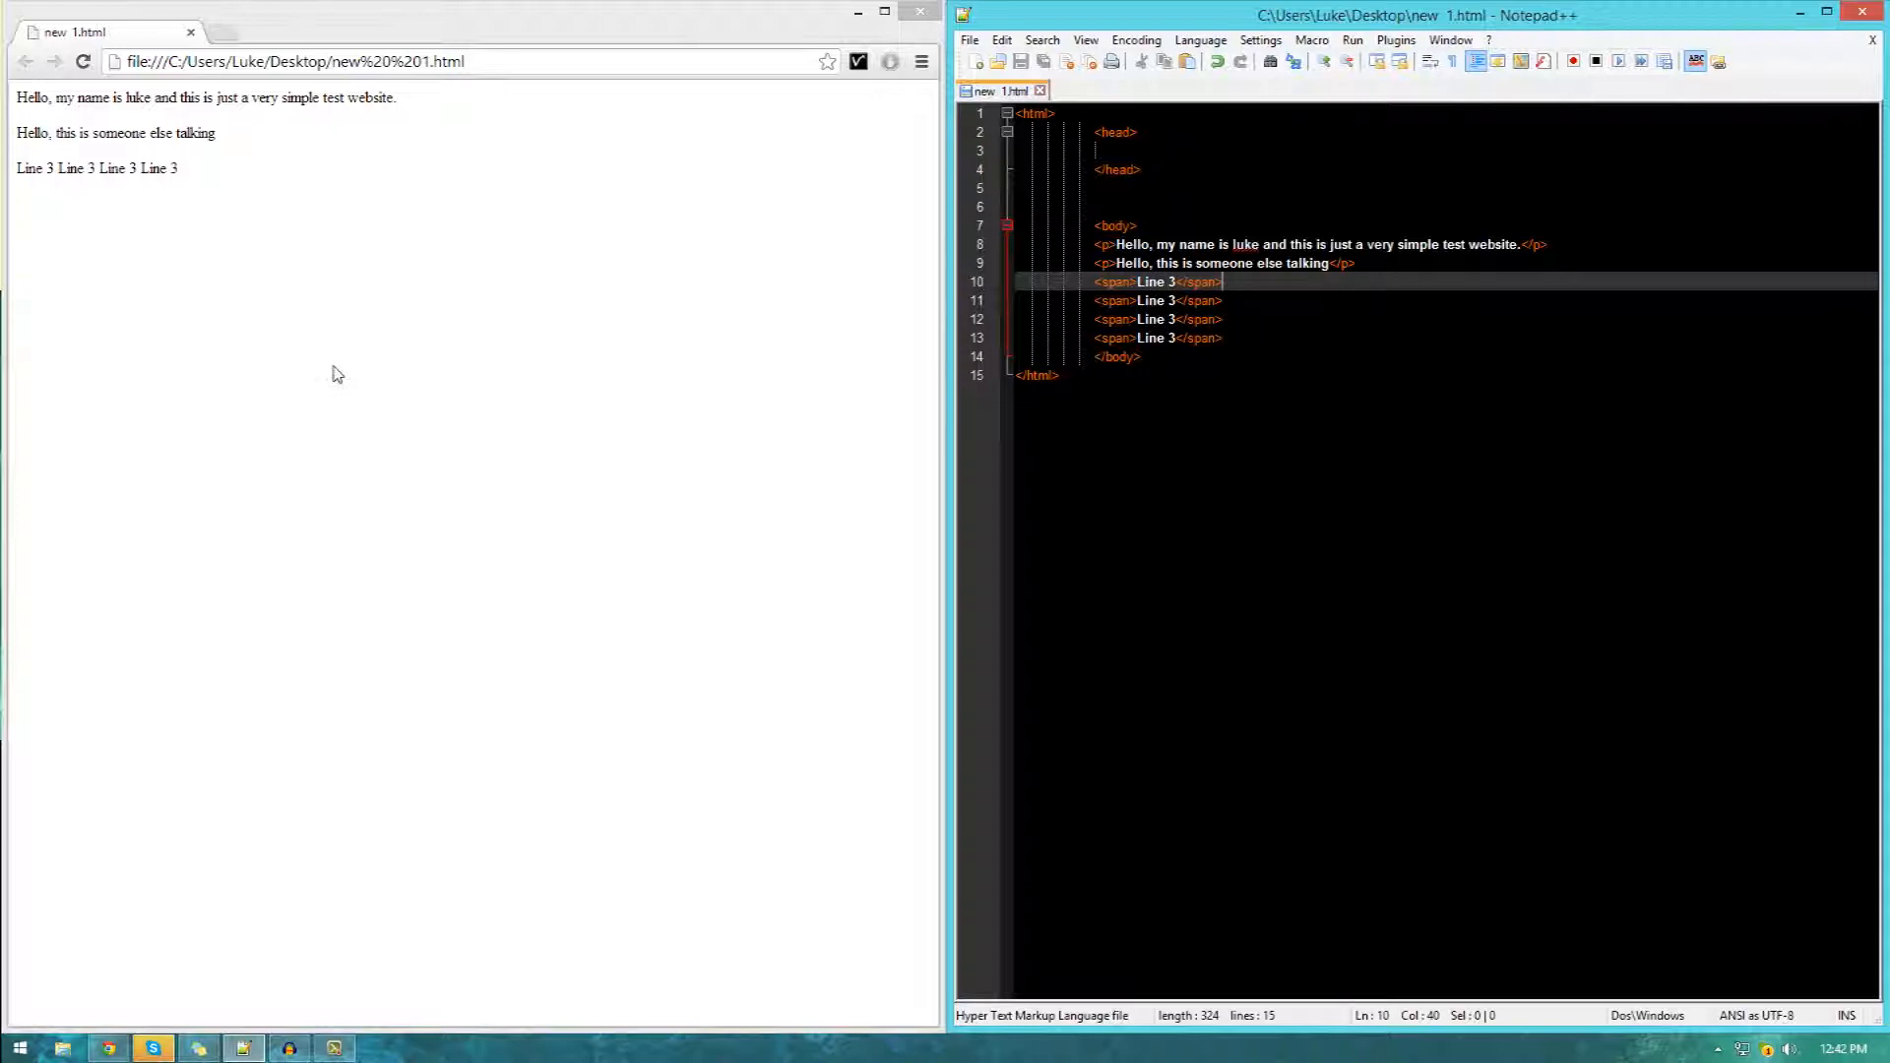
mouse_move(220, 214)
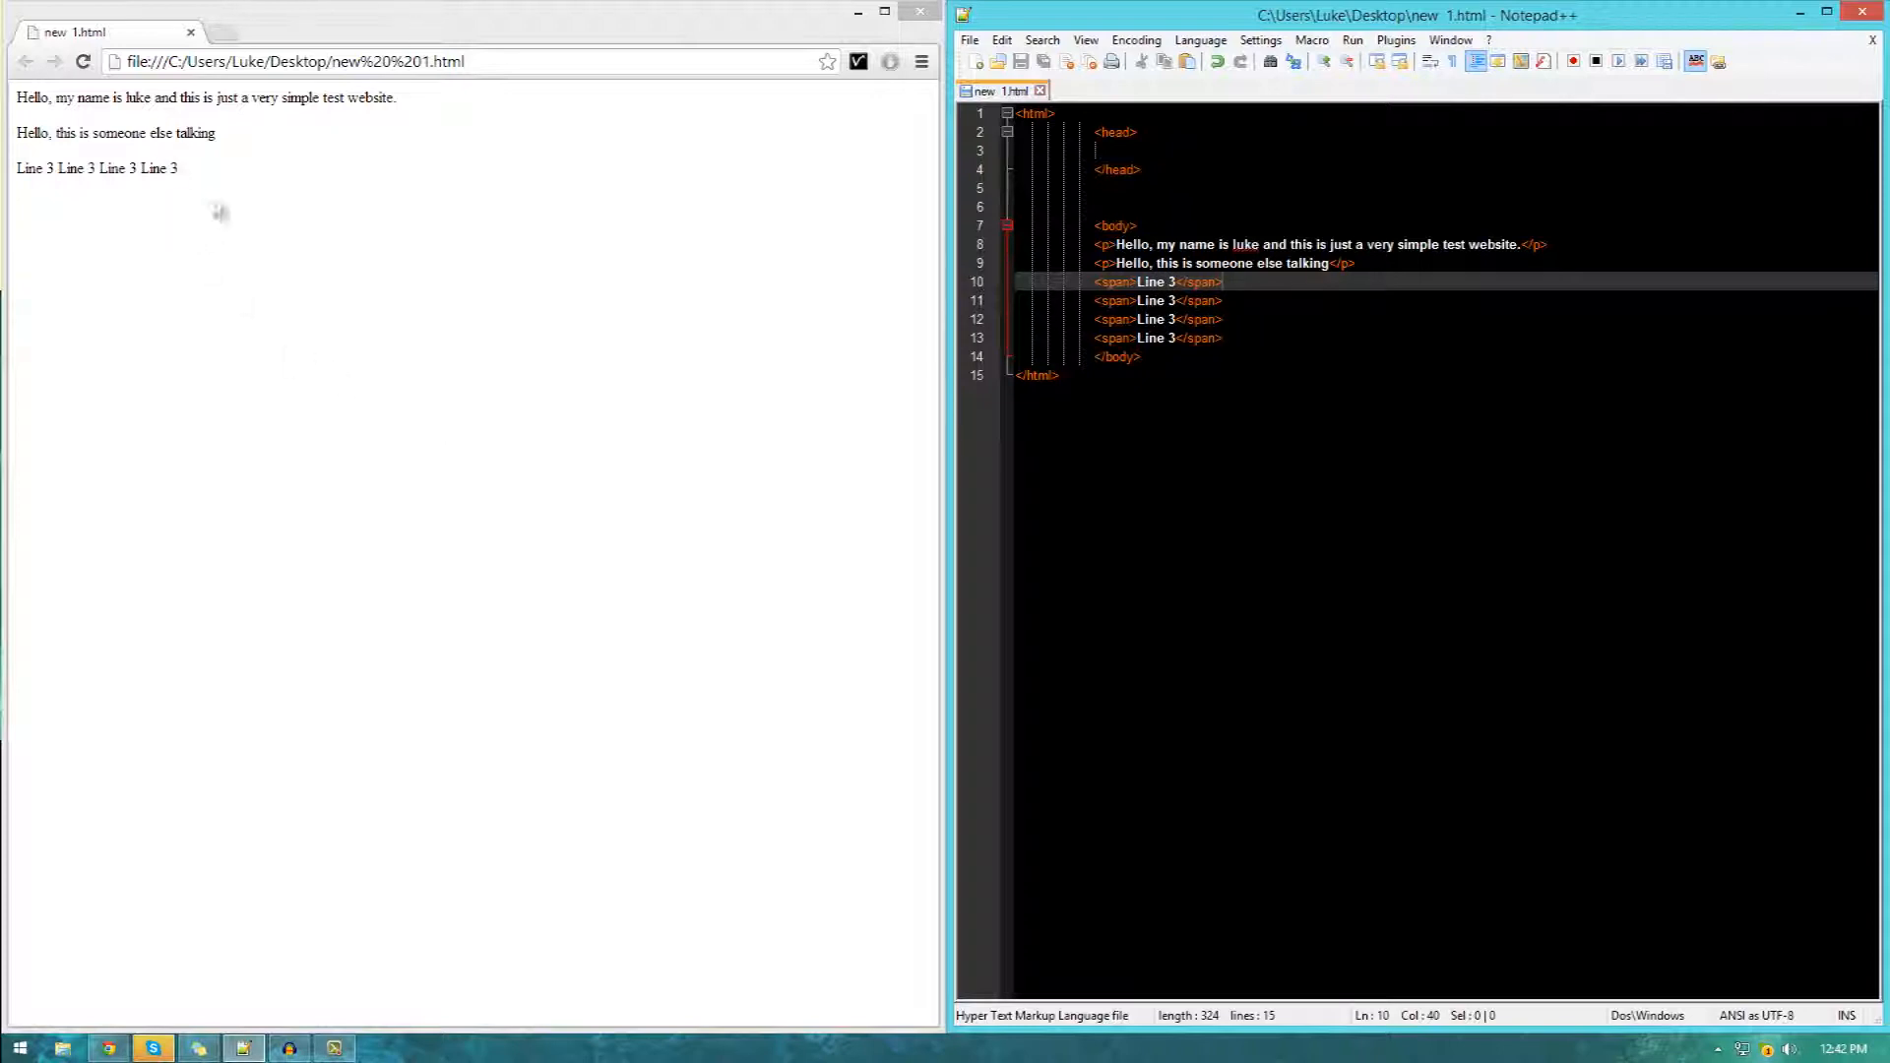
key(enter)
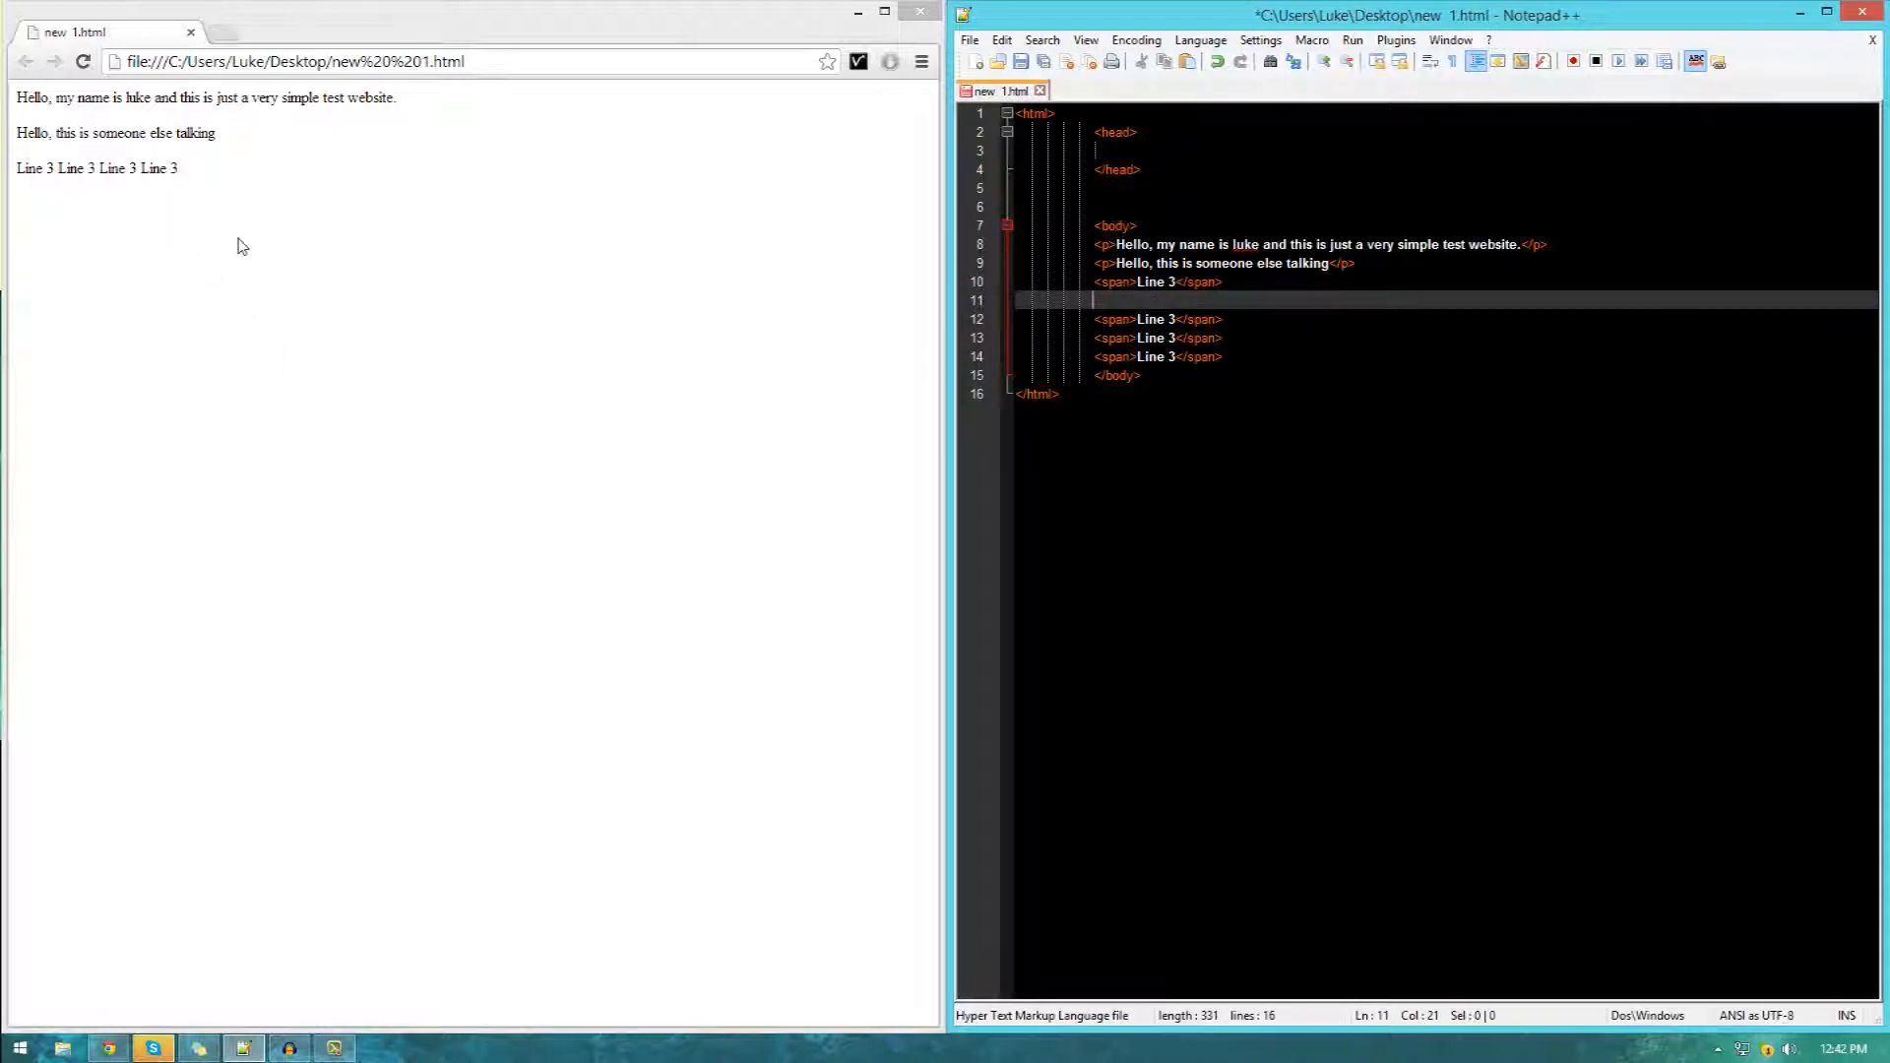
Insert <br/> tags between the four Line 3 spans and reload the preview.
text(<)
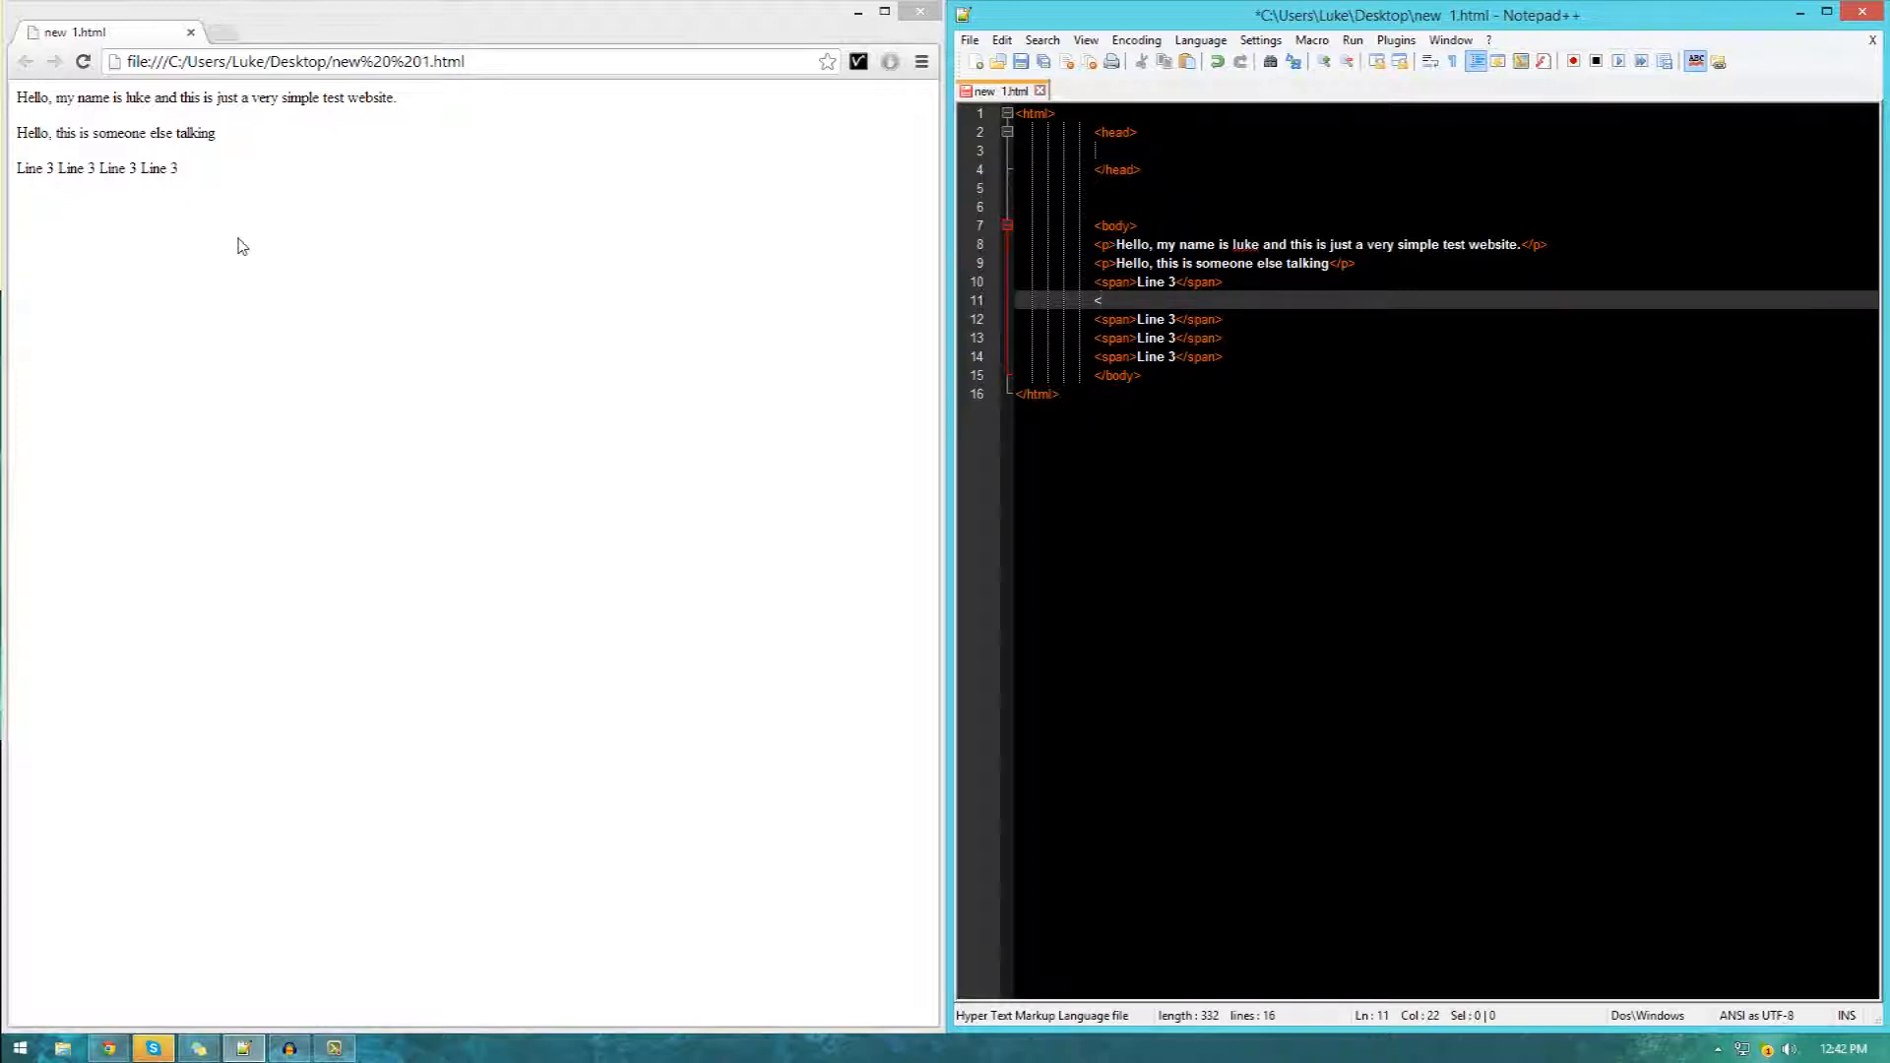
text(br)
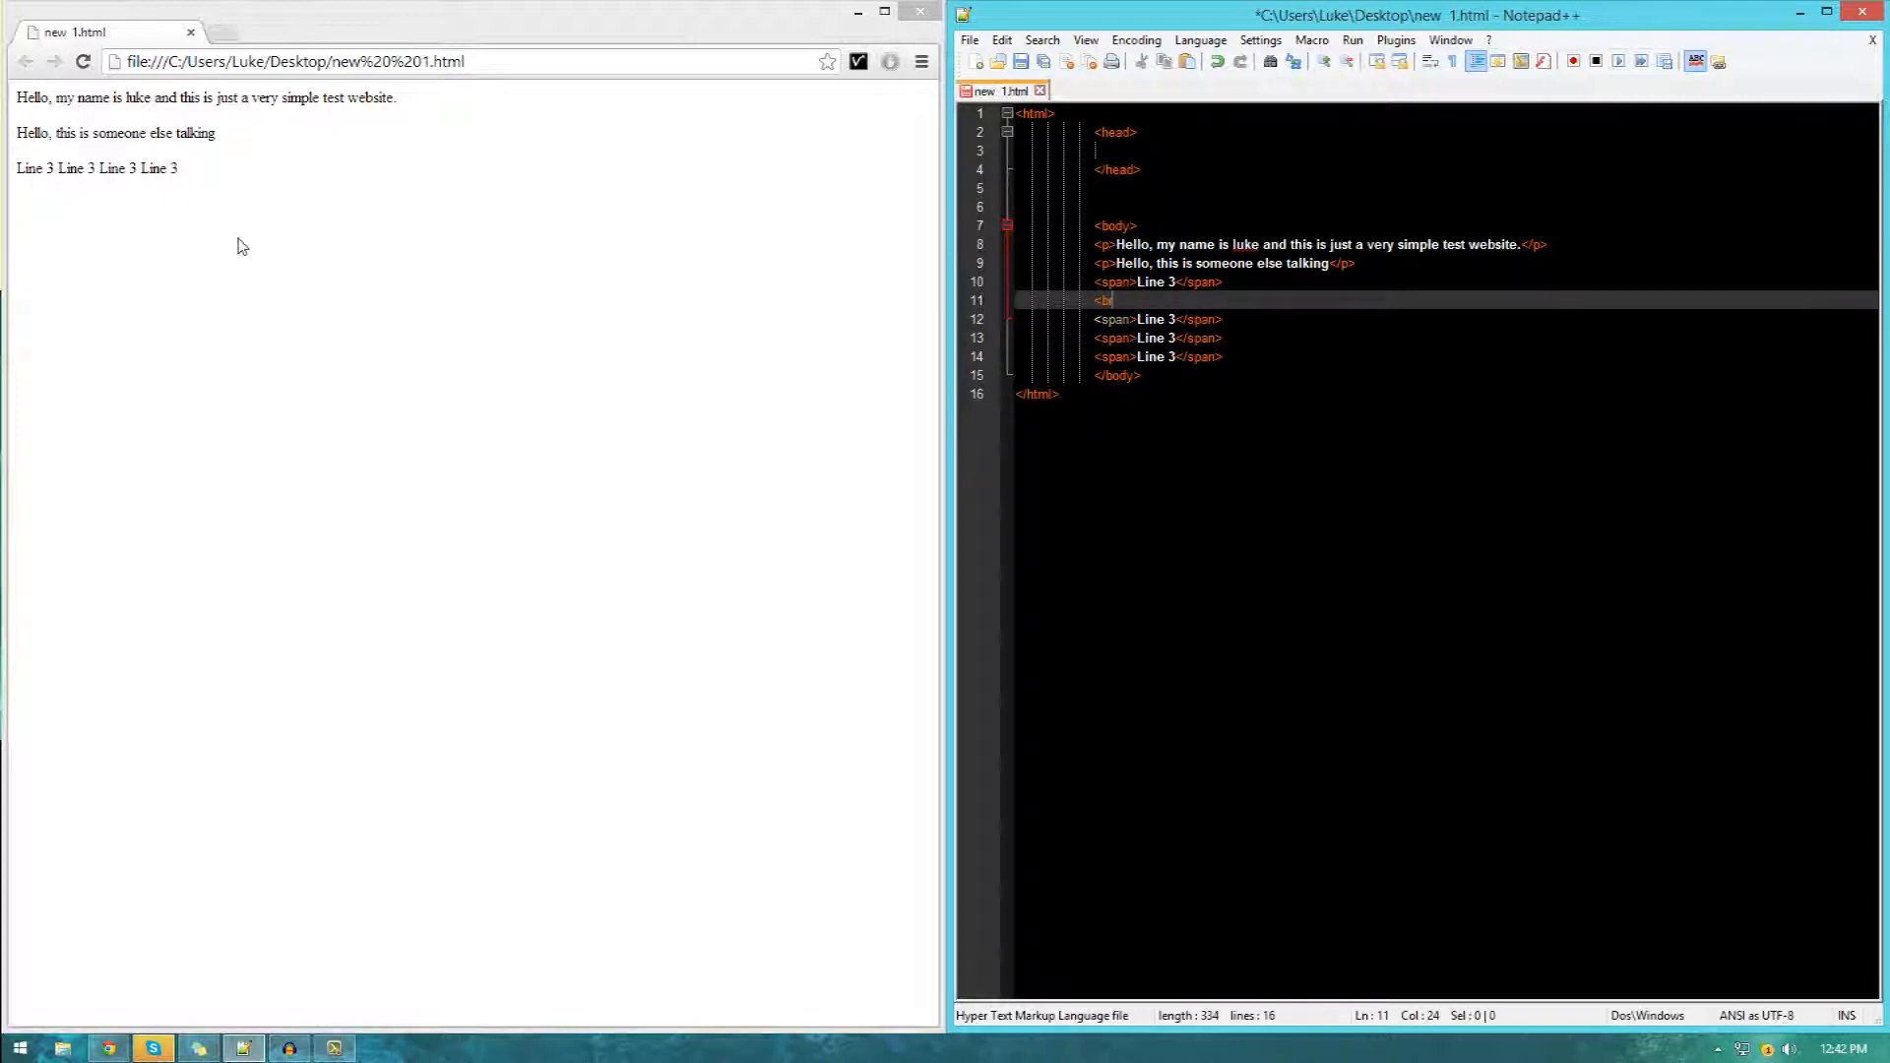
text(/>)
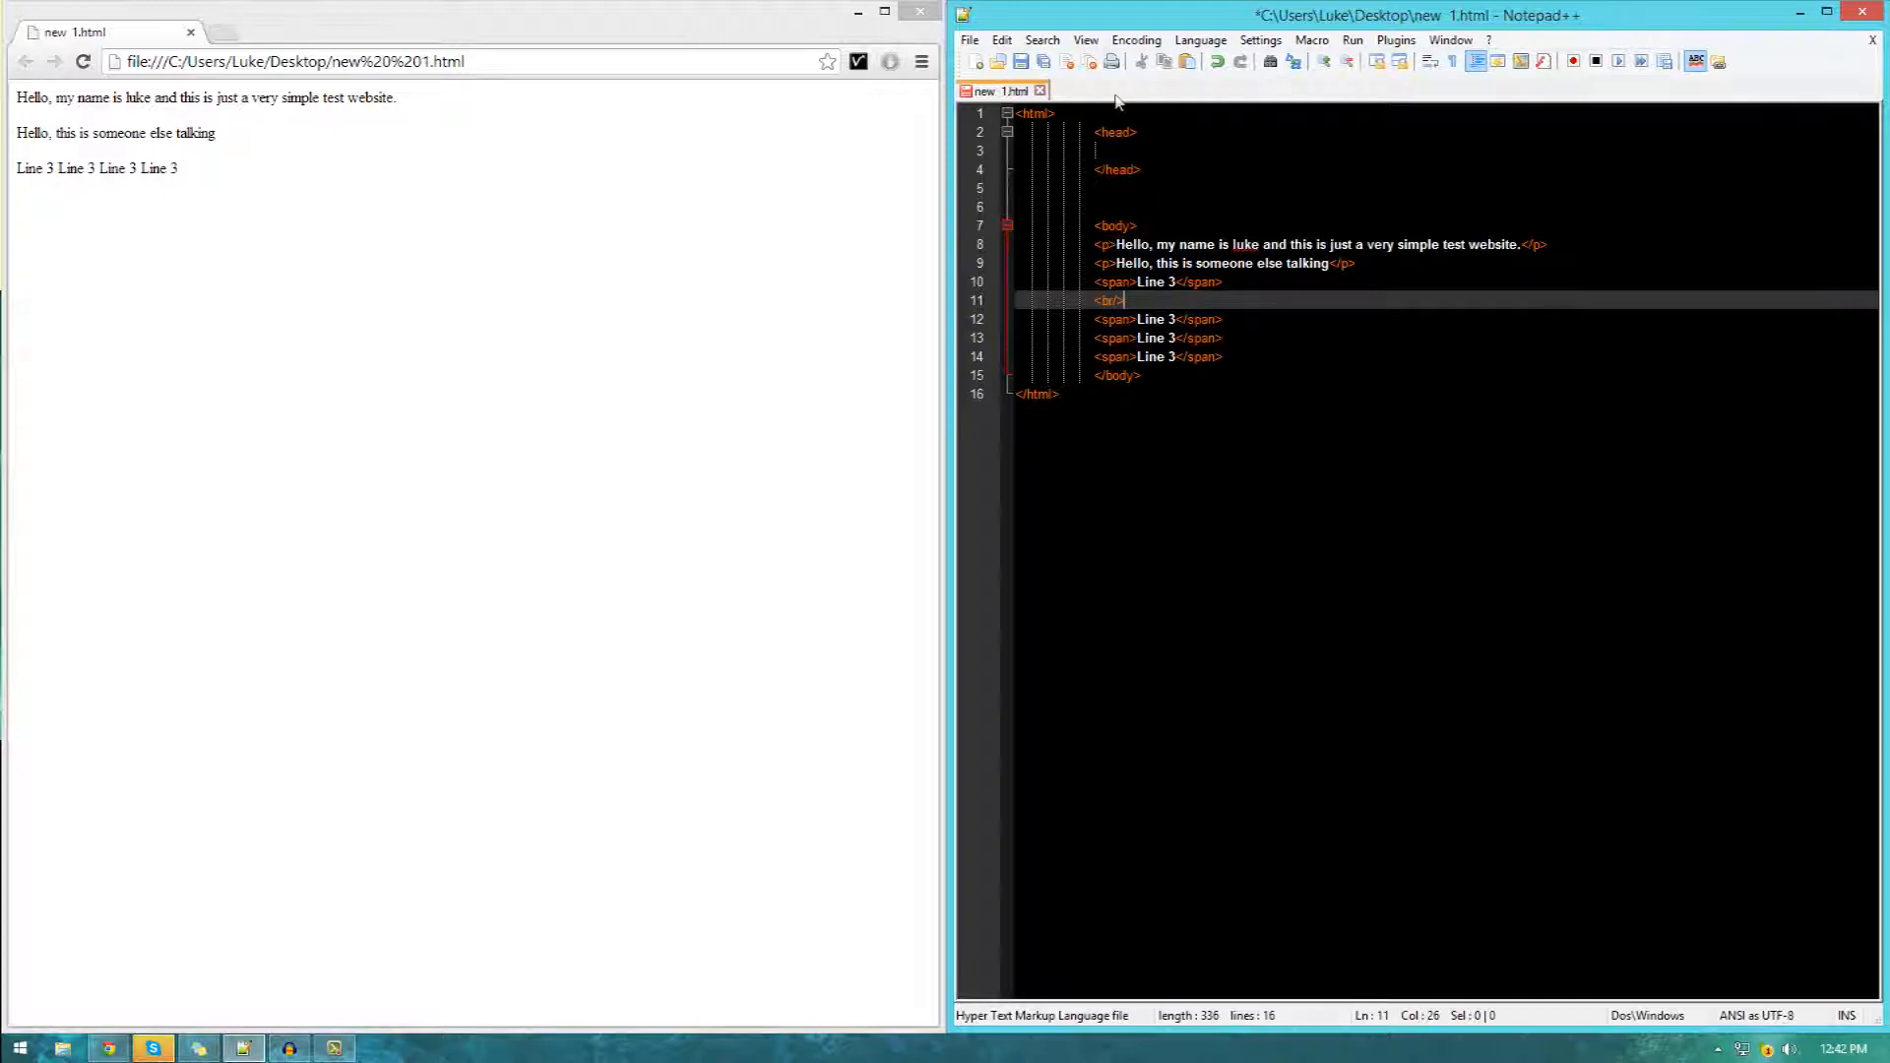
drag(1095, 319, 1227, 338)
text(<)
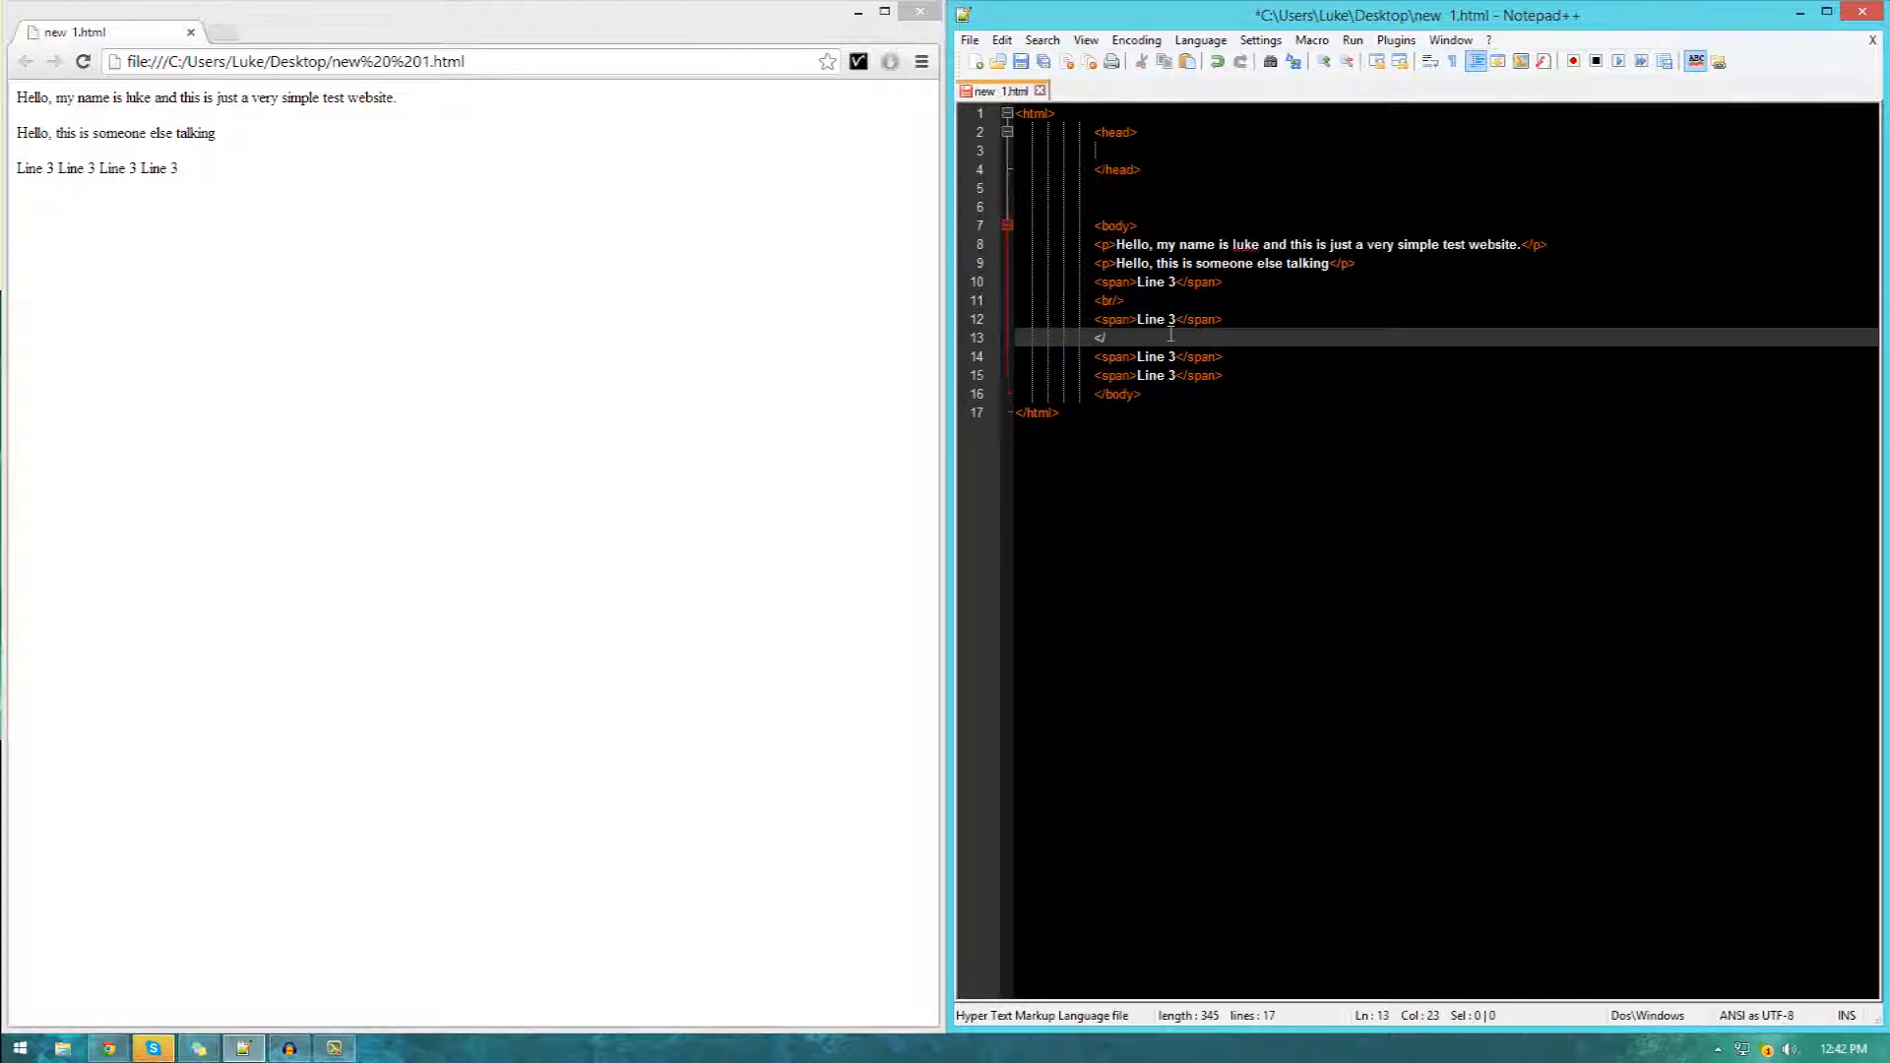
text(br/>)
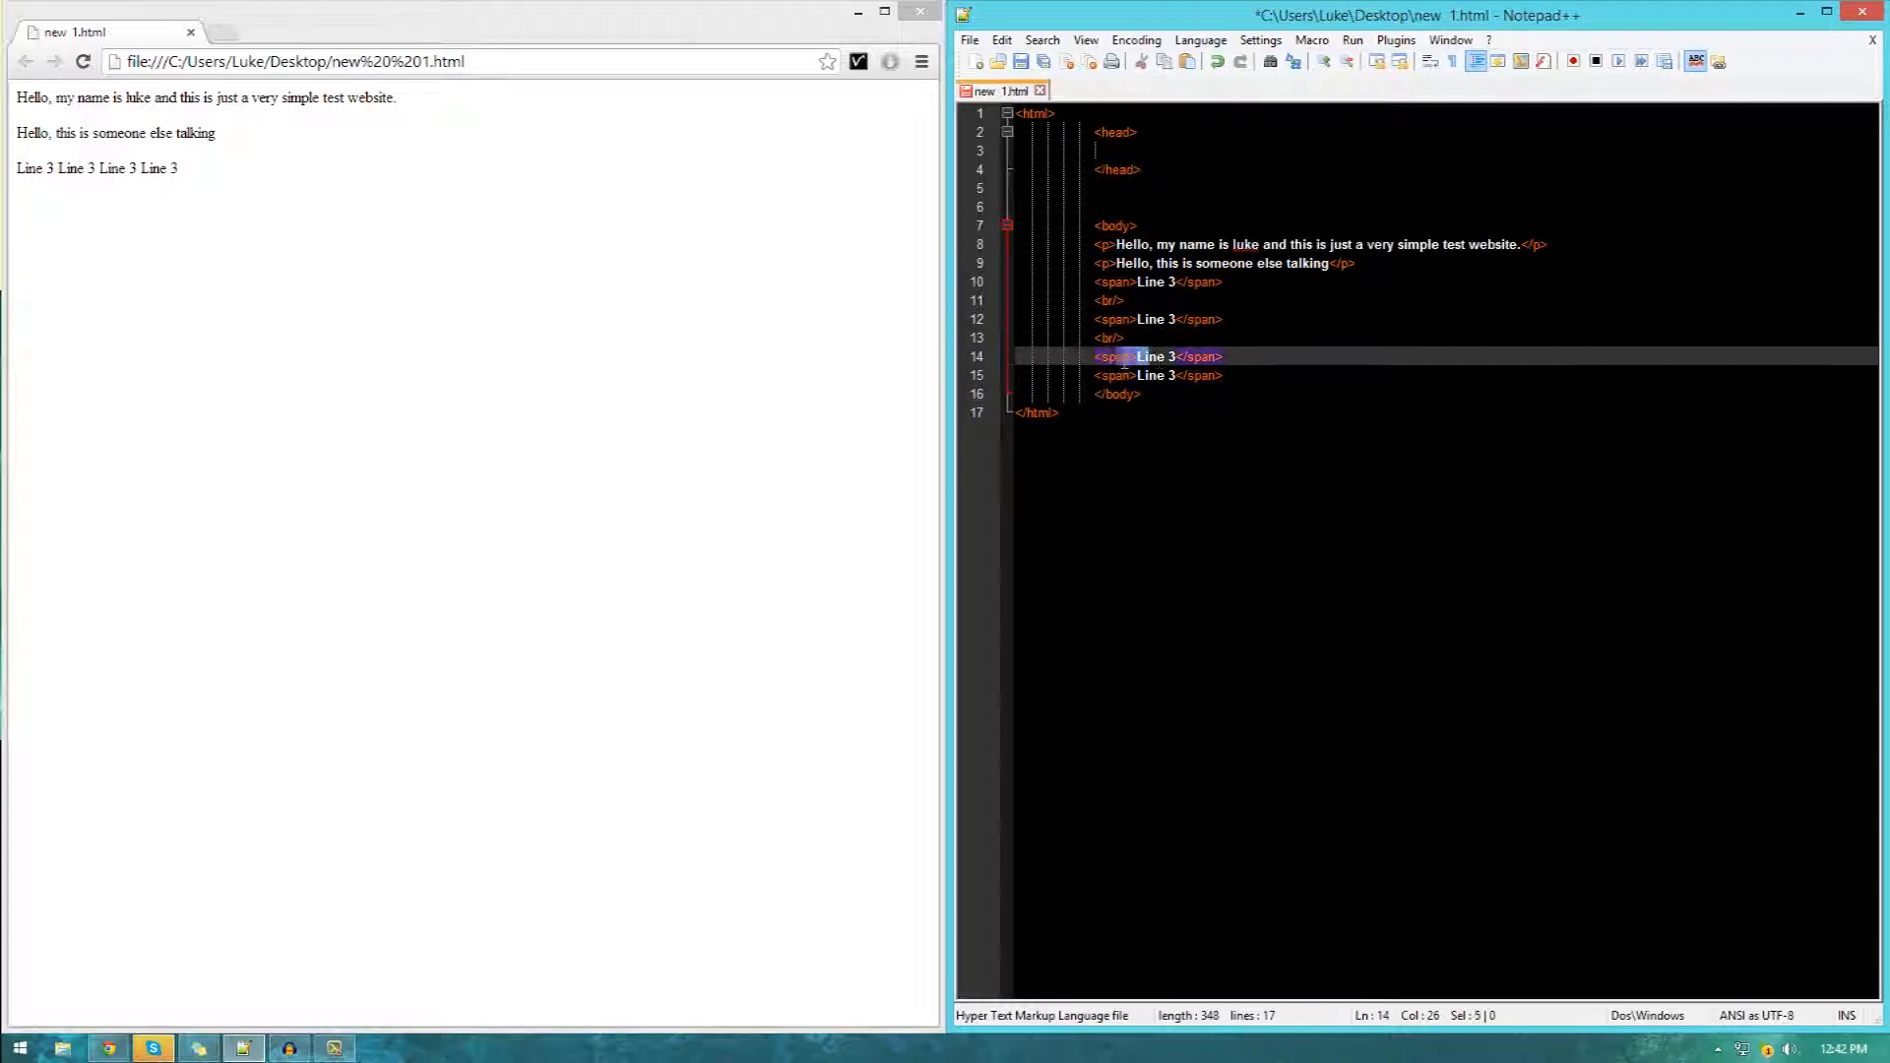
click(1110, 338)
text(<br/>)
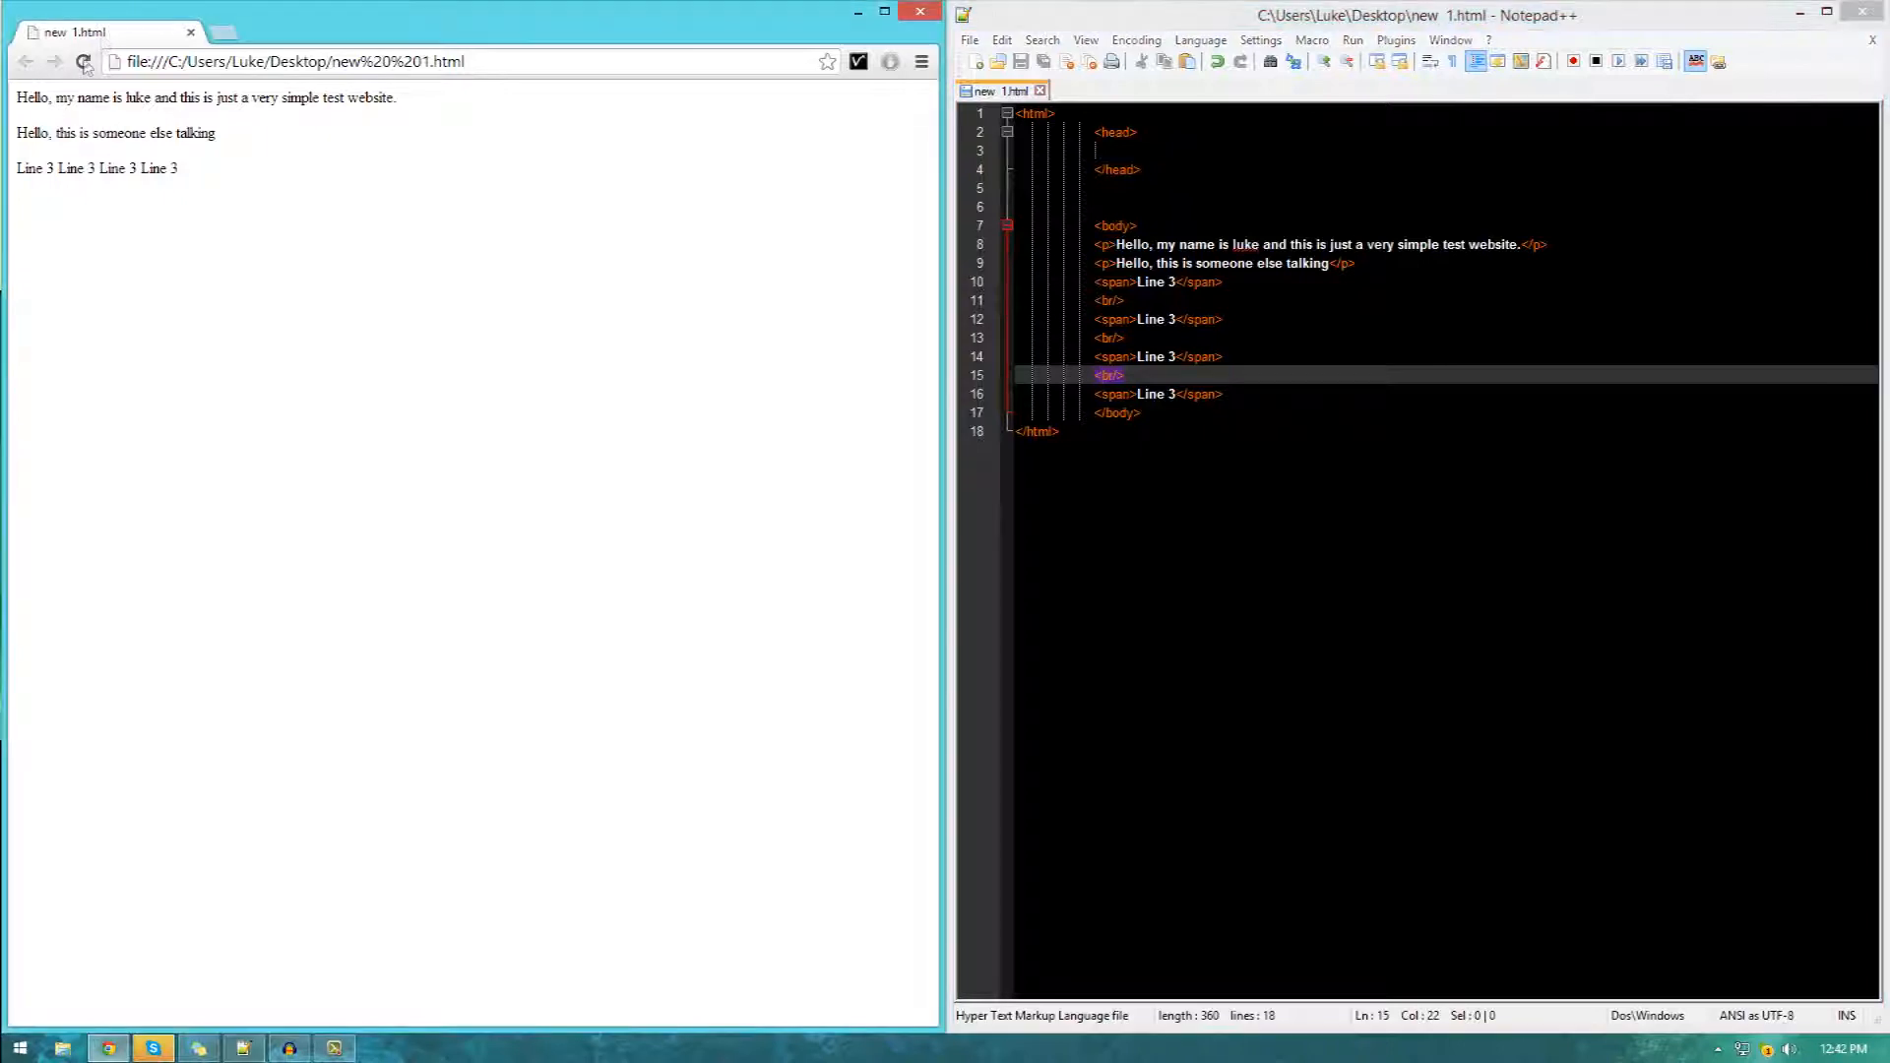
click(83, 61)
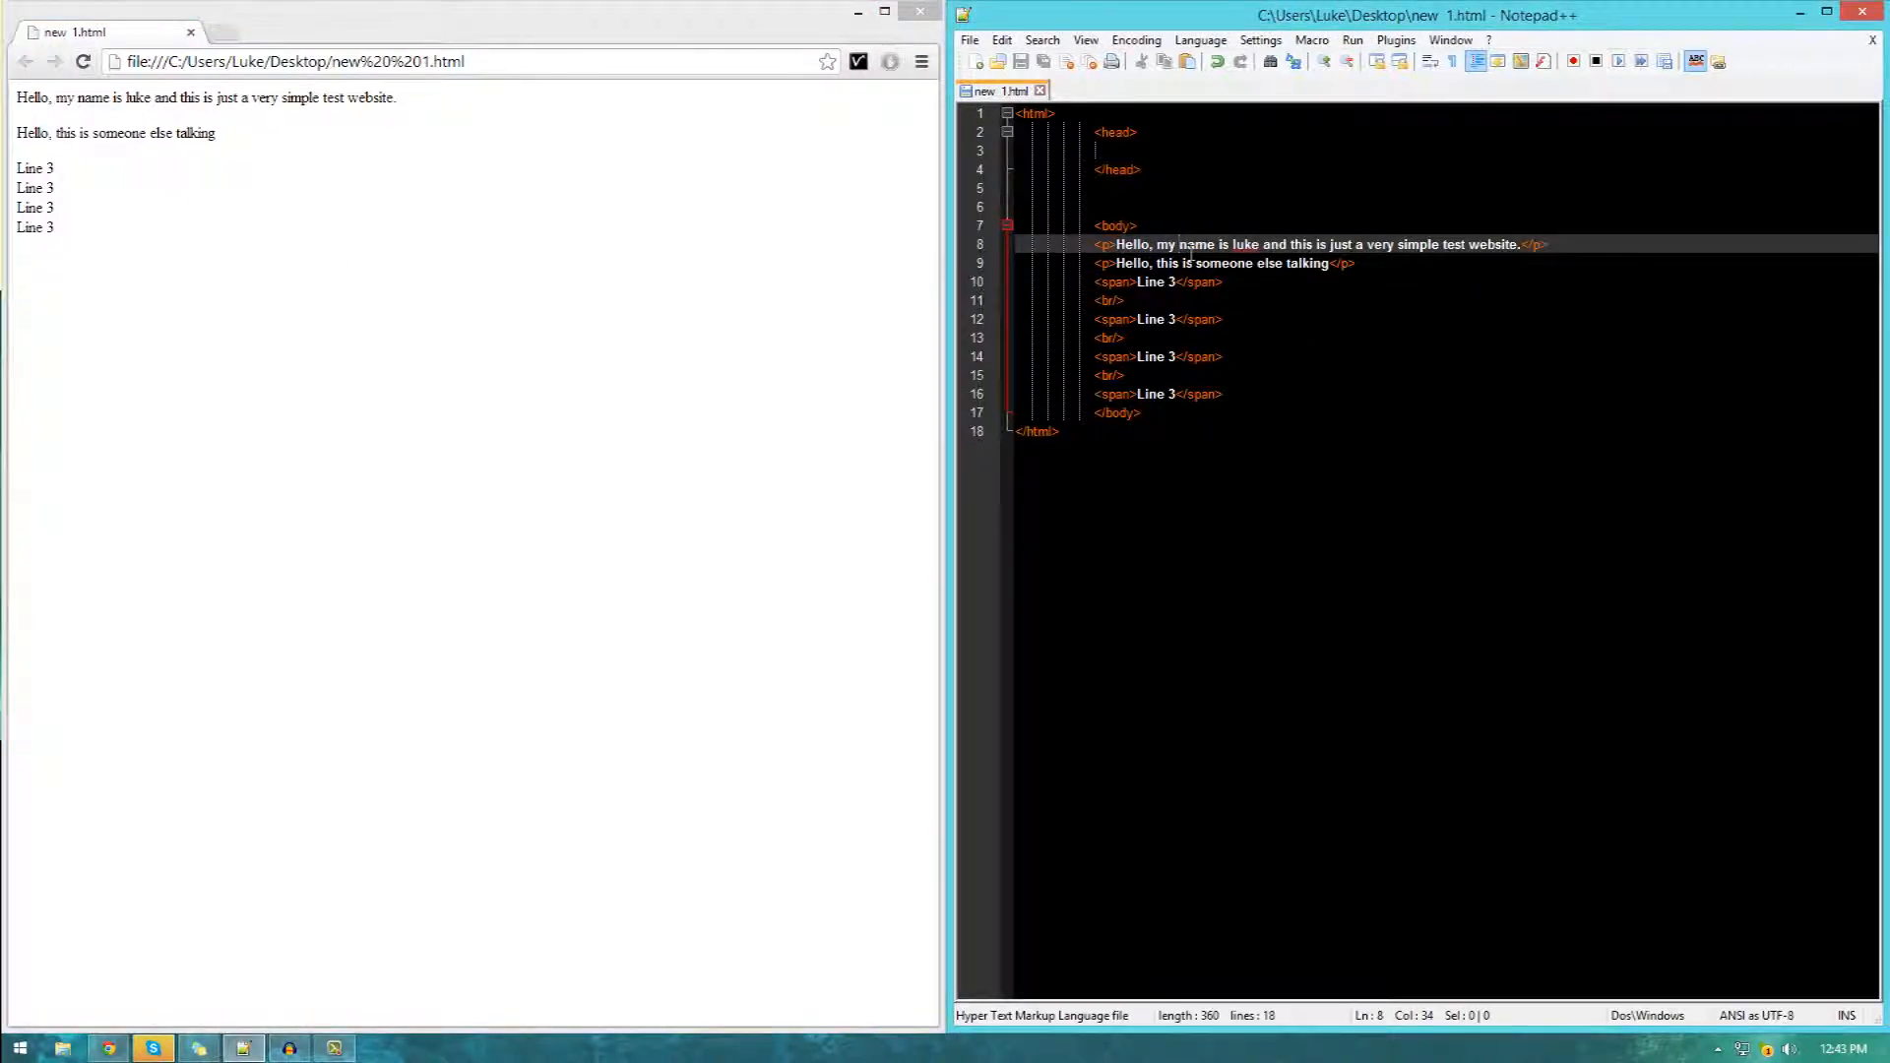
Wrap 'Luke' in <strong> tags and 'simple' in <em> tags in the first paragraph.
click(1234, 243)
text(L)
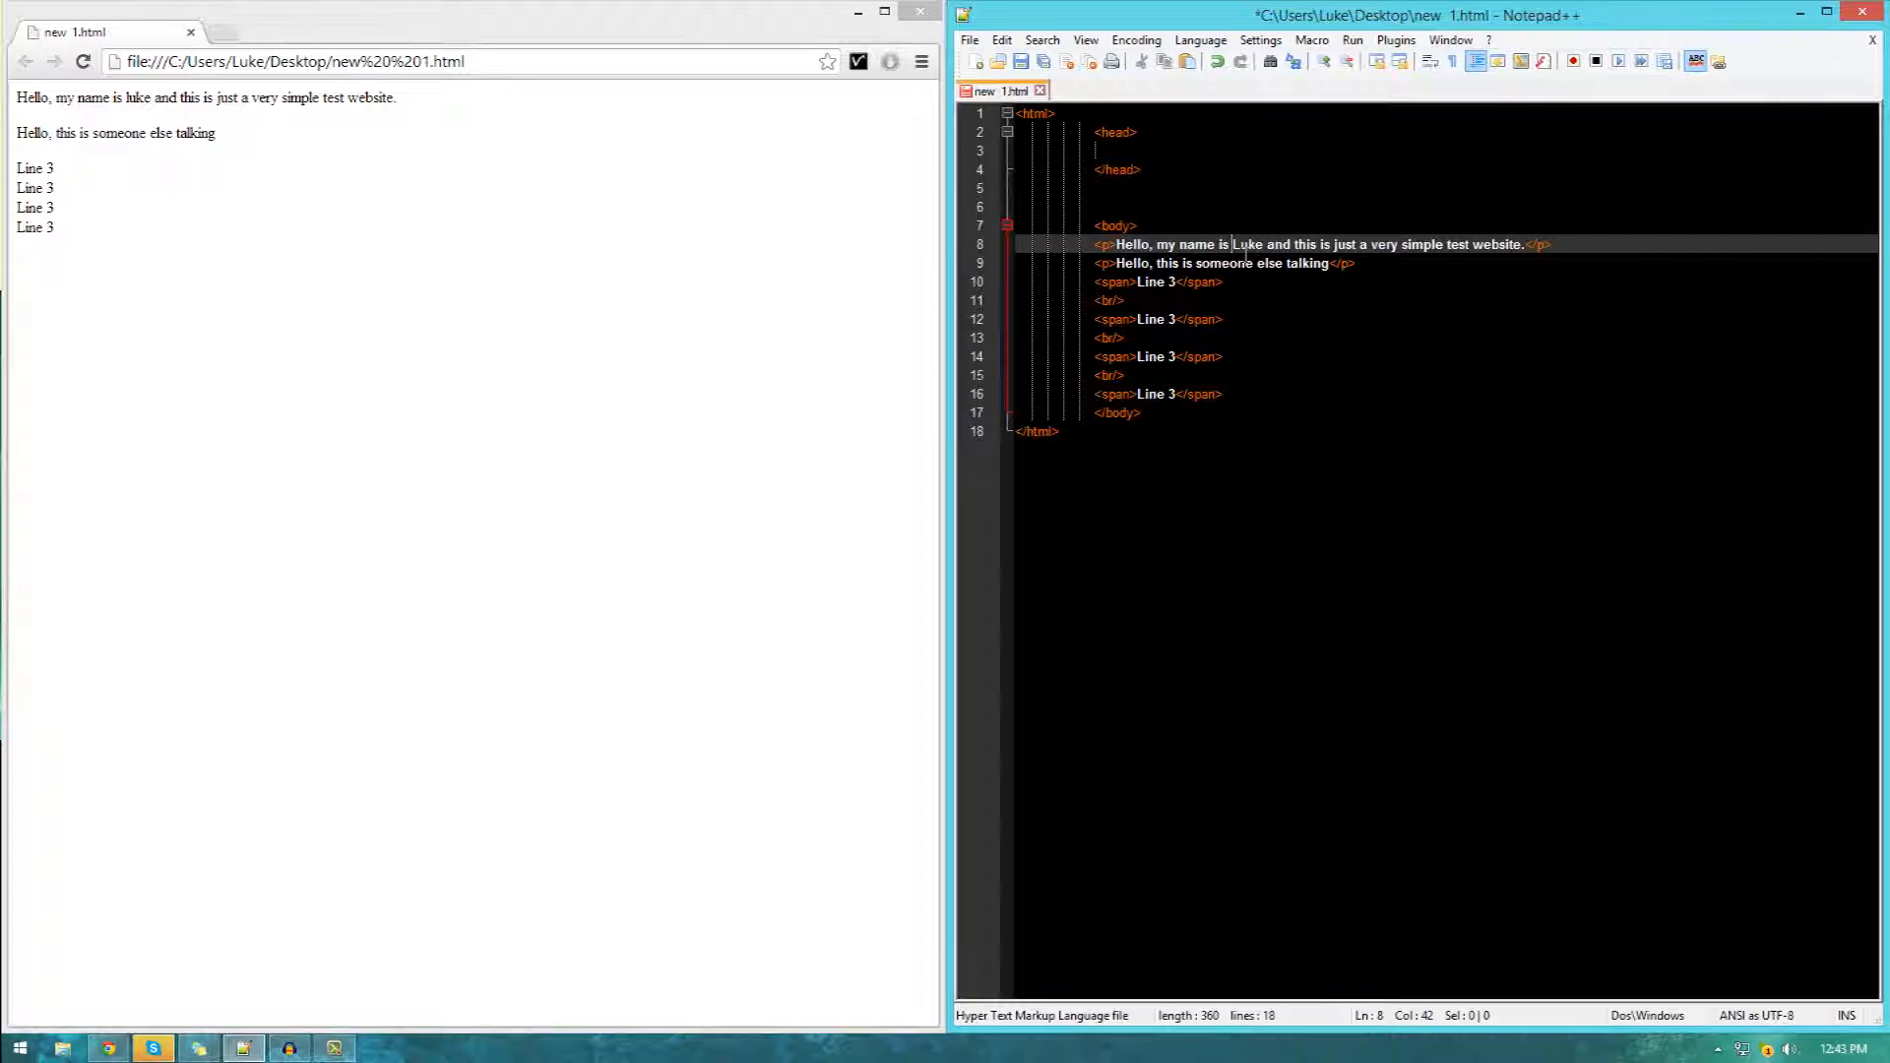
text(<strong>)
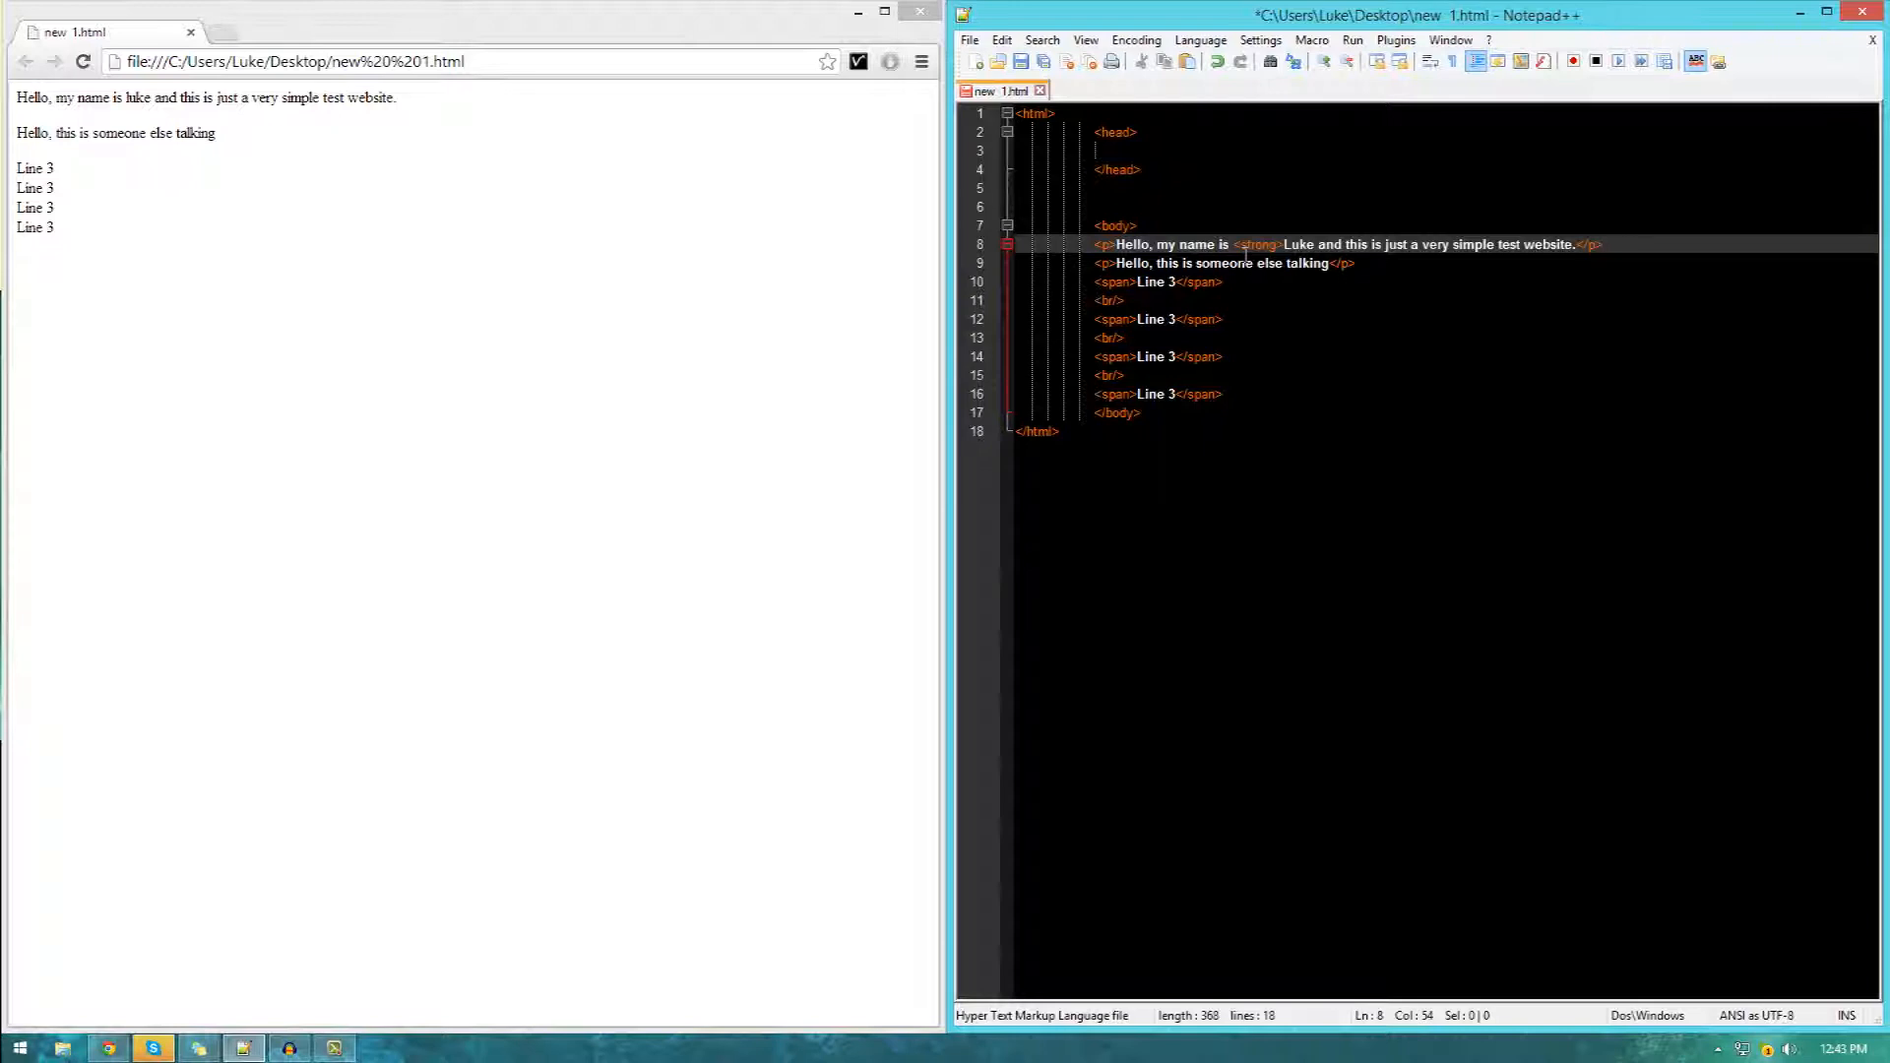
text(</strong>)
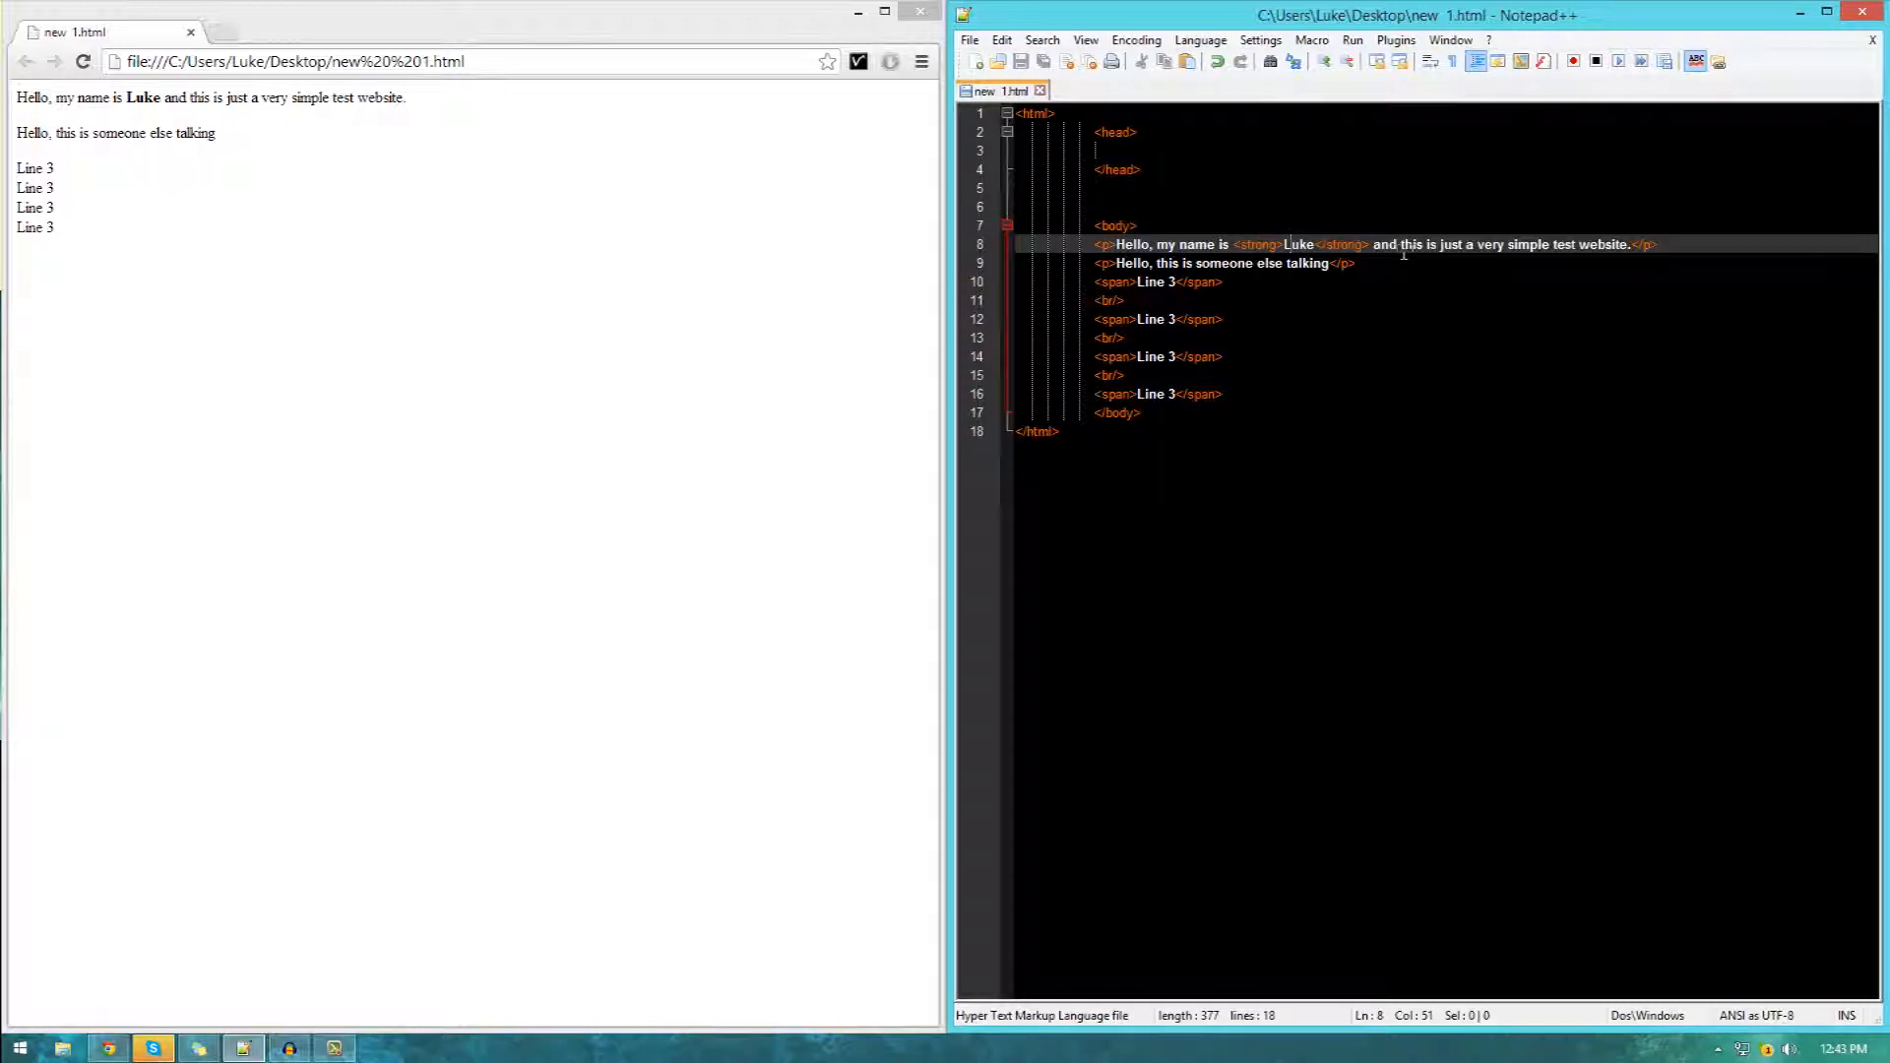
double_click(1527, 245)
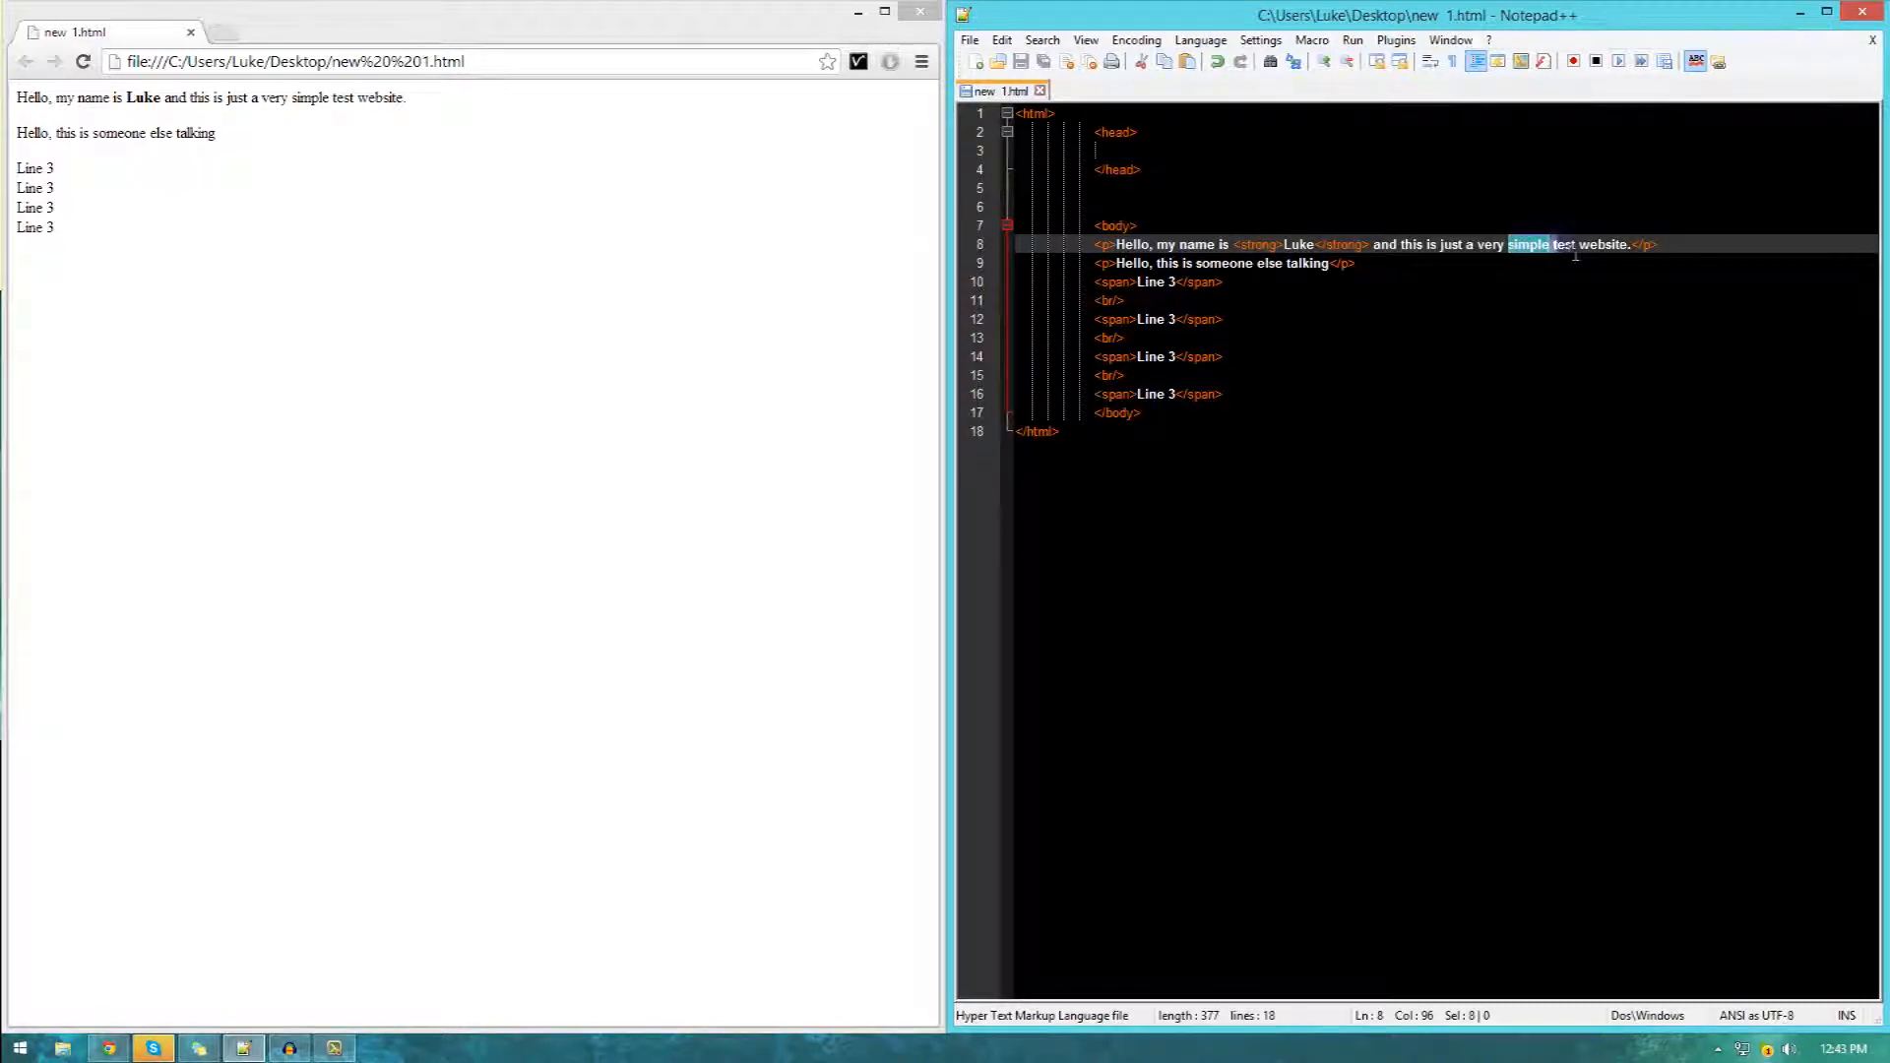
click(1510, 245)
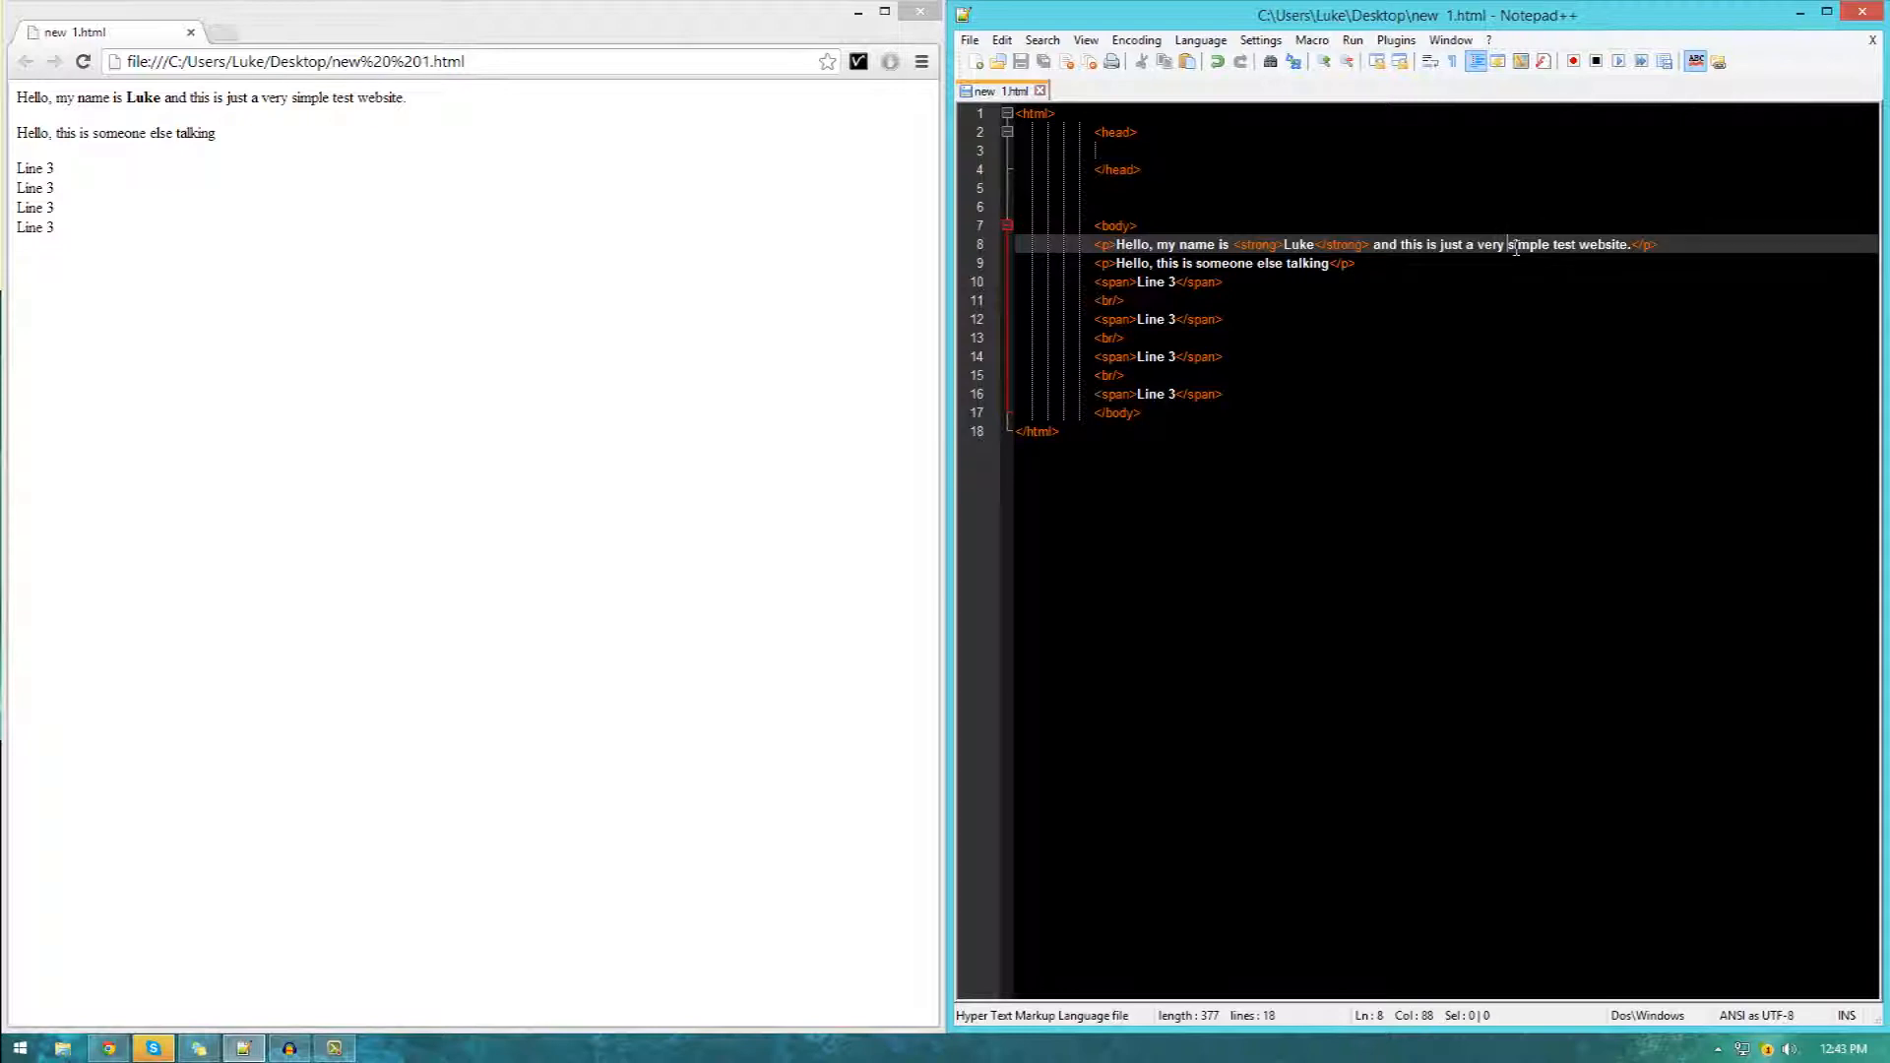
text(<em>)
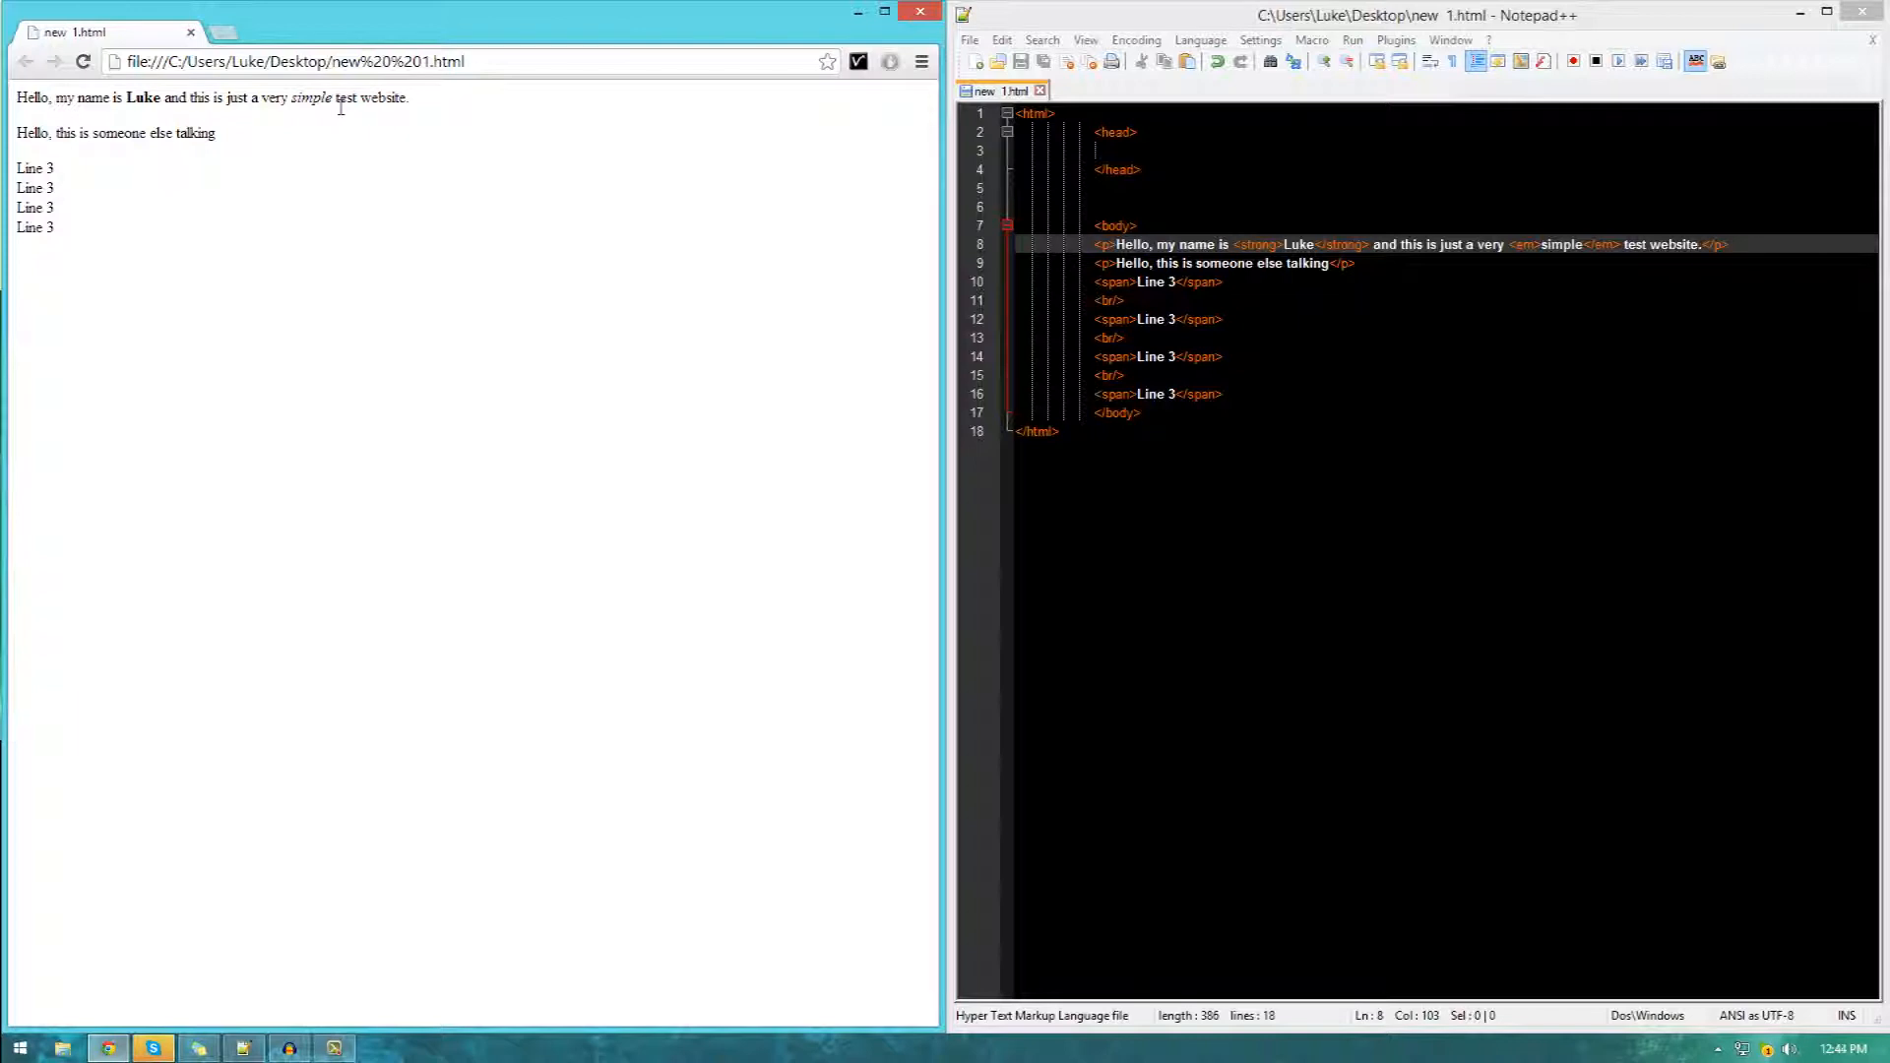
mouse_move(603, 280)
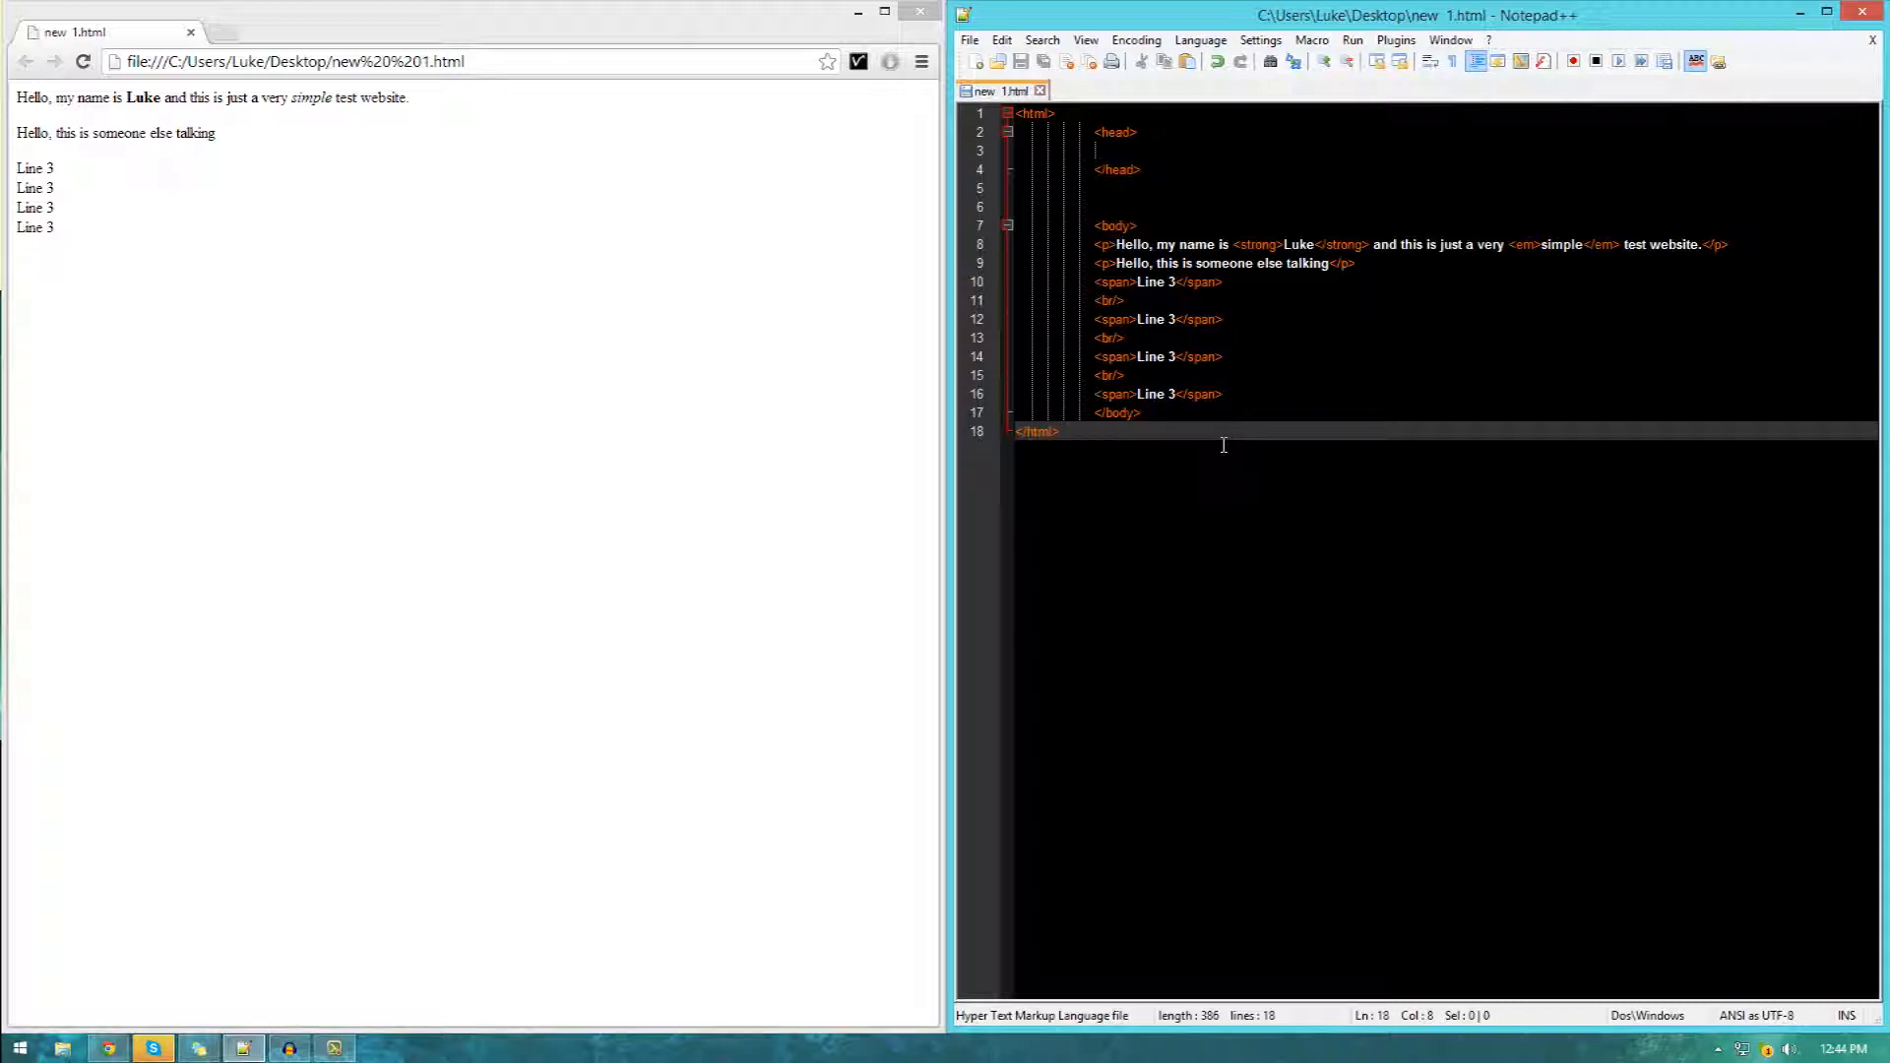
click(1137, 412)
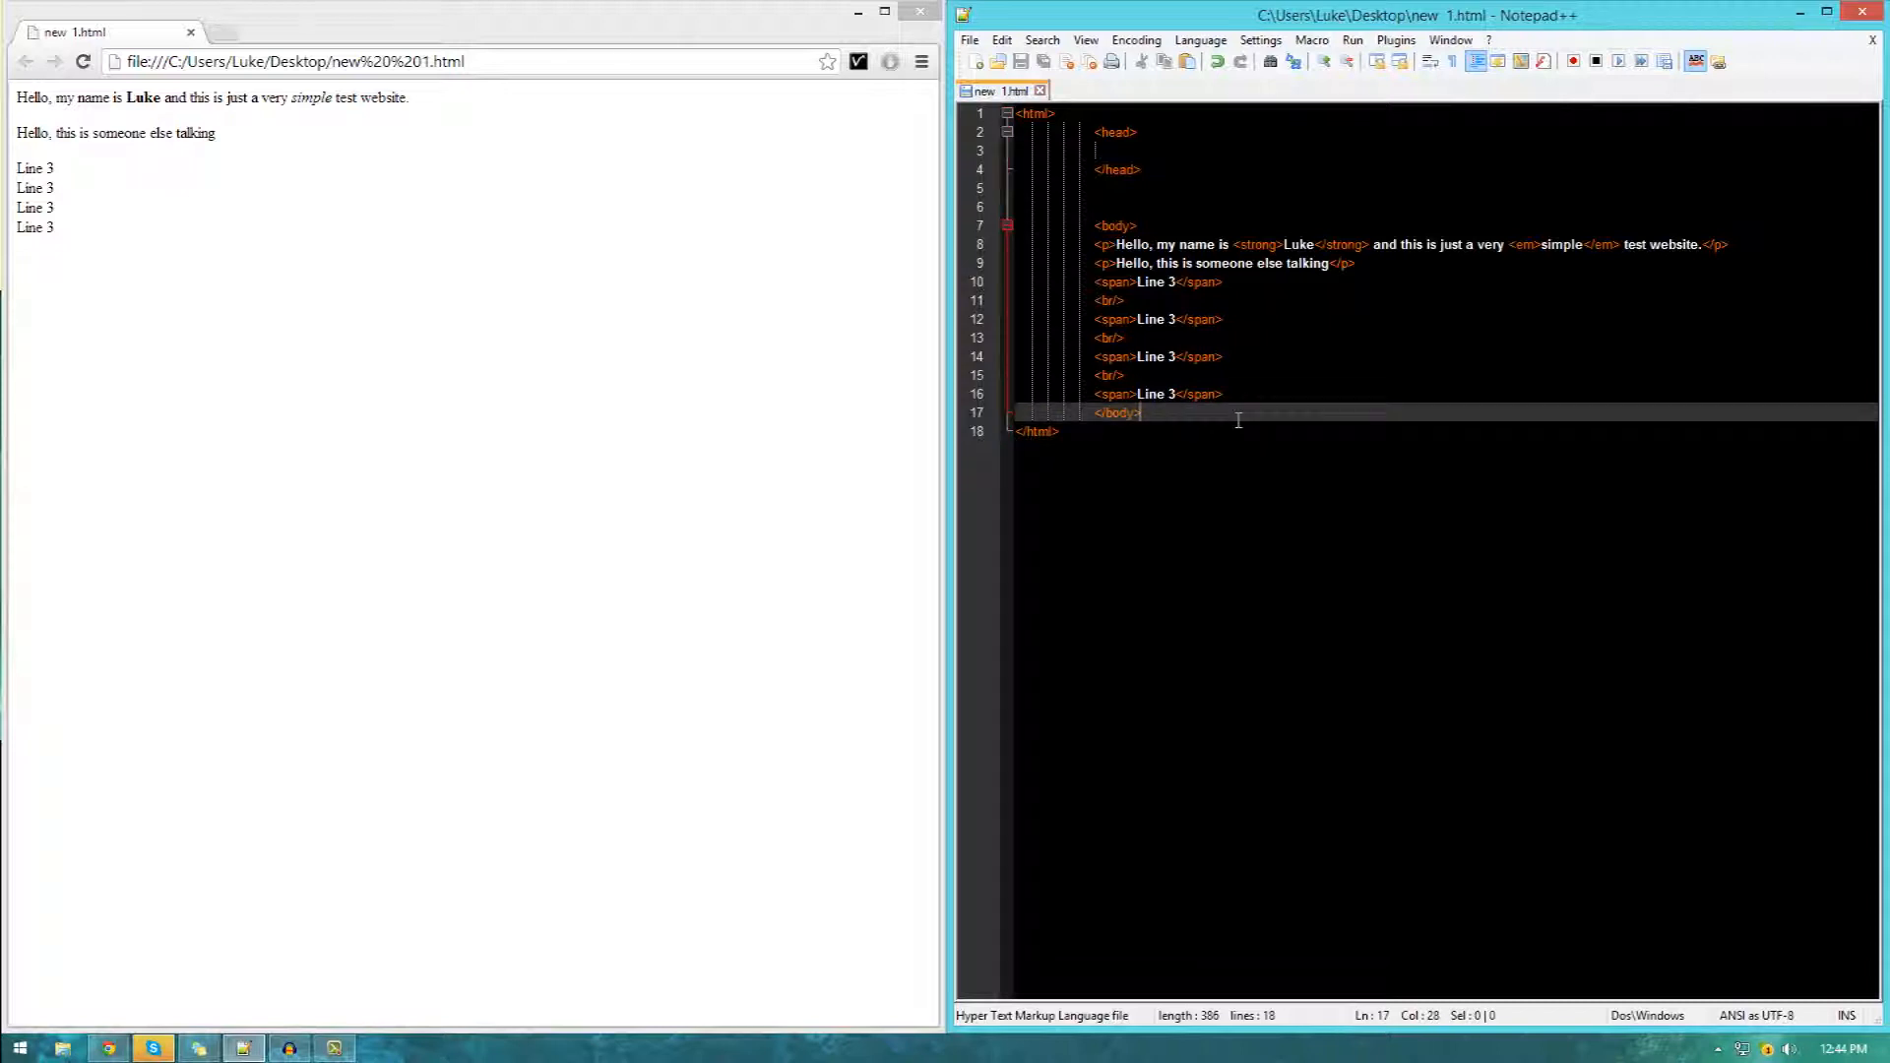